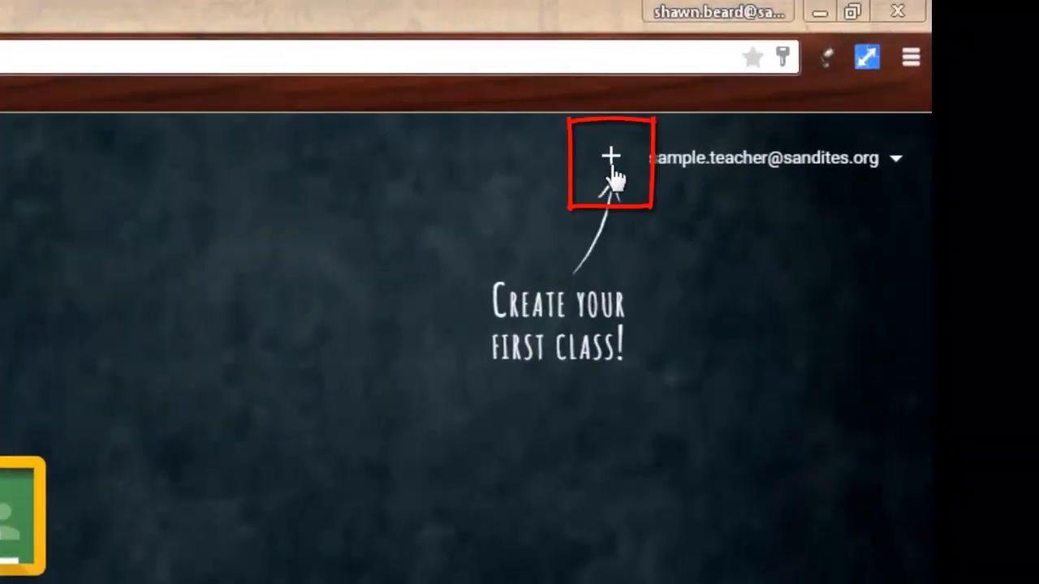
Step: Show the join-or-create class options from the empty teacher dashboard
click(611, 156)
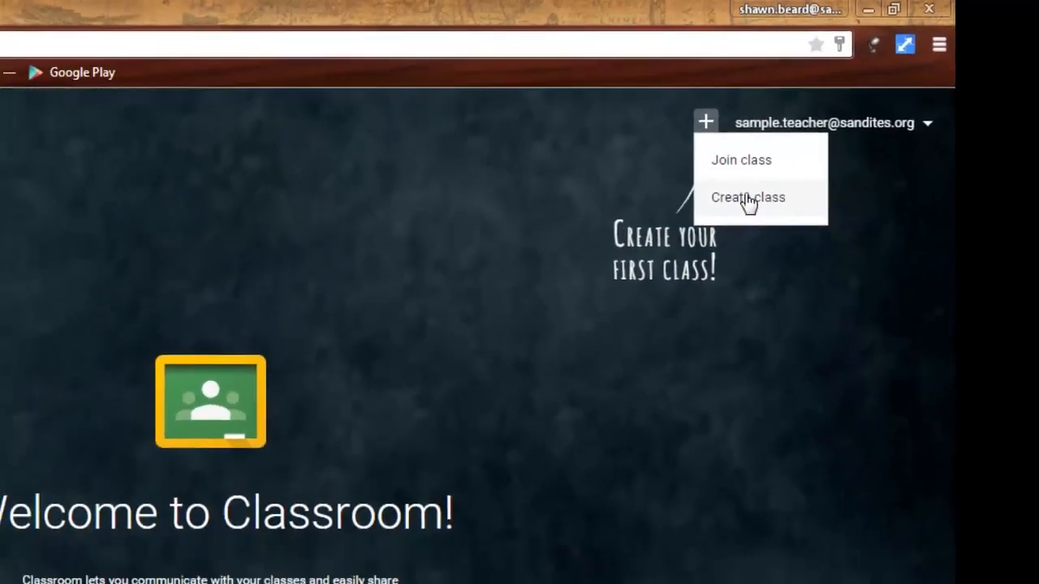
Step: Create a new class named 'Biology' with section 'Period 1'
click(746, 198)
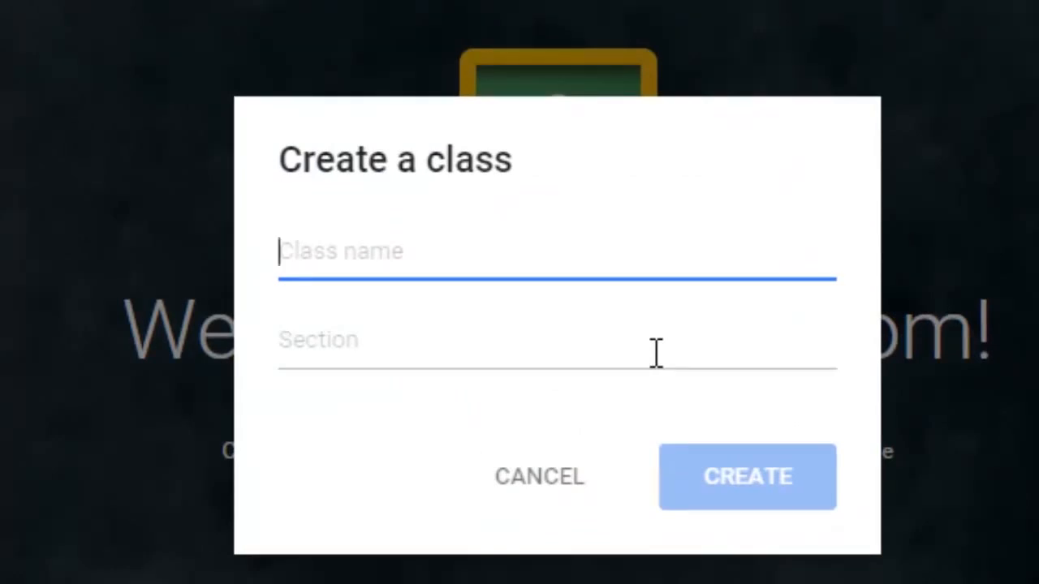
text(Biology)
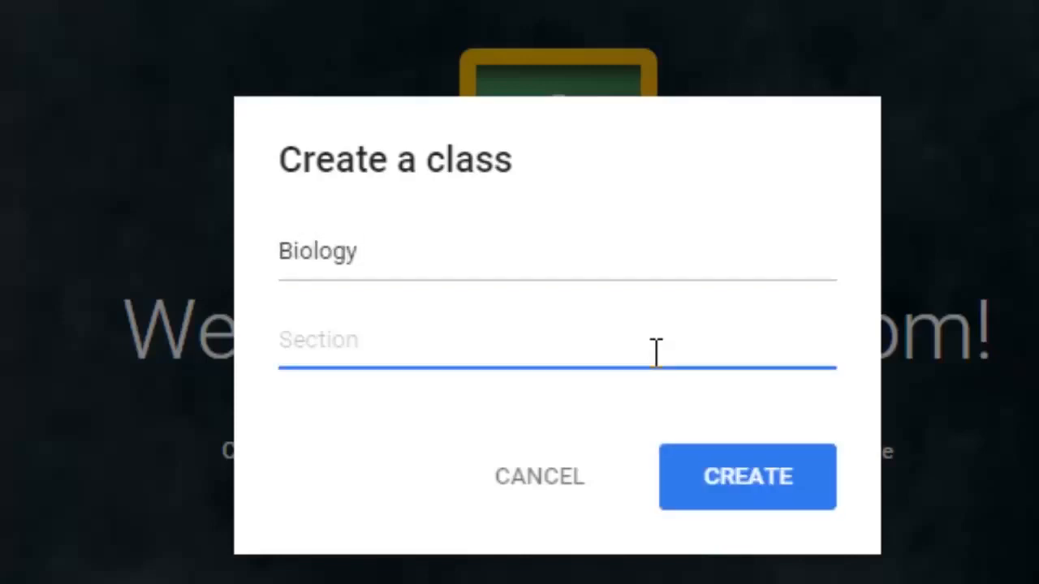
text(Period)
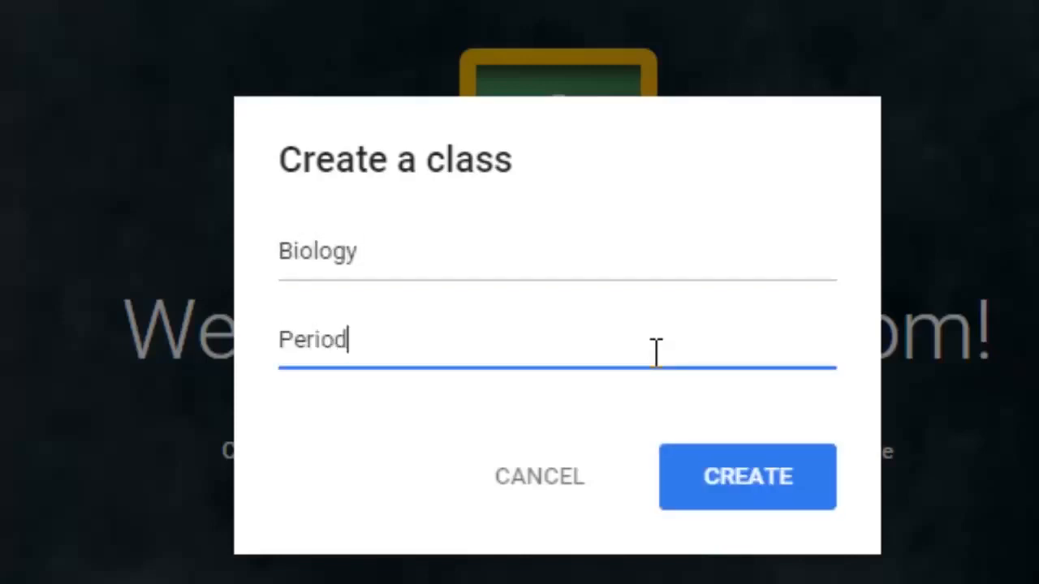
text(1)
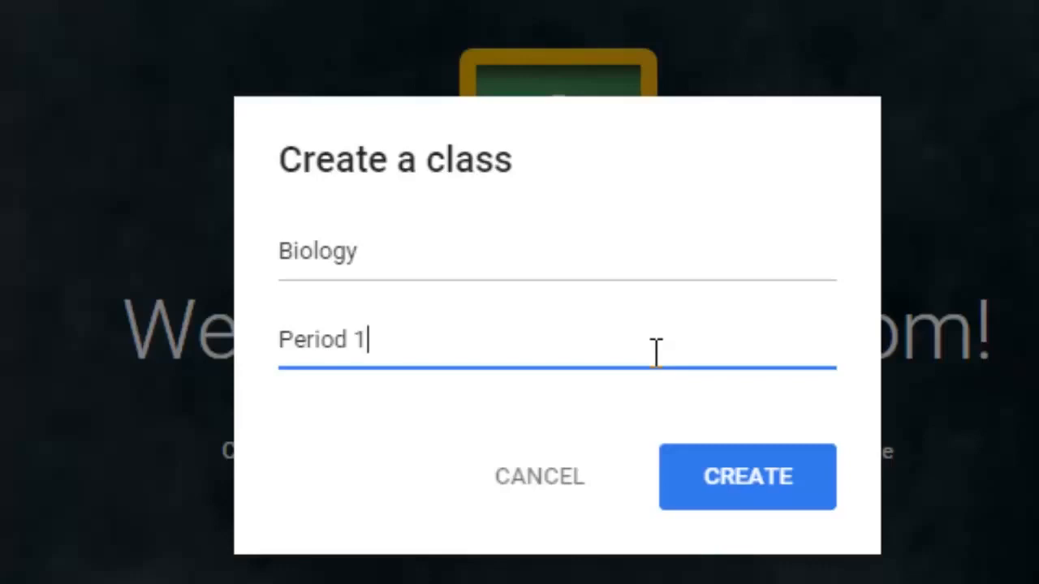
click(746, 477)
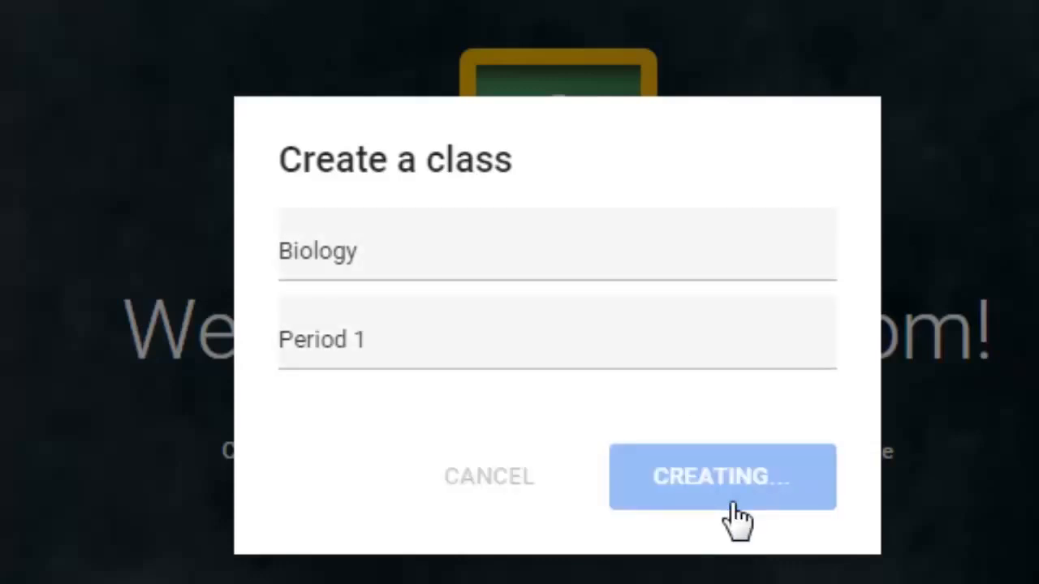
Step: Let the Biology Period 1 class finish creating and its Stream page load
click(721, 478)
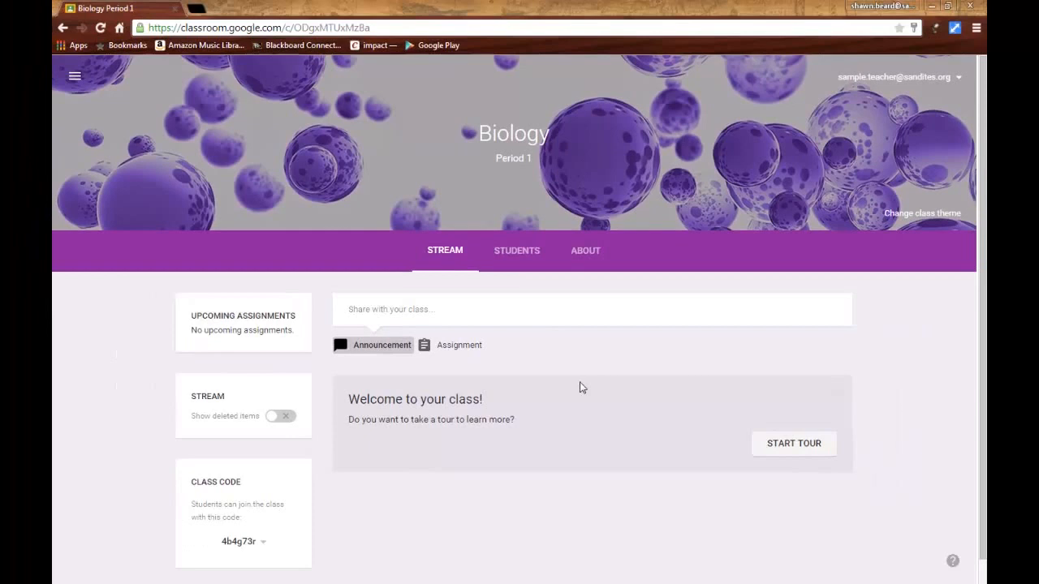
mouse_move(177, 128)
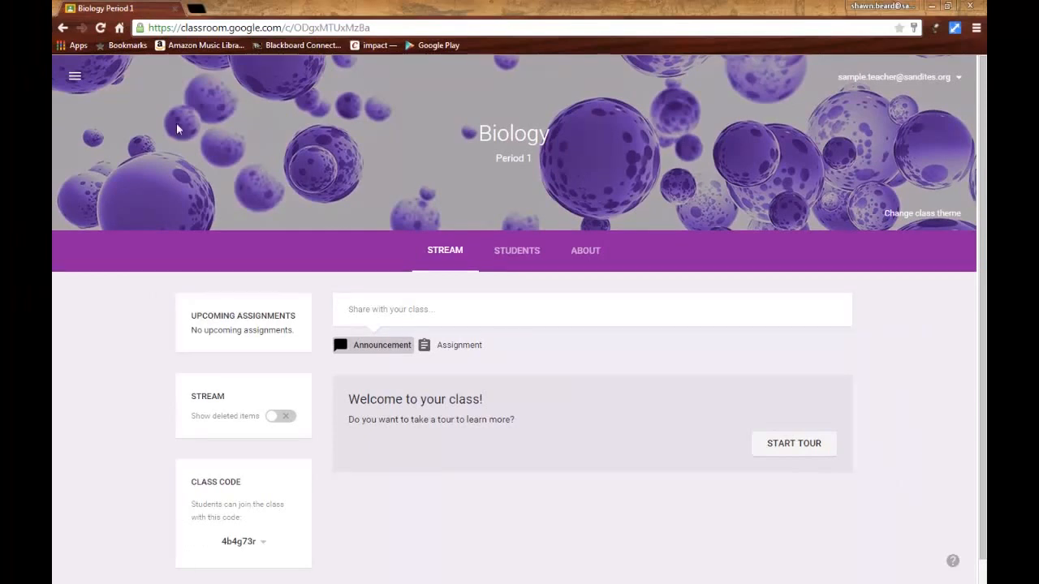
mouse_move(648, 175)
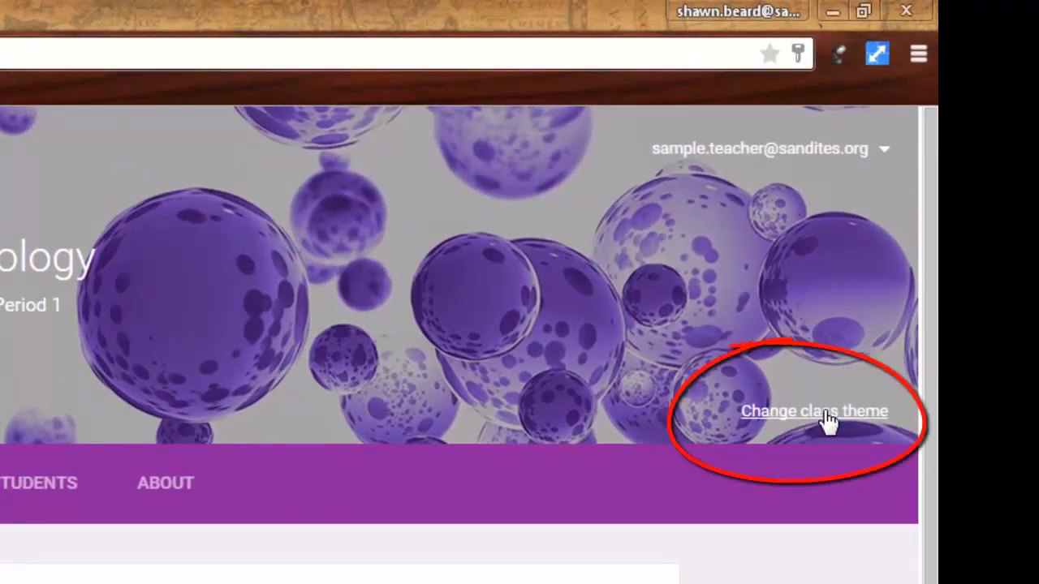
mouse_move(815, 418)
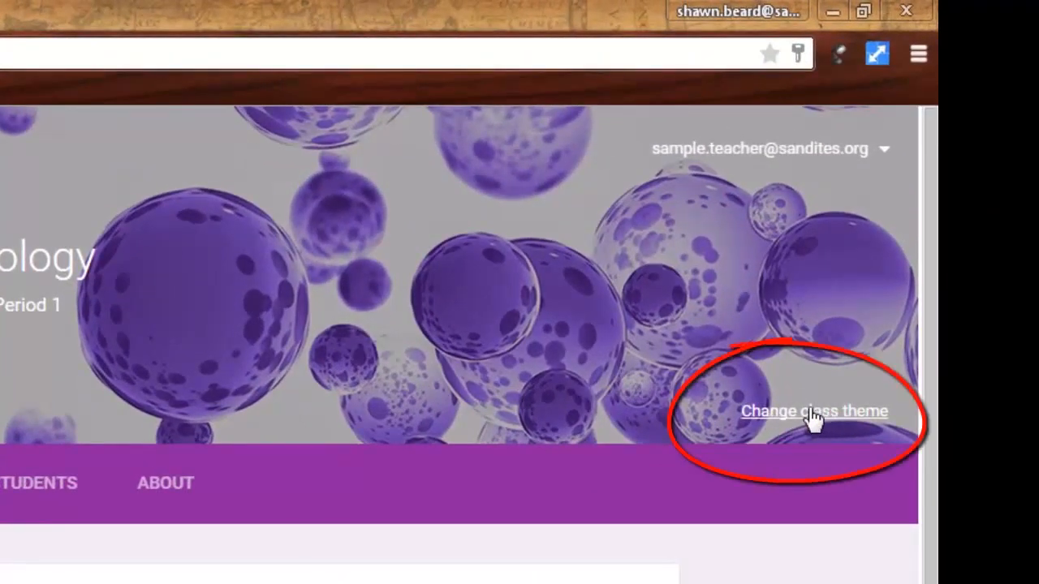
Step: Apply the orange bokeh-lights gallery image as the Biology class theme
click(813, 410)
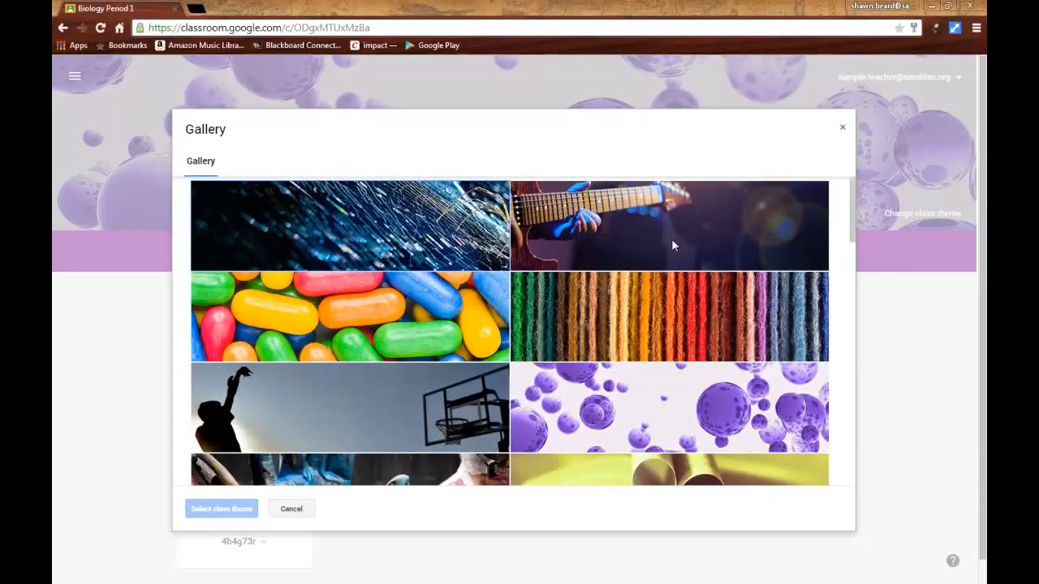
scroll(down, 3)
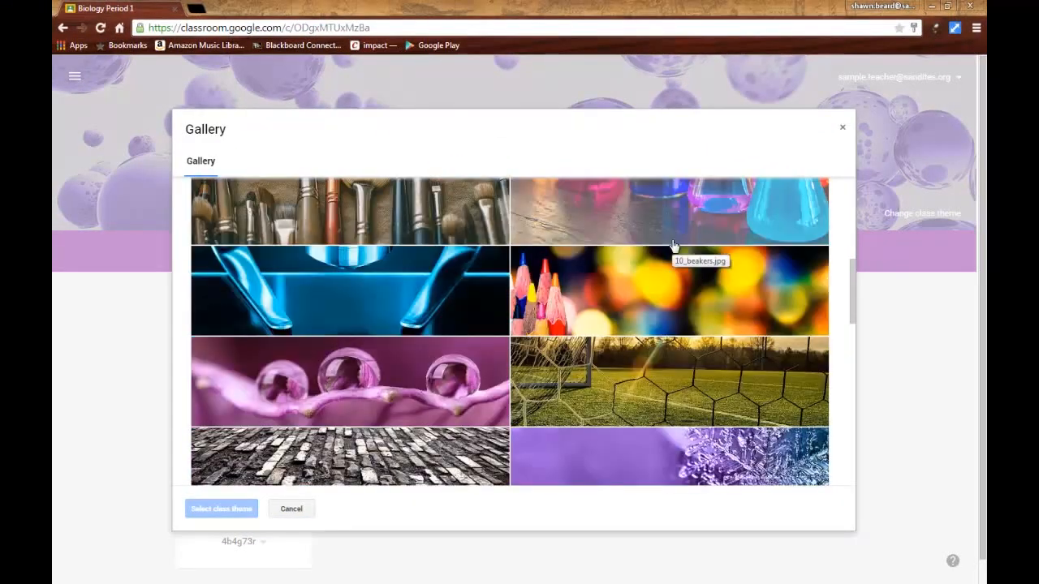
scroll(down, 3)
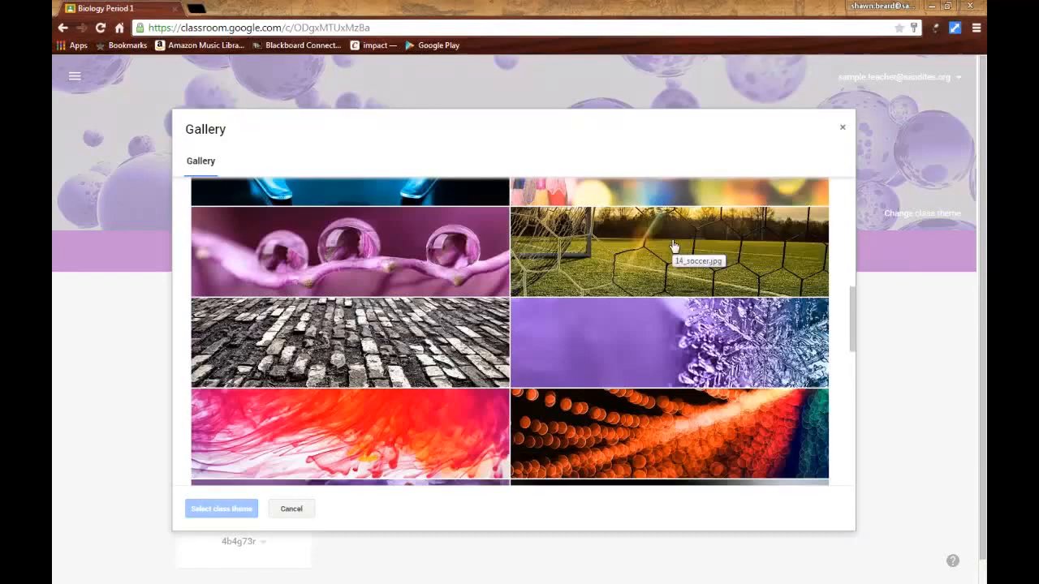
scroll(down, 3)
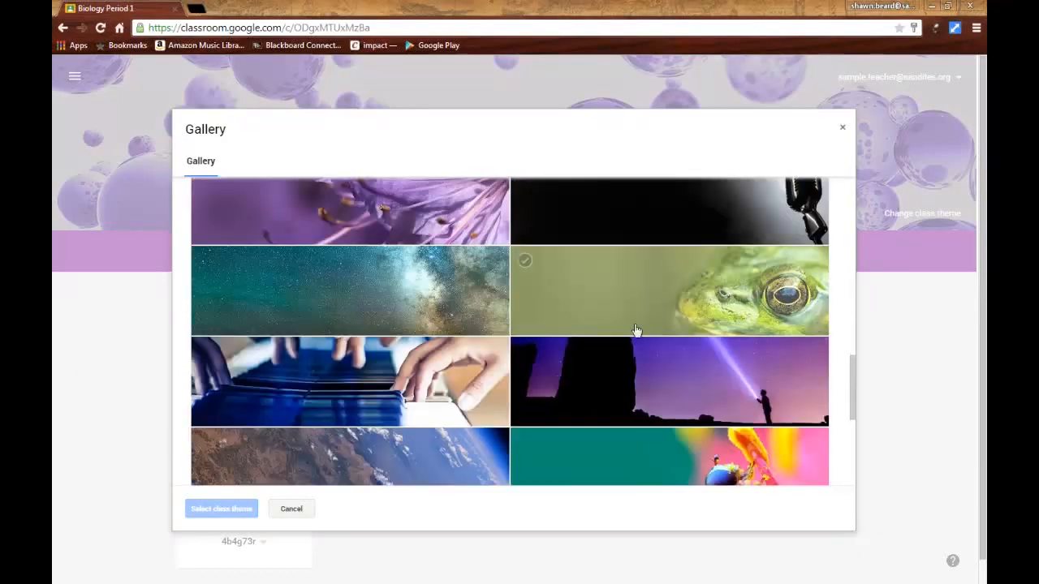
scroll(up, 3)
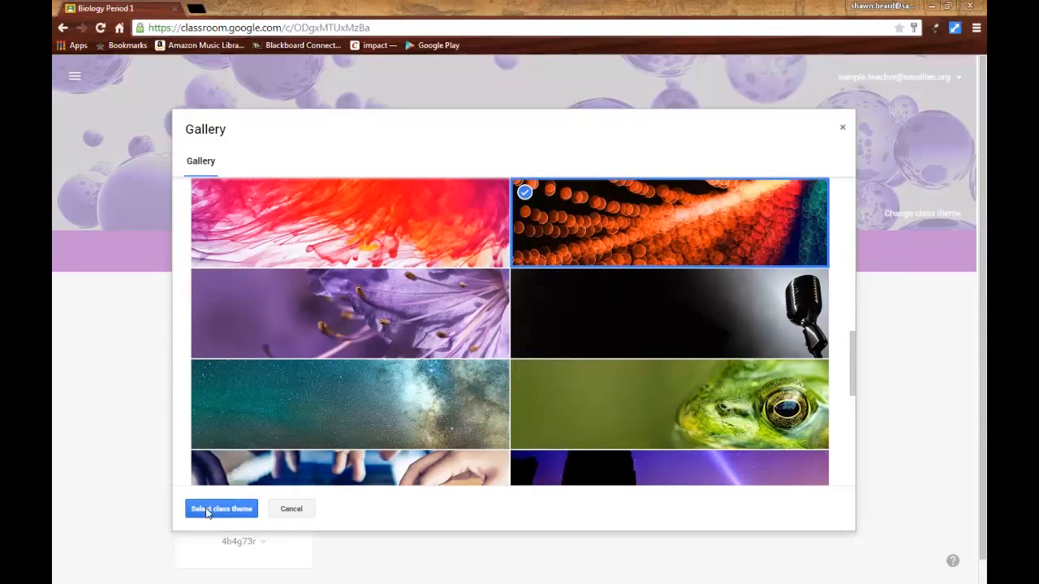
click(220, 510)
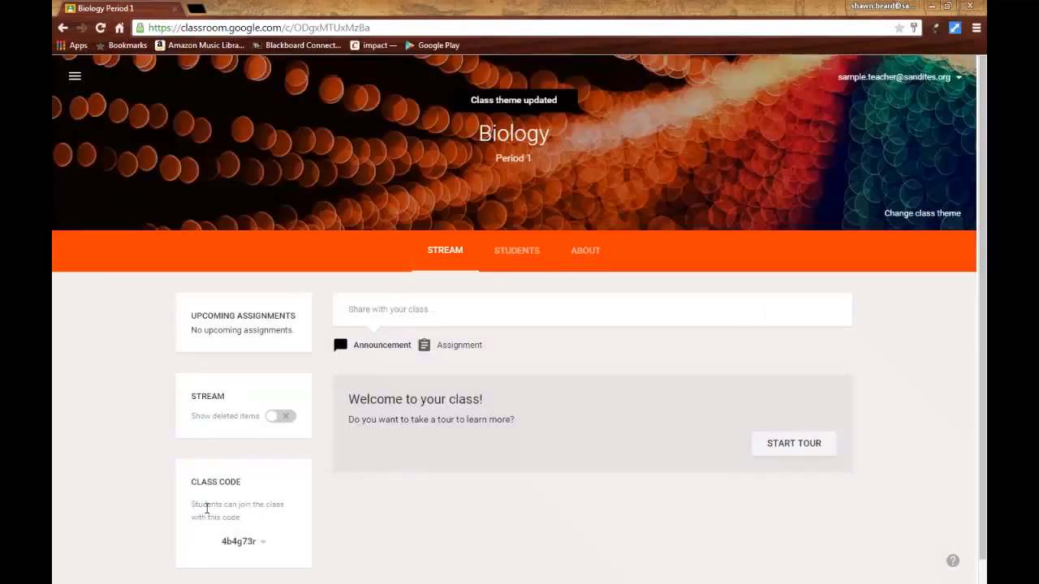
mouse_move(453, 185)
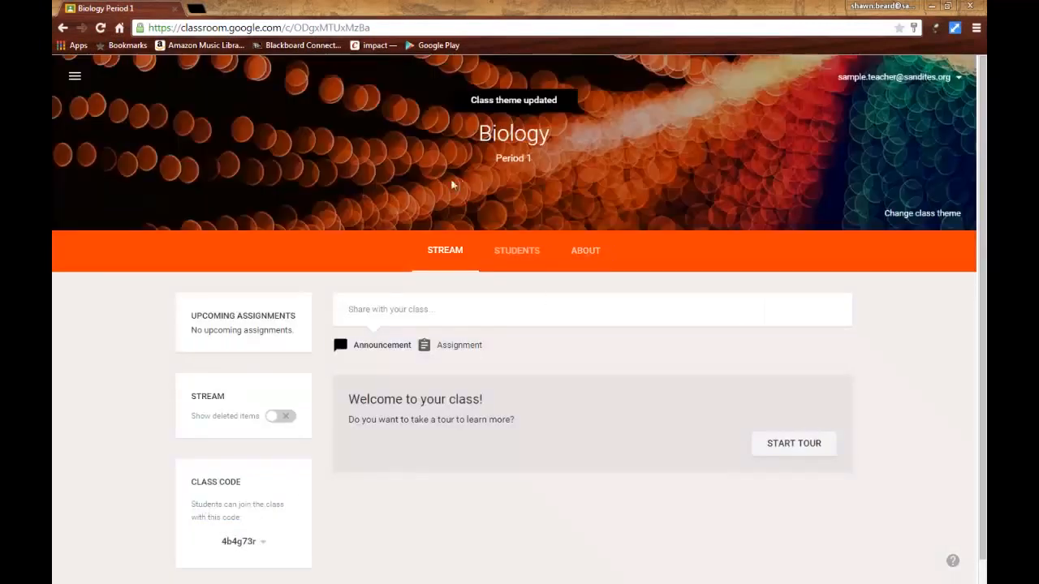
mouse_move(74, 76)
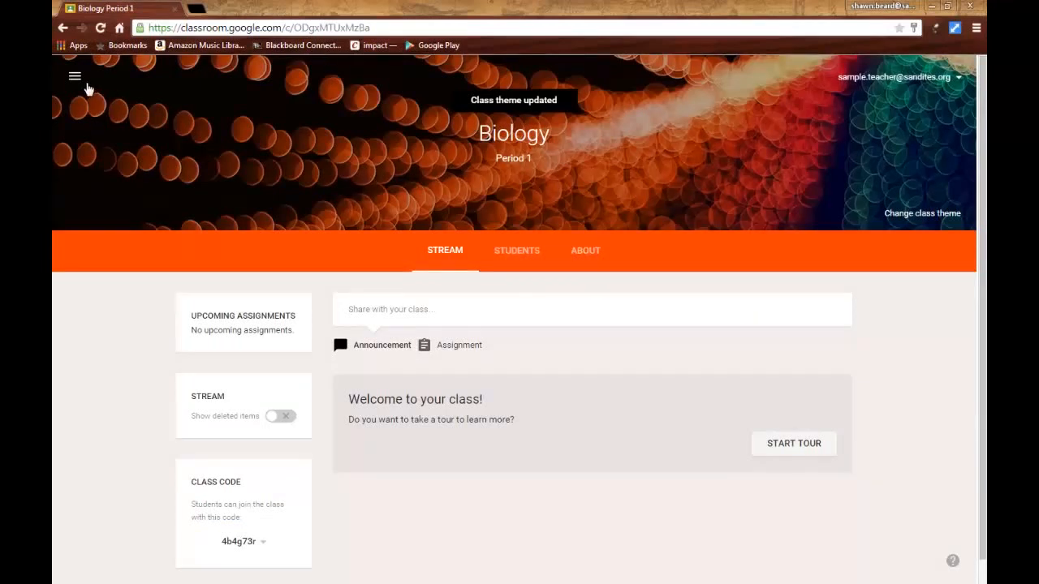
mouse_move(247, 119)
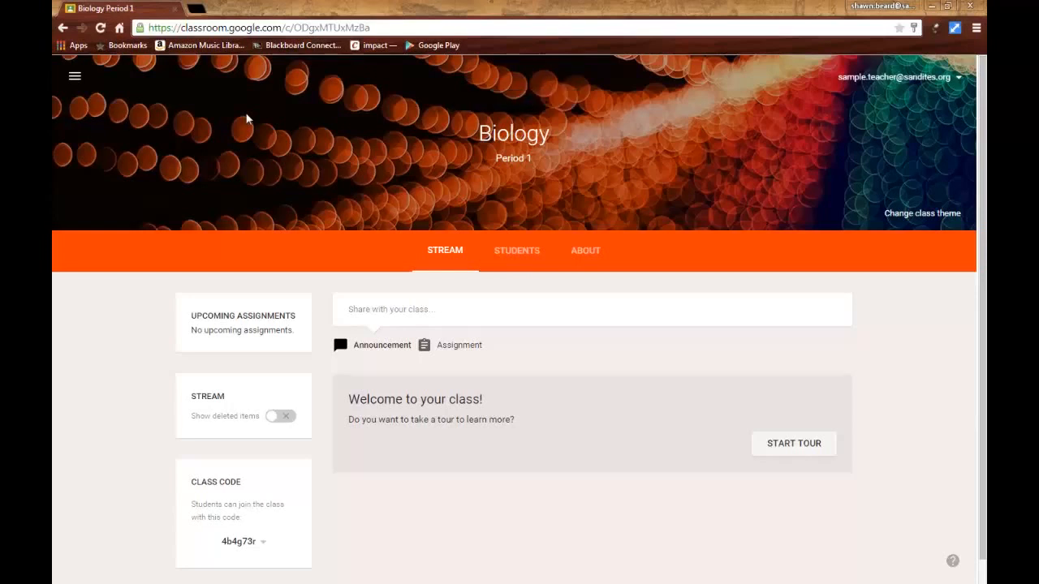
mouse_move(88, 106)
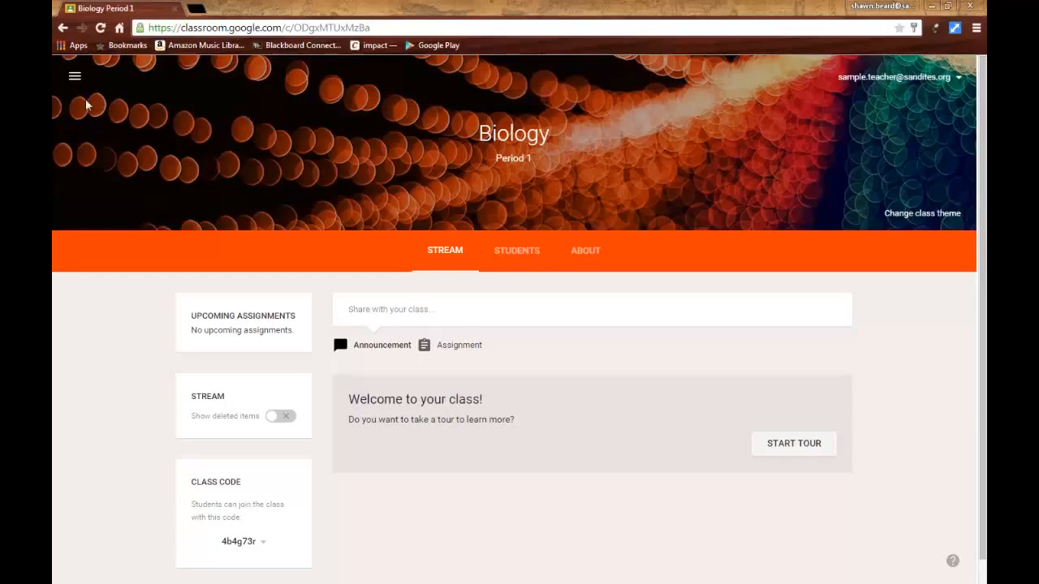
mouse_move(393, 214)
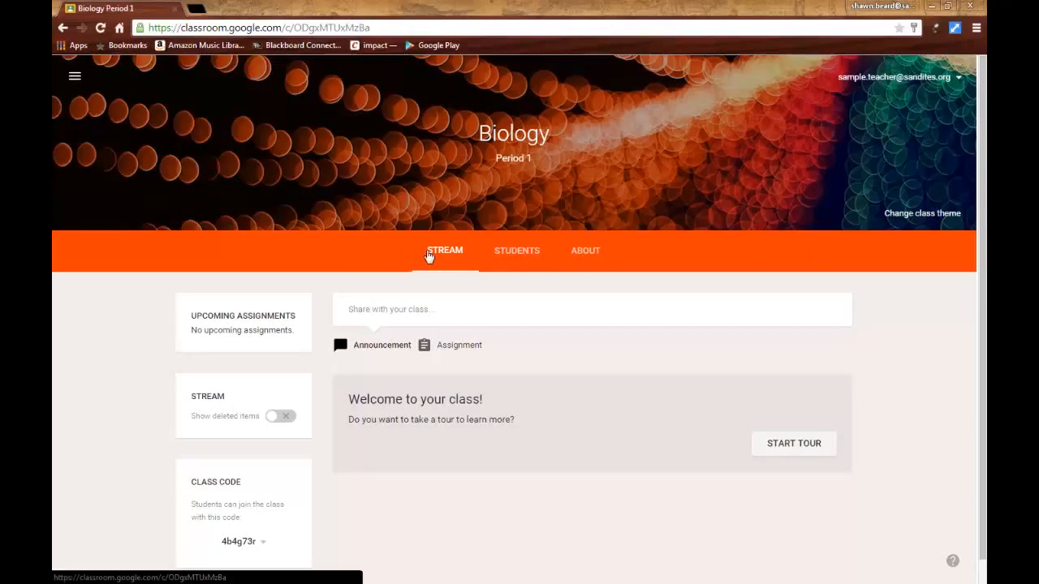
mouse_move(585, 250)
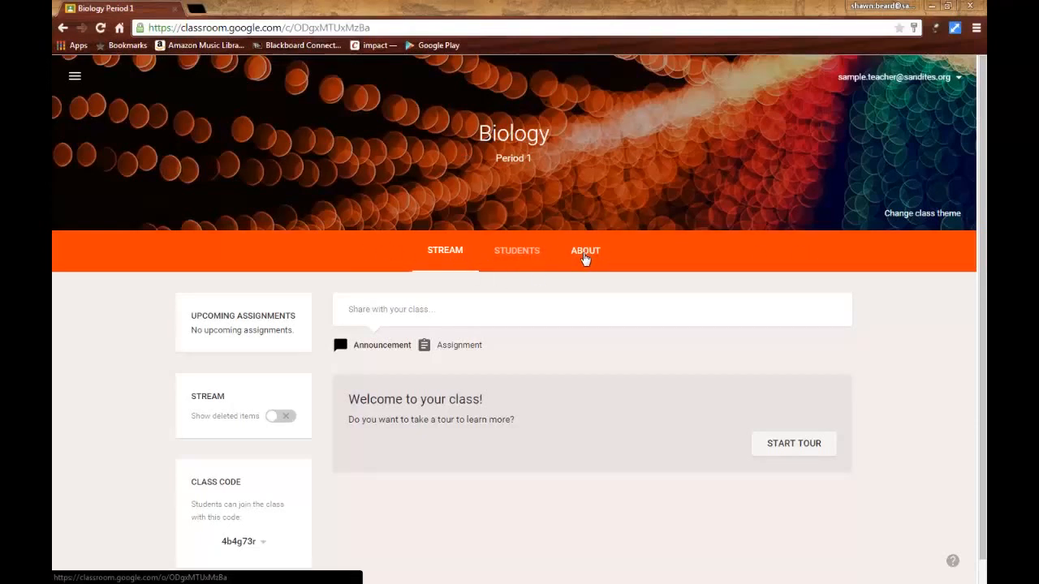
mouse_move(516, 253)
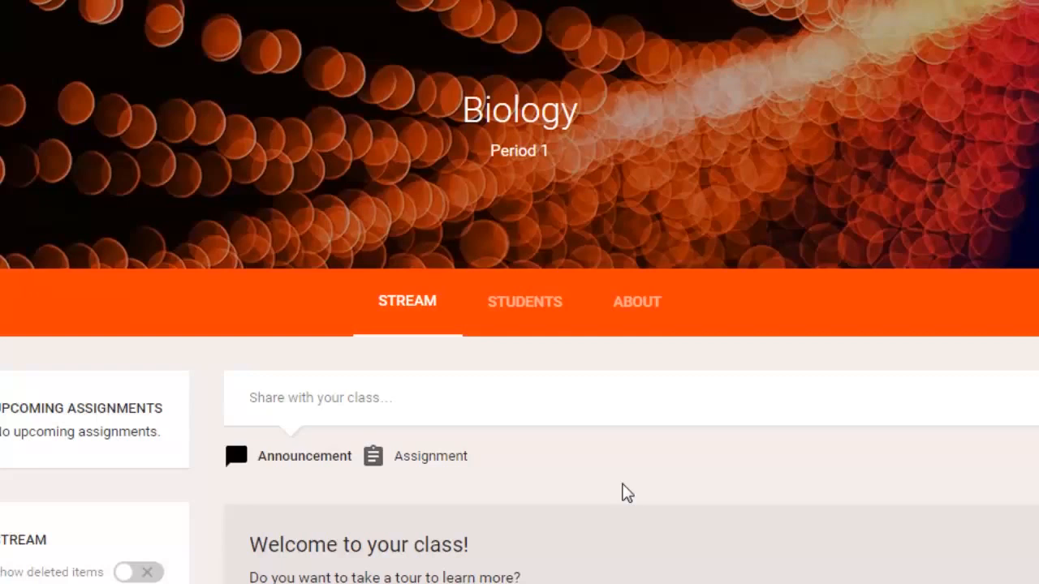
mouse_move(589, 458)
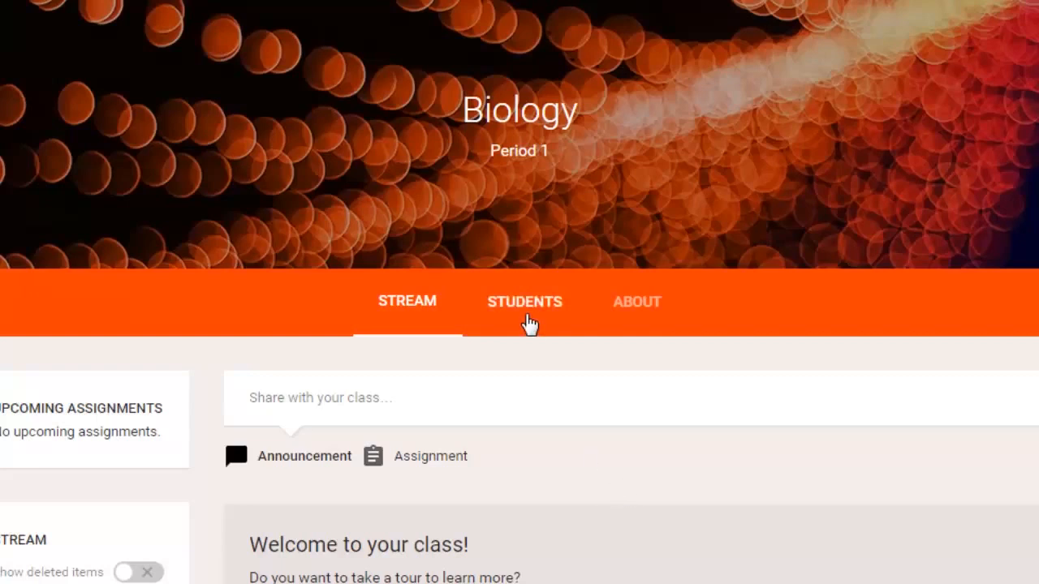
mouse_move(626, 312)
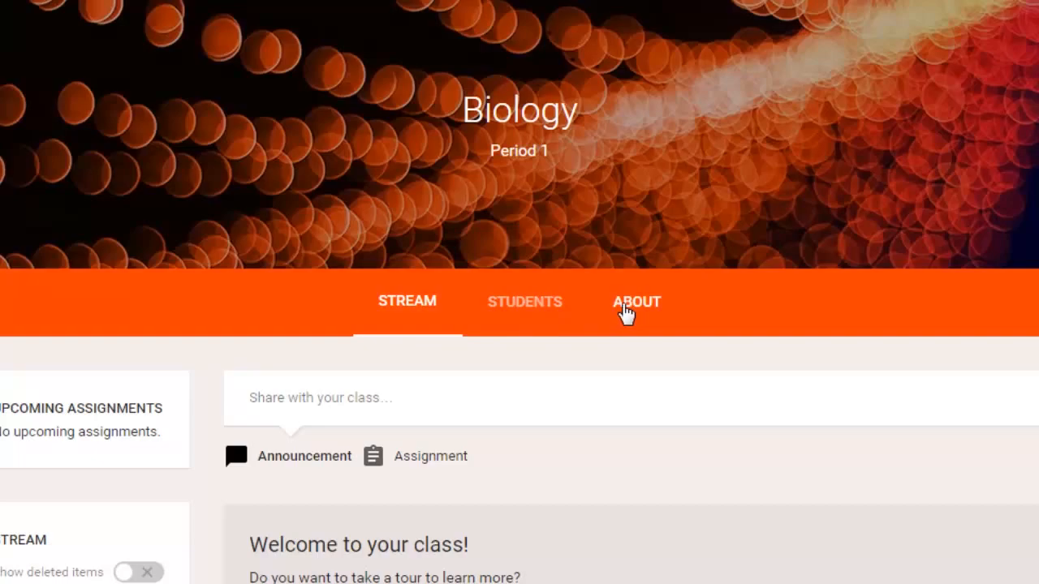
click(636, 302)
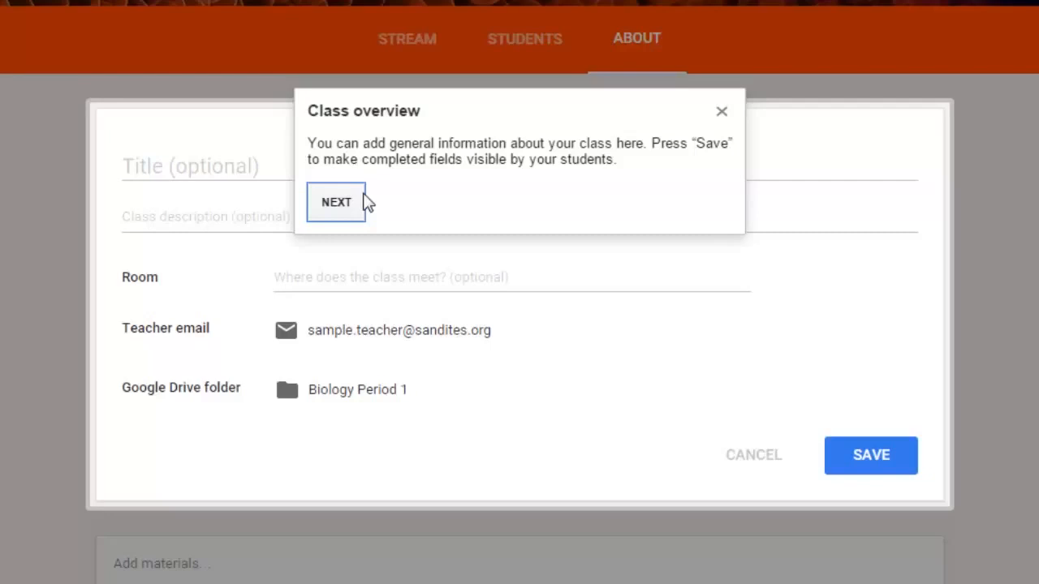
click(334, 201)
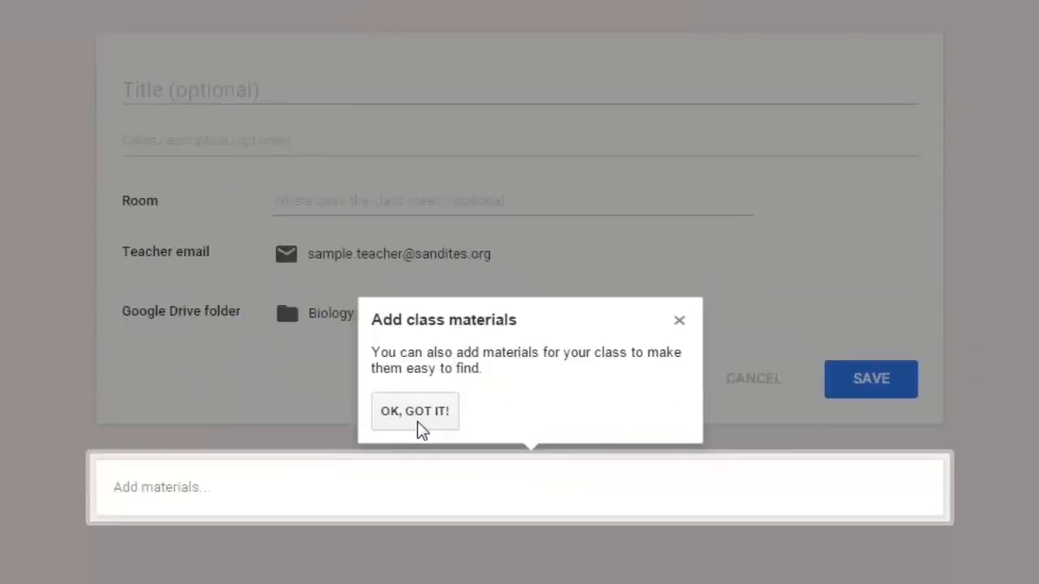
click(415, 412)
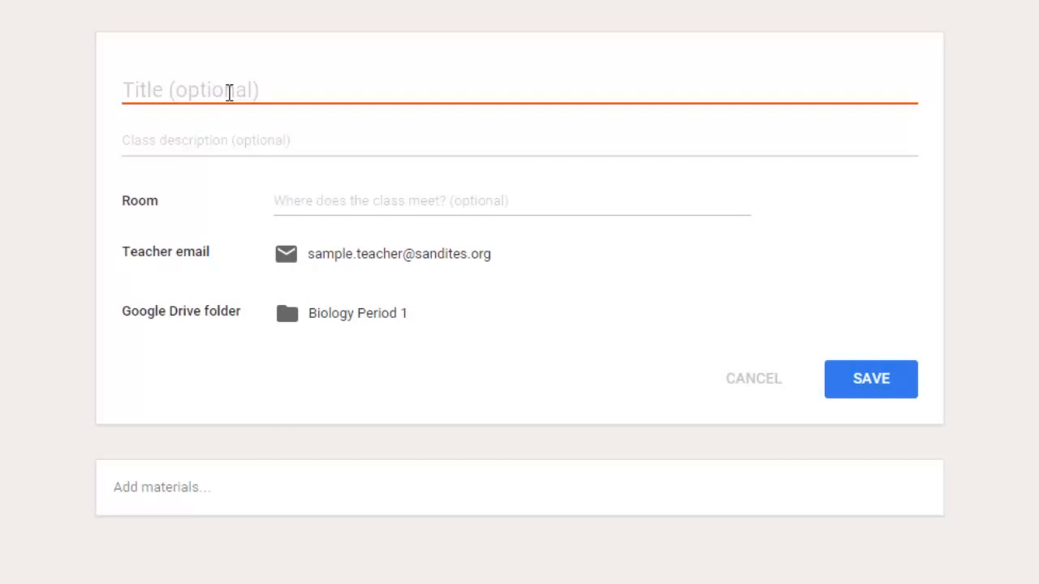
mouse_move(206, 487)
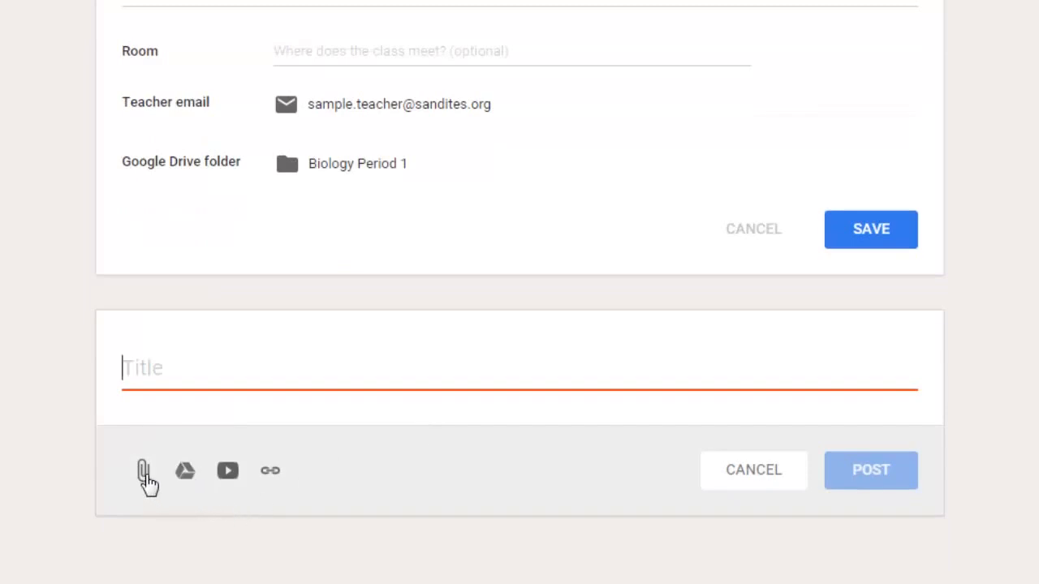
mouse_move(144, 471)
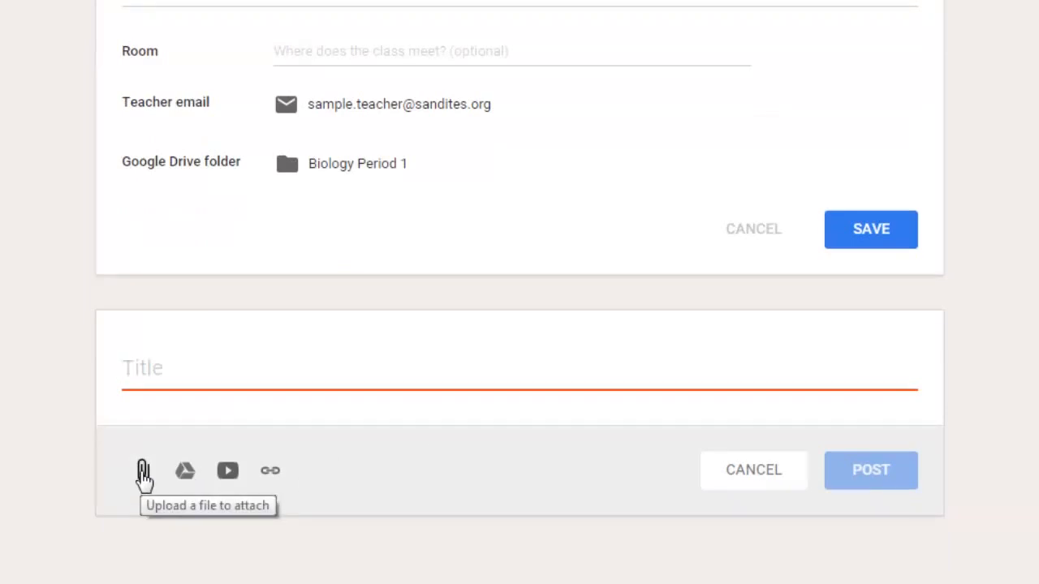
mouse_move(185, 470)
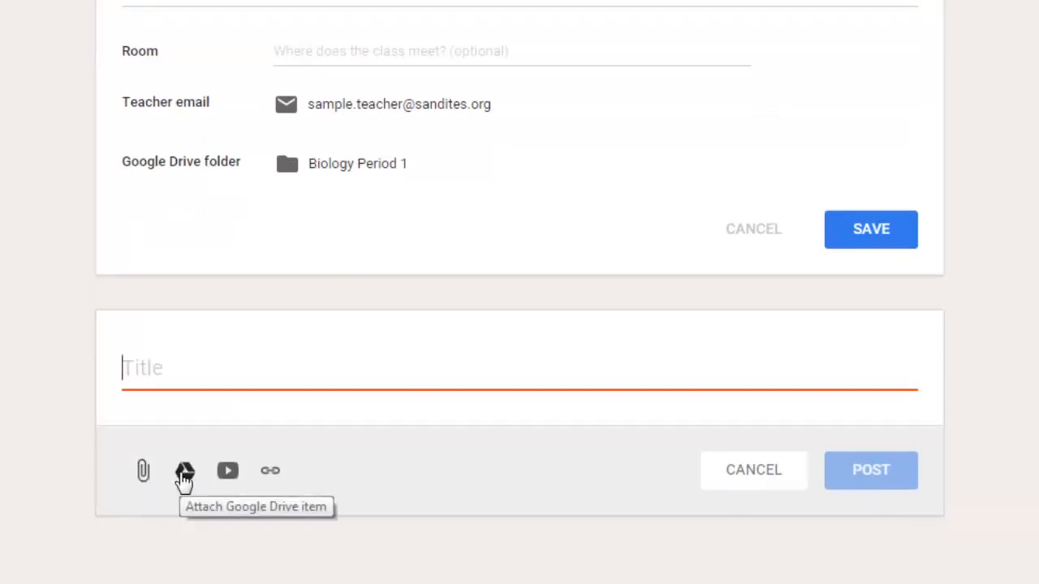
mouse_move(417, 471)
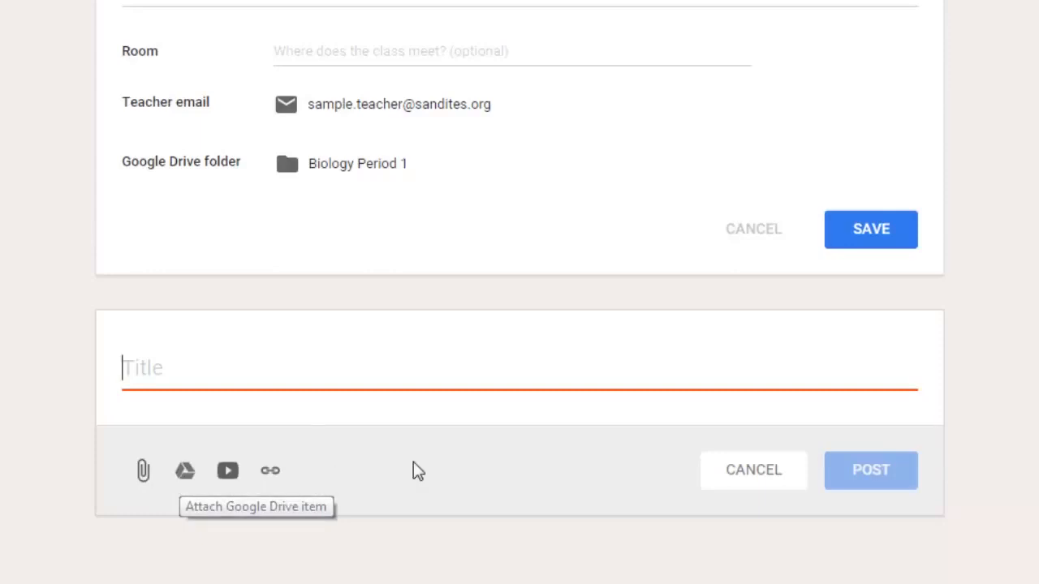
mouse_move(760, 418)
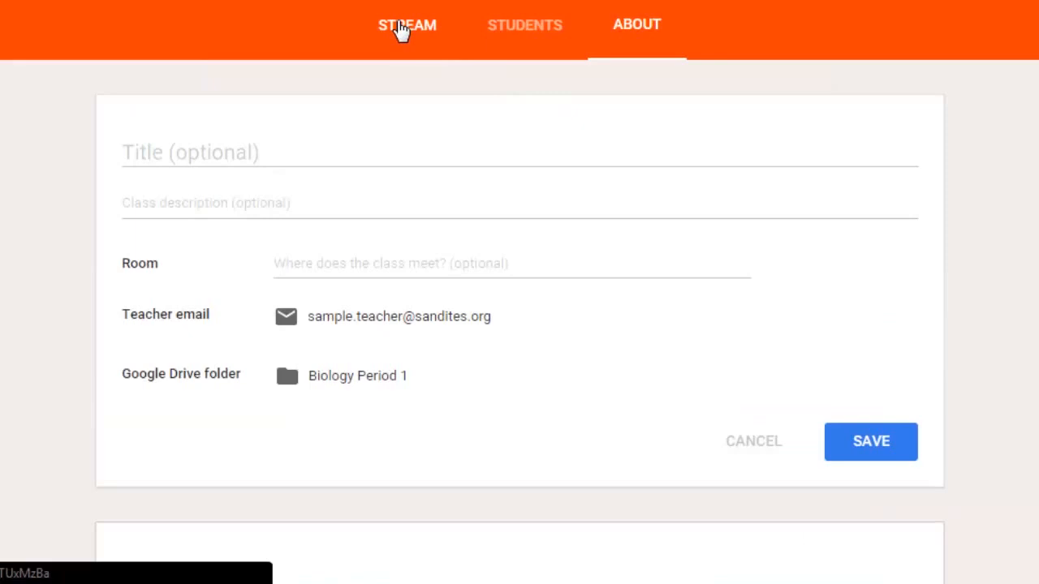
Step: Switch the Biology class page back to its Stream view
click(870, 442)
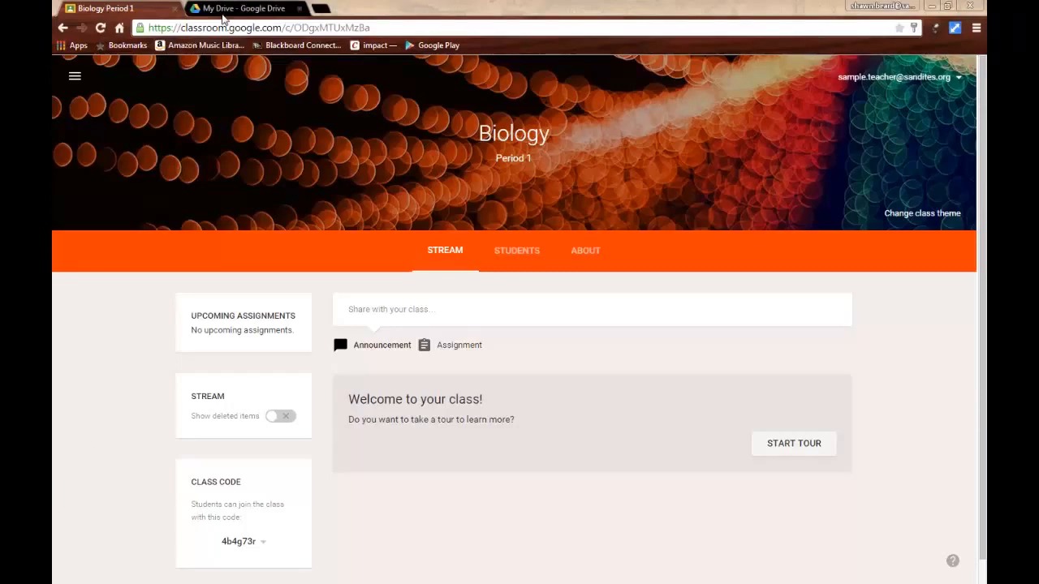
mouse_move(235, 8)
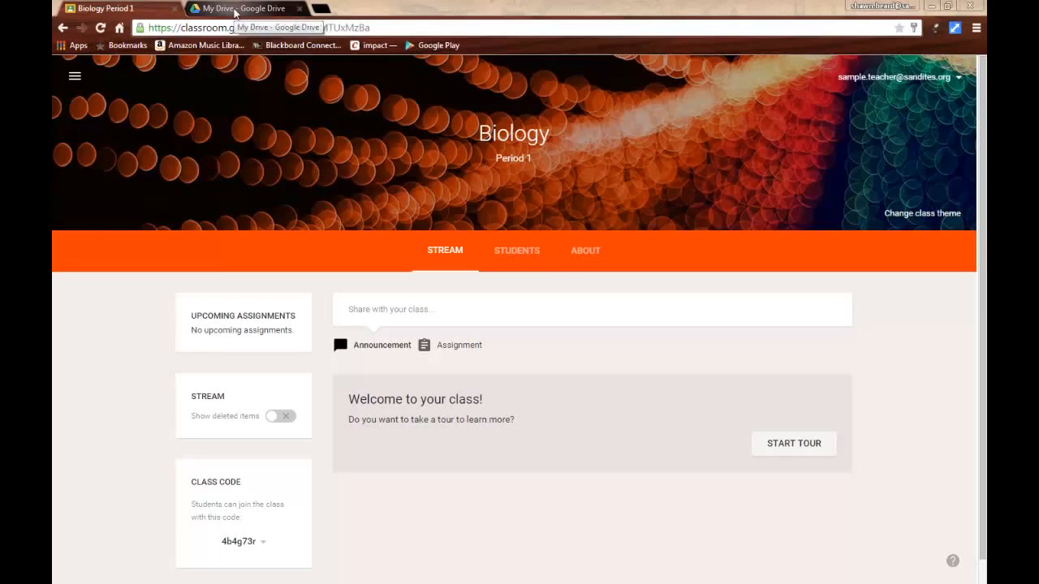
Step: View the empty Biology Period 1 folder in Google Drive's Classroom folder, then return to Classroom
click(235, 8)
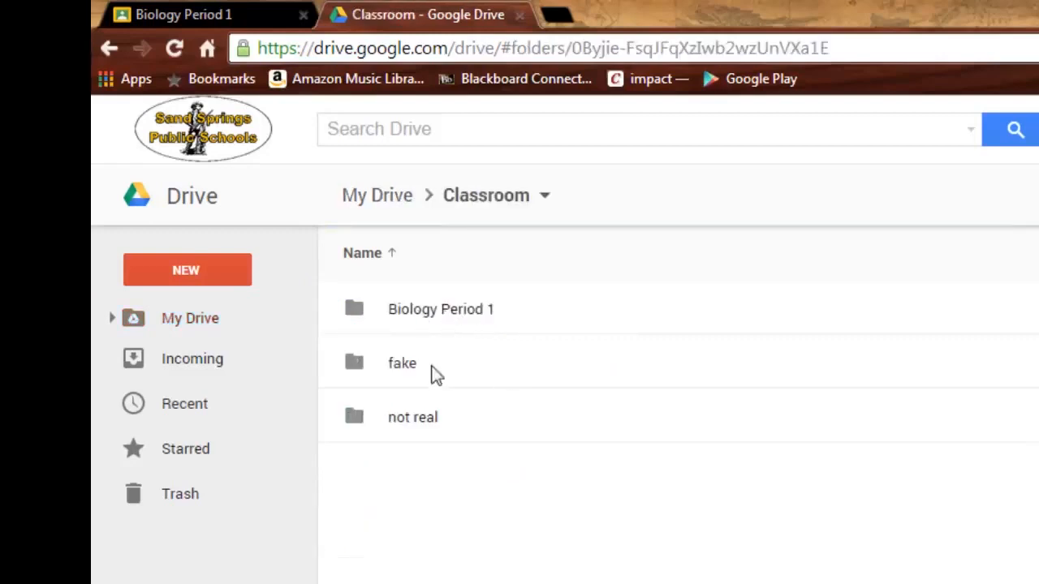
mouse_move(455, 317)
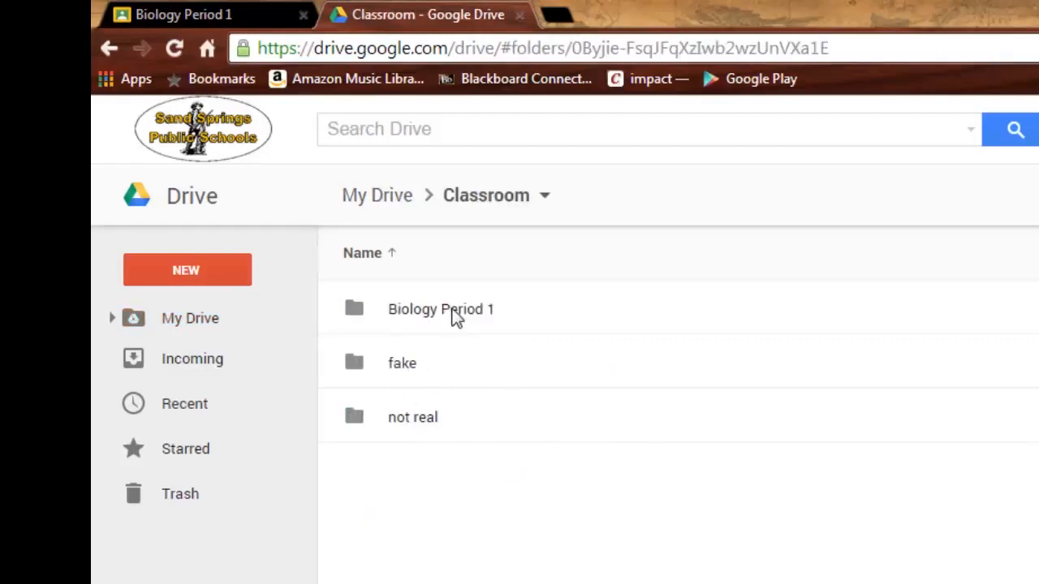
double_click(440, 308)
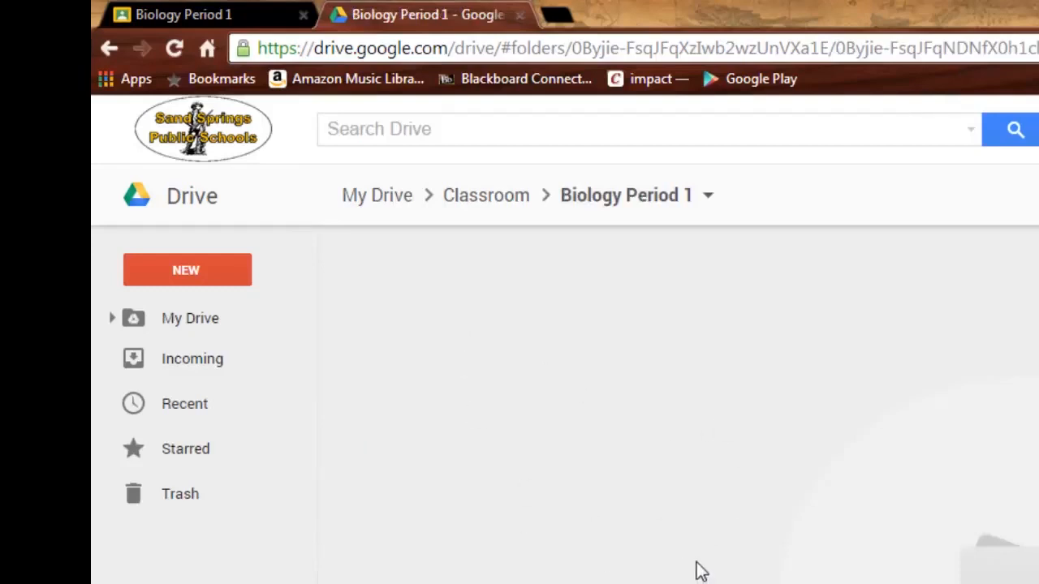
mouse_move(733, 552)
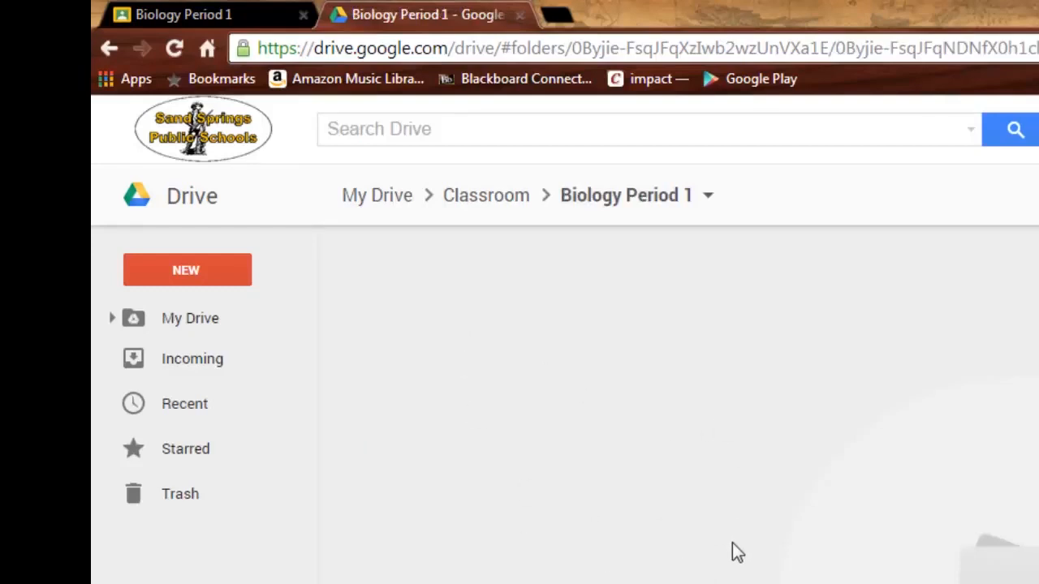
click(149, 13)
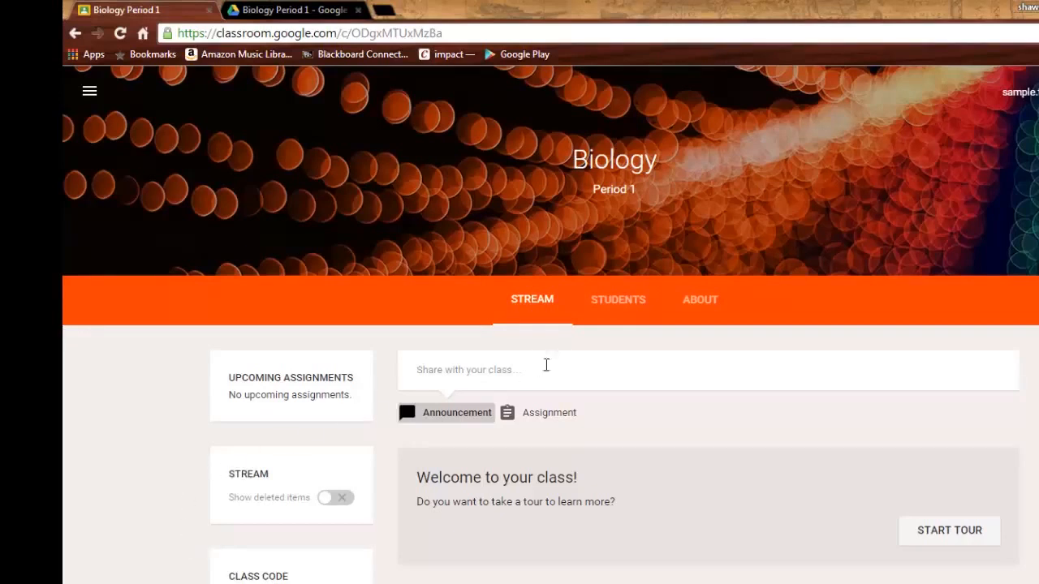
click(616, 298)
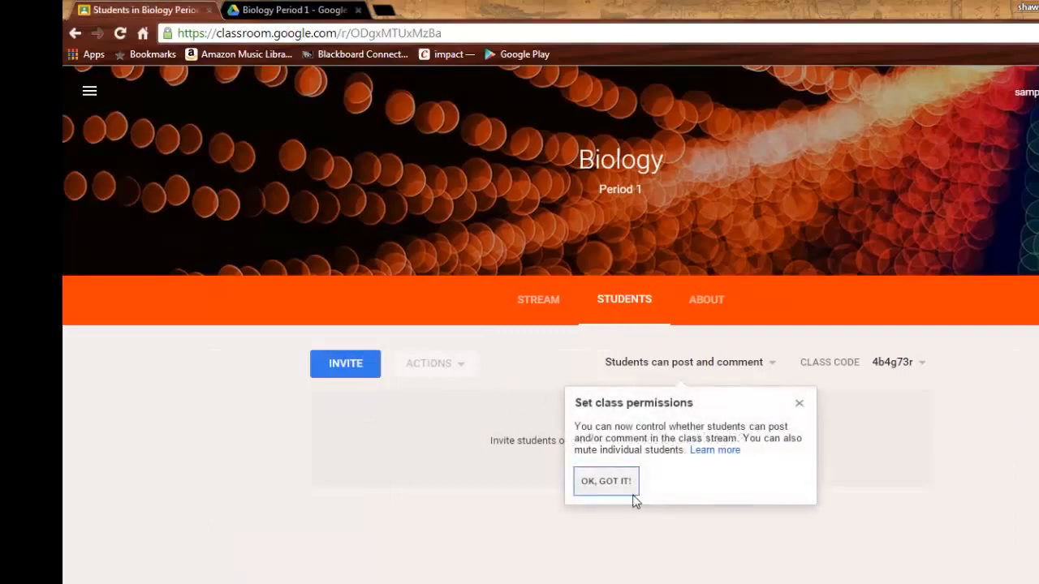
click(606, 480)
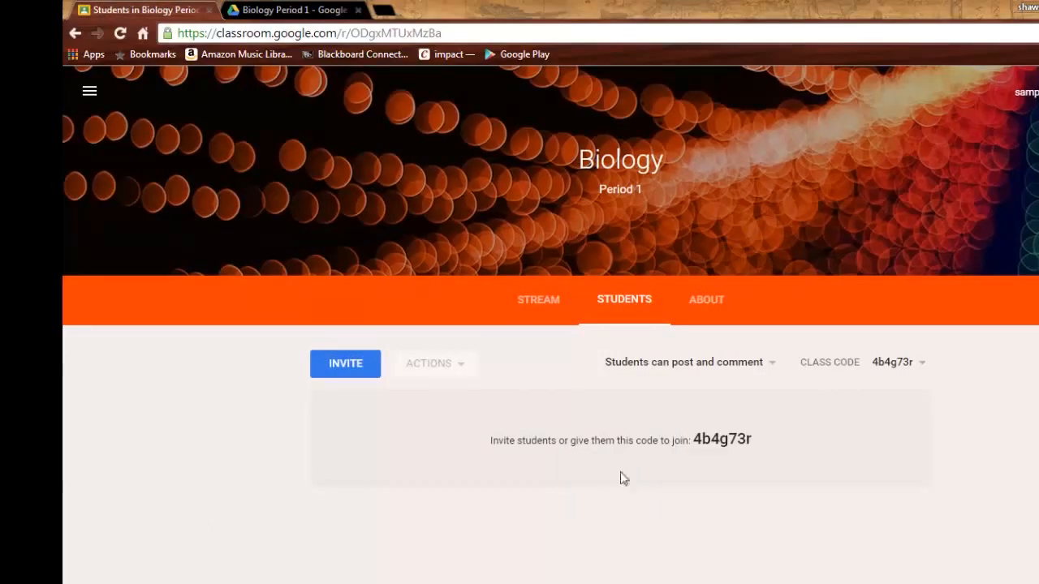
mouse_move(503, 432)
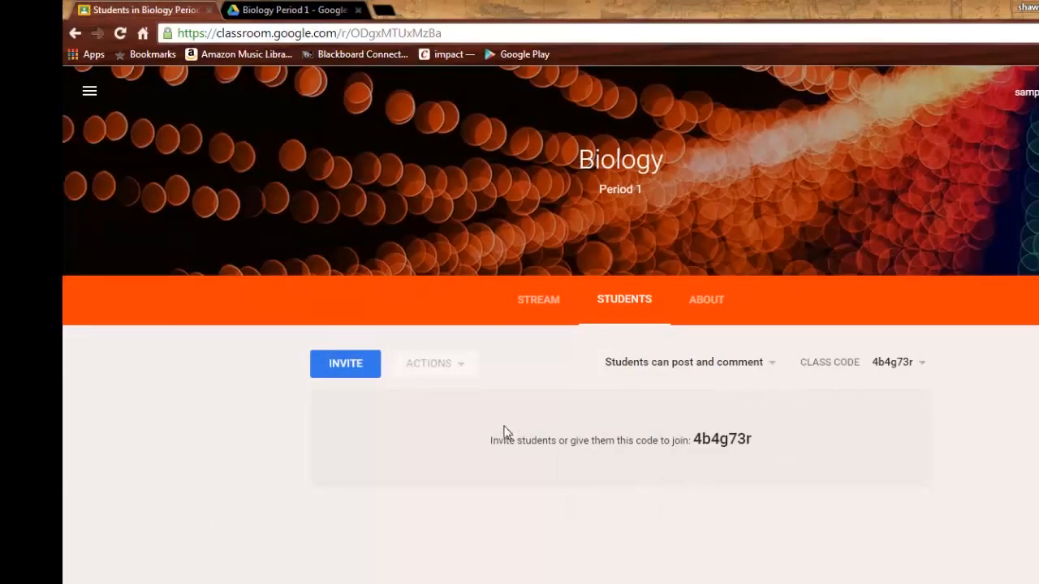
mouse_move(542, 435)
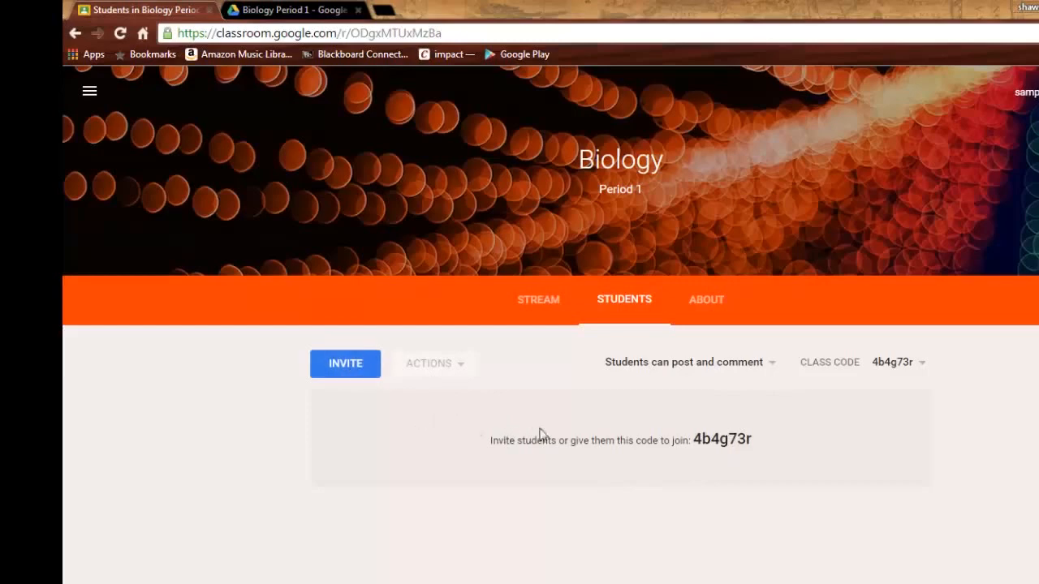
mouse_move(548, 425)
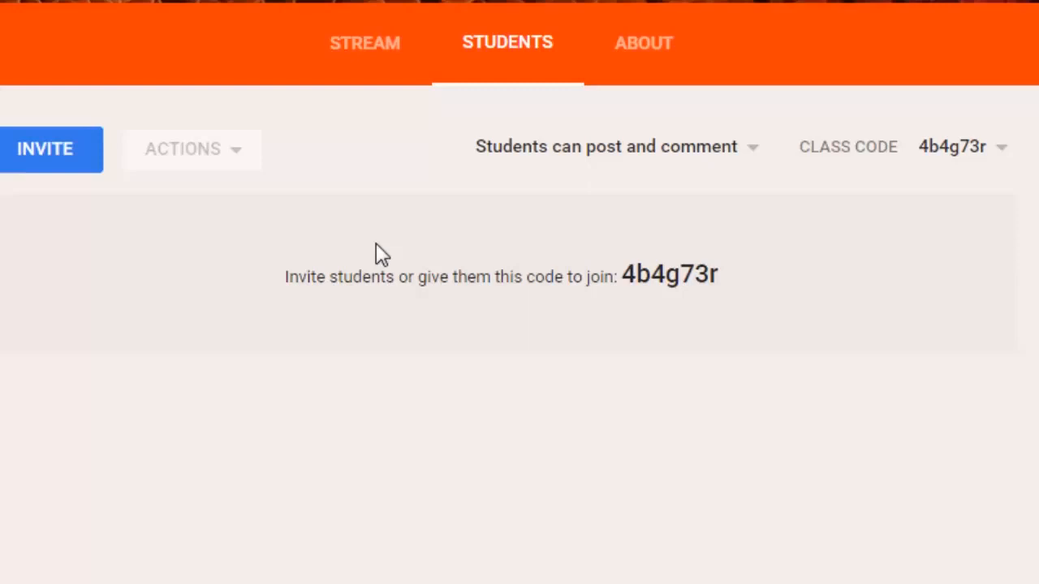
mouse_move(643, 303)
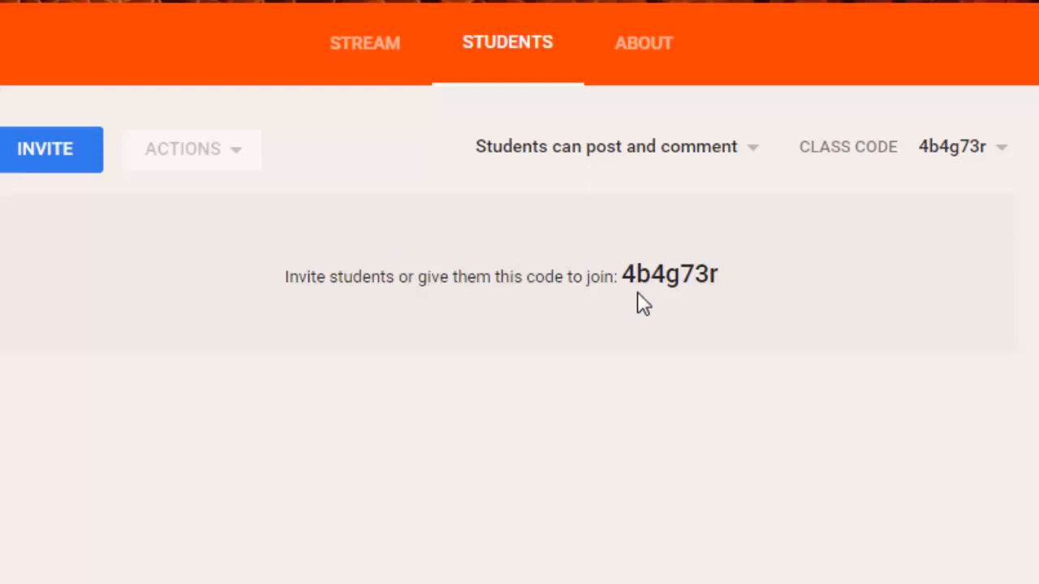
mouse_move(729, 285)
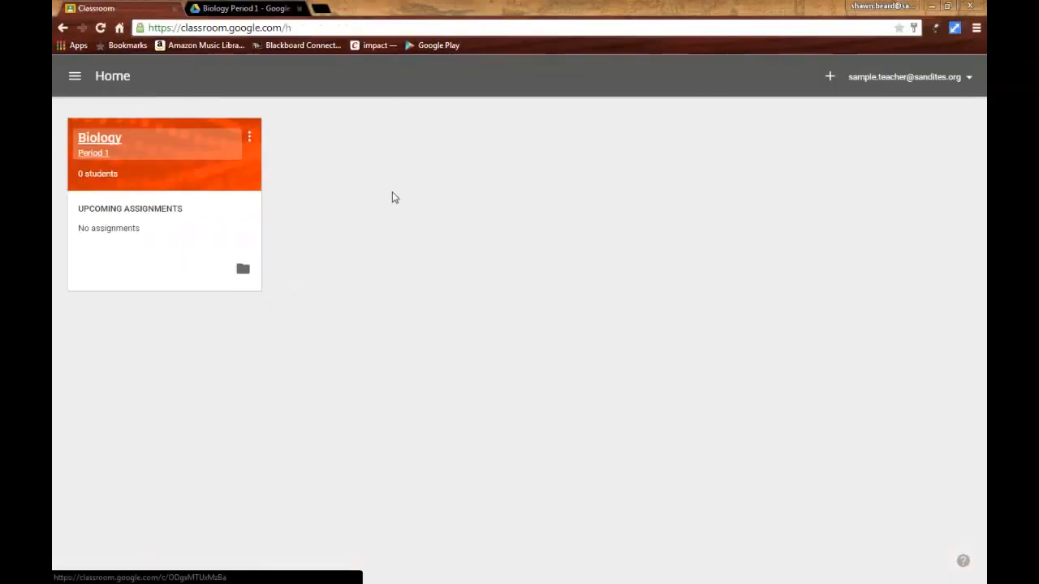
mouse_move(828, 76)
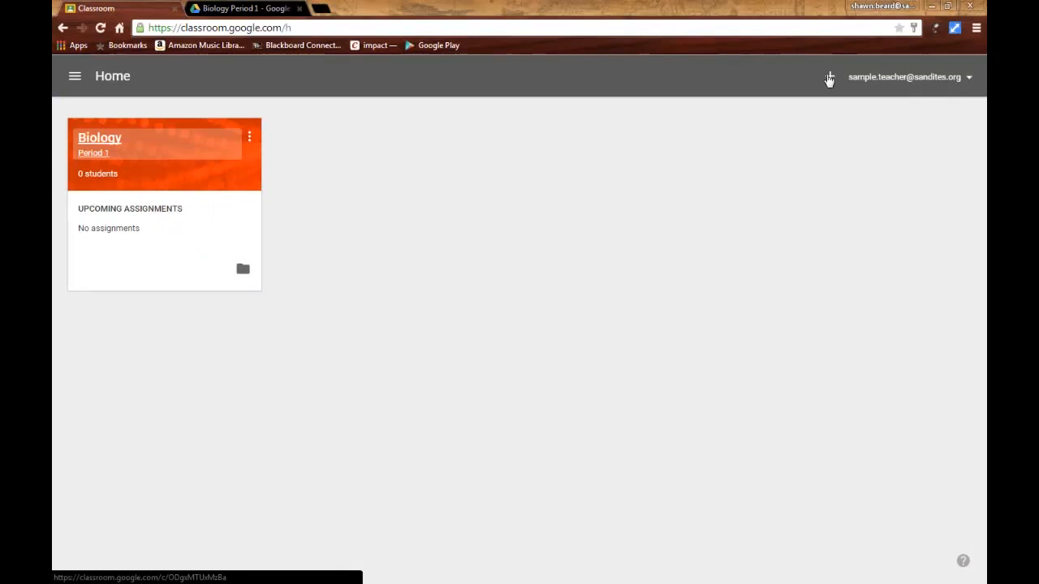
Step: Bring up the Join class code prompt from Home and cancel it without joining
click(827, 78)
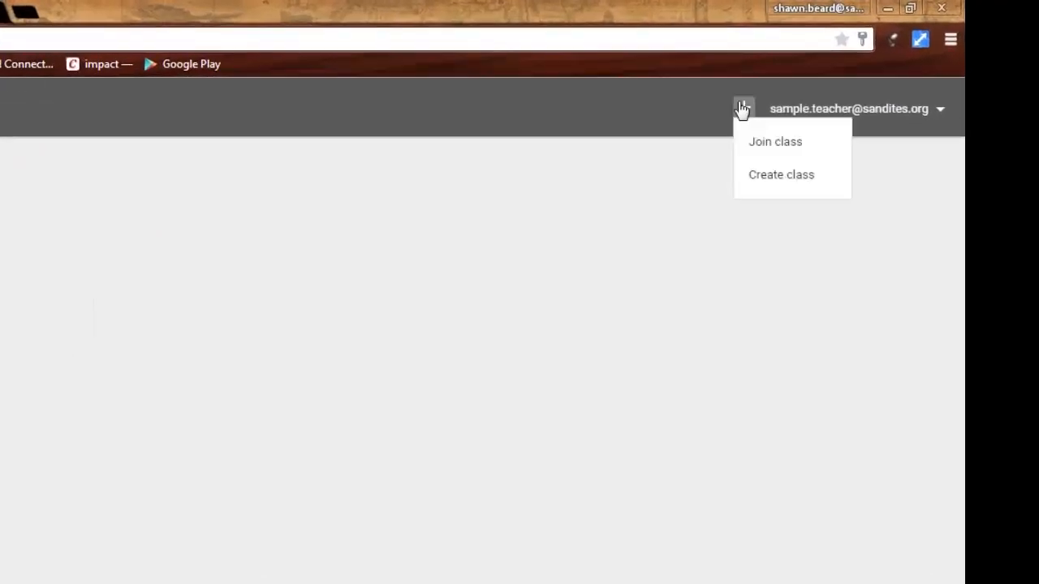
click(774, 141)
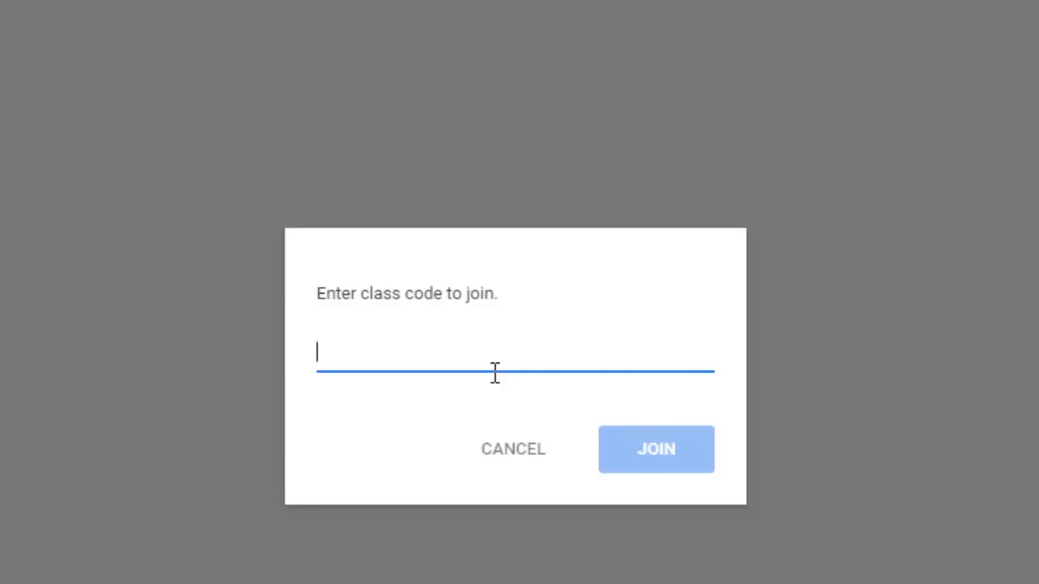
click(513, 448)
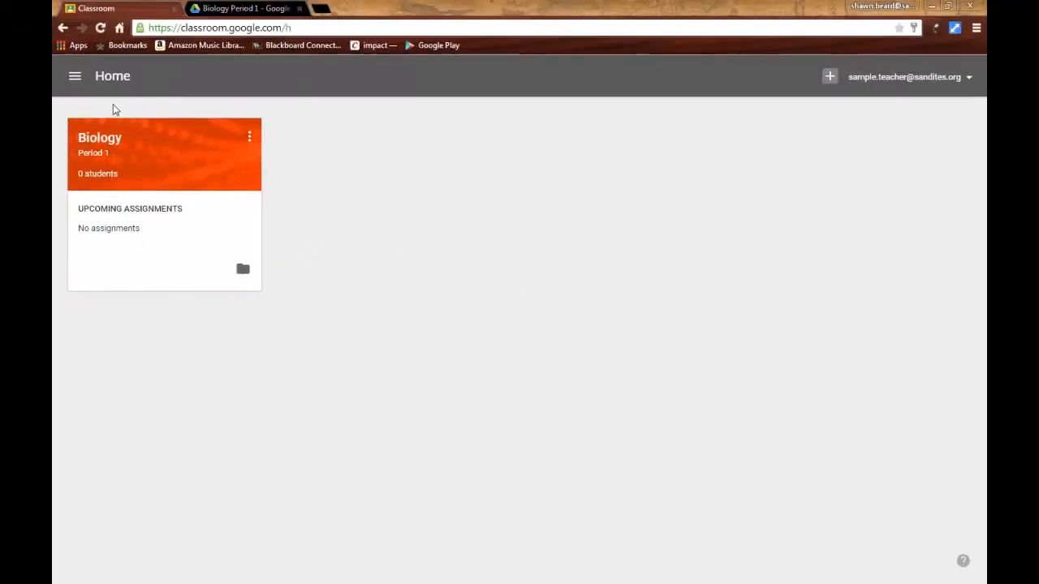
mouse_move(75, 76)
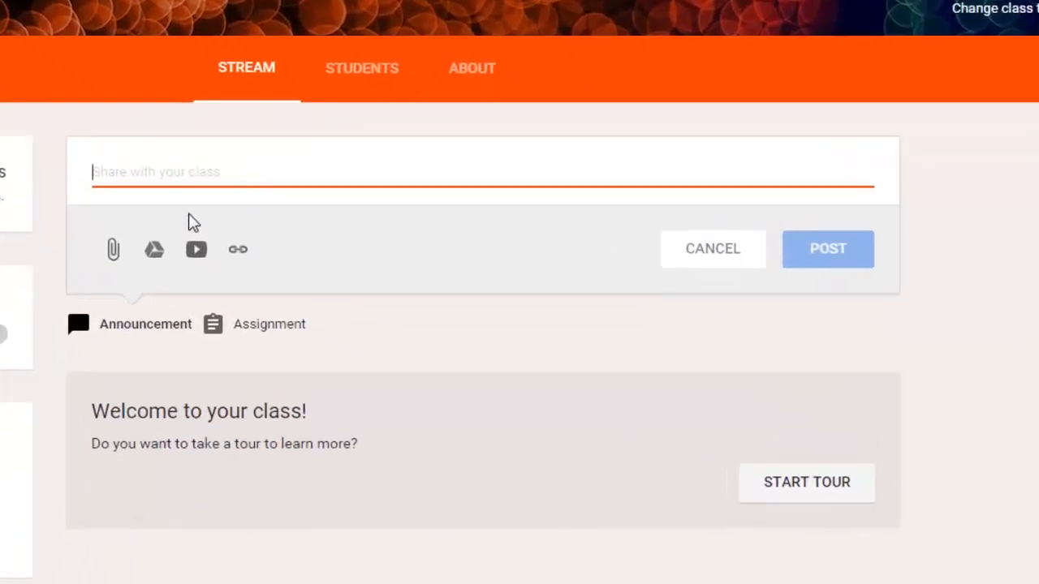
Step: Draft a 'Welcome to Class!' announcement on the Biology stream without posting it
text(Welcome to Class!)
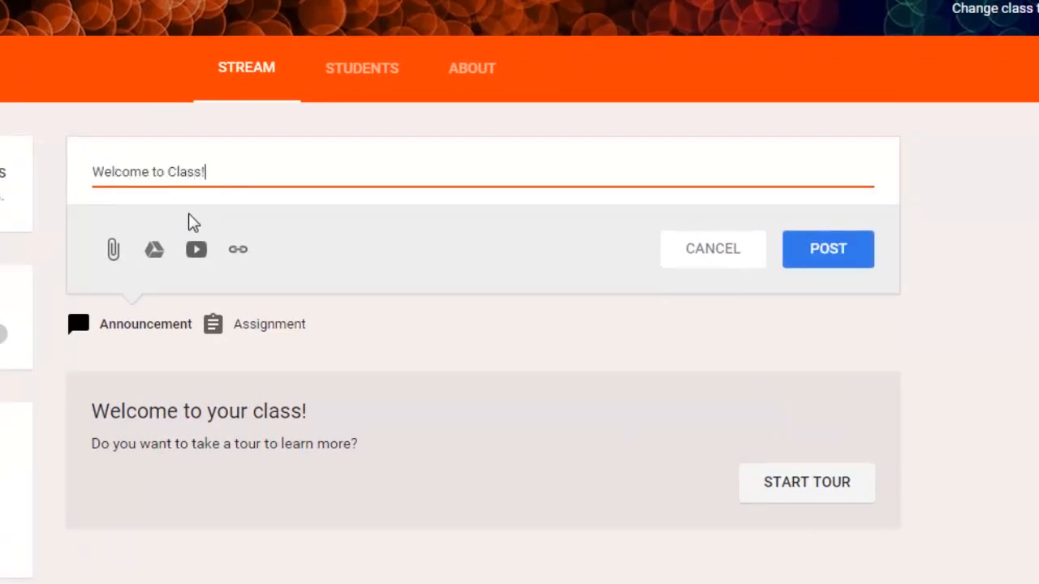
mouse_move(113, 250)
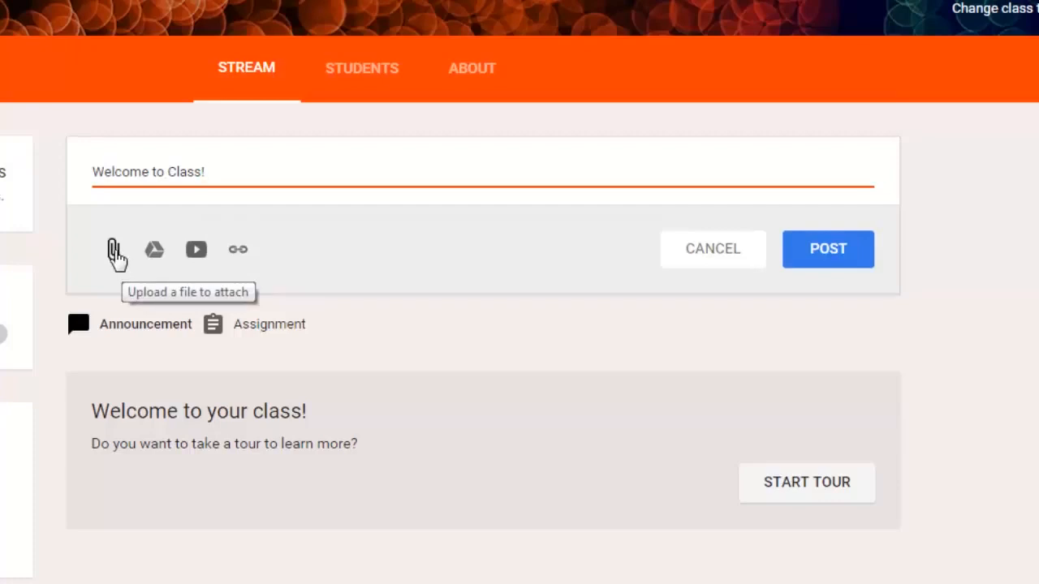
mouse_move(154, 249)
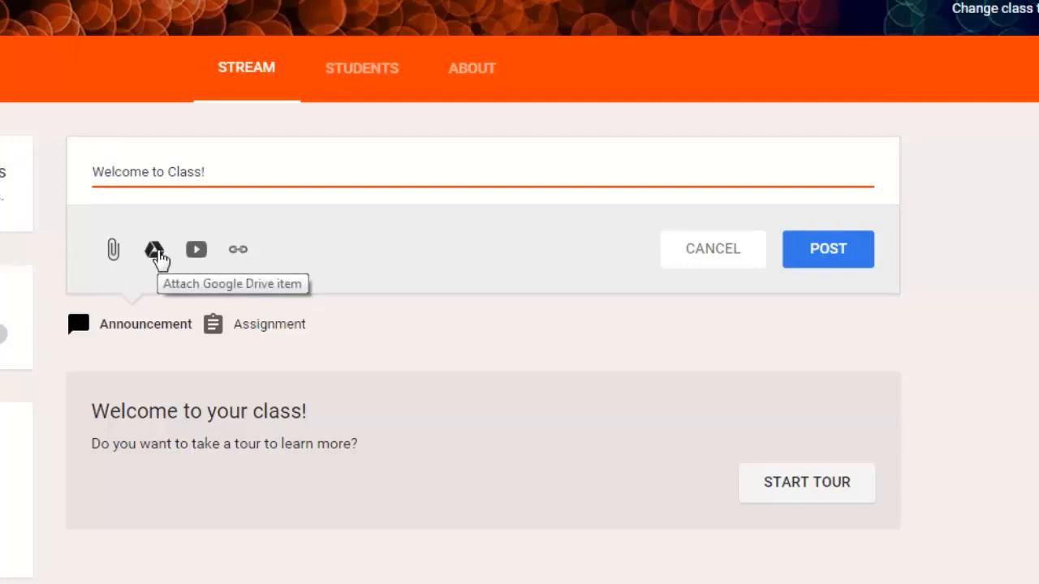
mouse_move(196, 258)
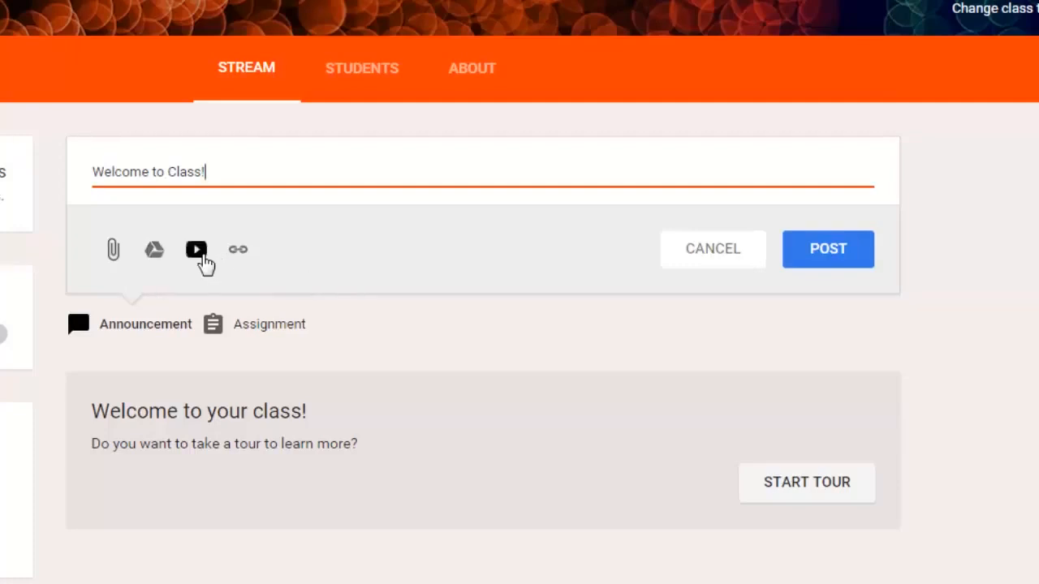
mouse_move(197, 249)
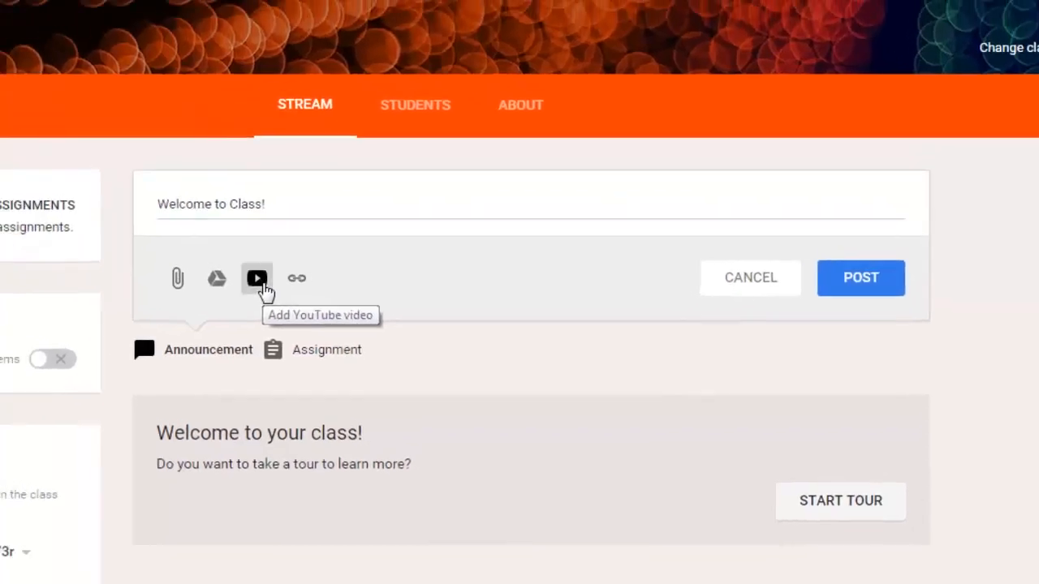
Step: Search YouTube for 'sspsinstcoach', browse the results, and cancel without attaching a video
click(256, 278)
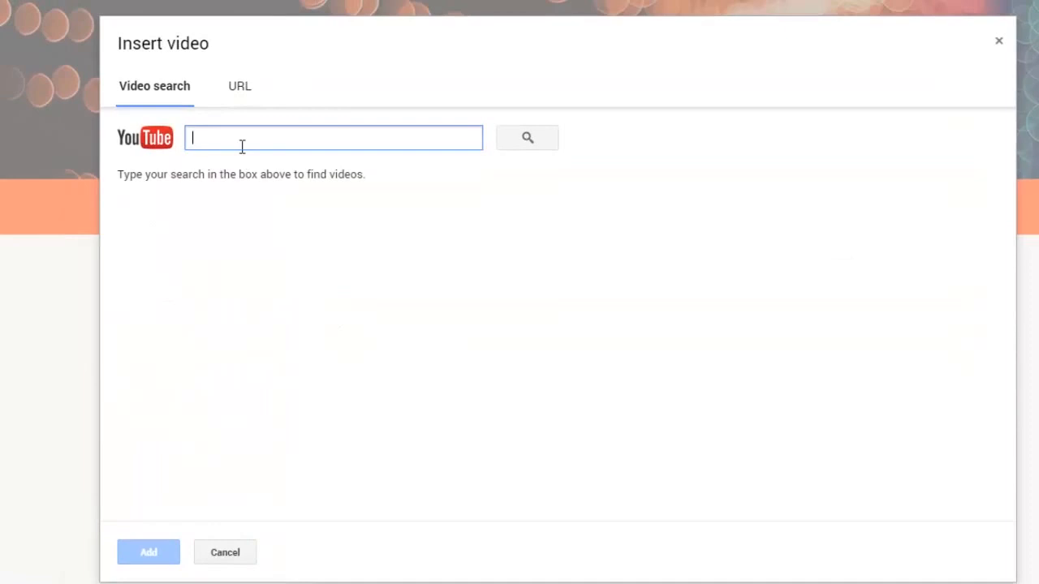
text(sspsinstoc)
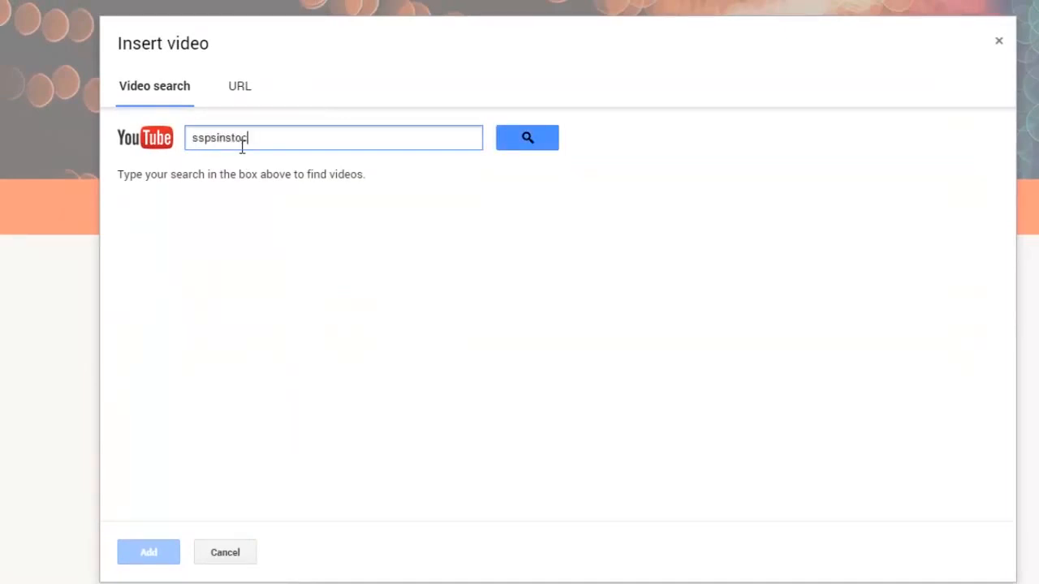
text(oach)
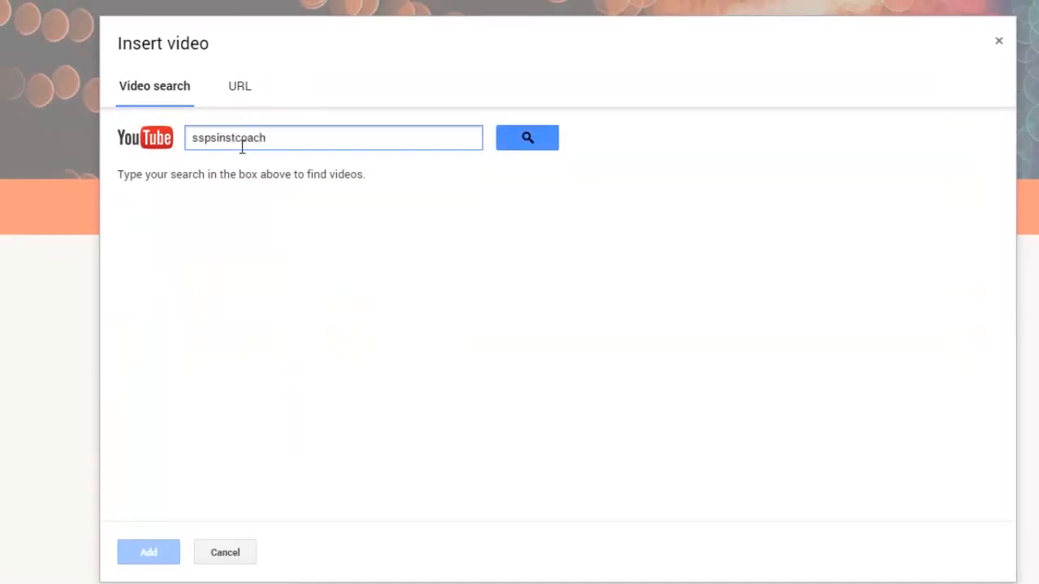
click(525, 136)
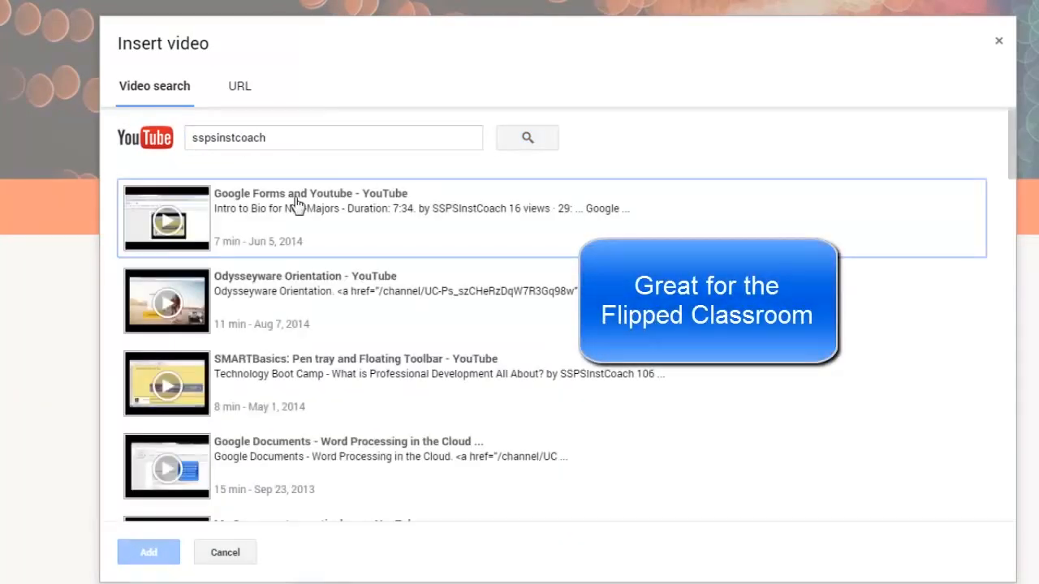
scroll(down, 3)
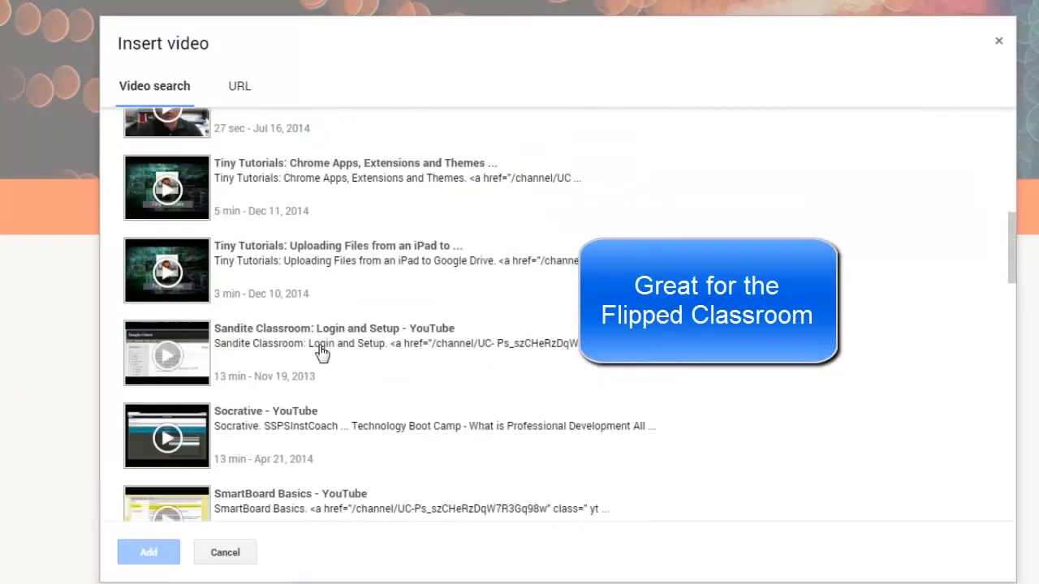
scroll(down, 3)
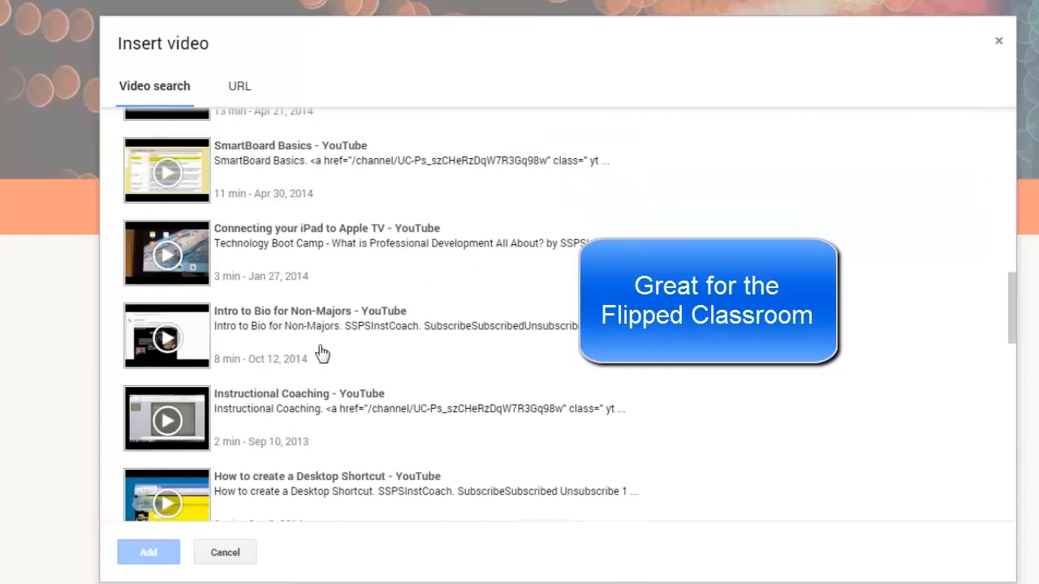
scroll(down, 3)
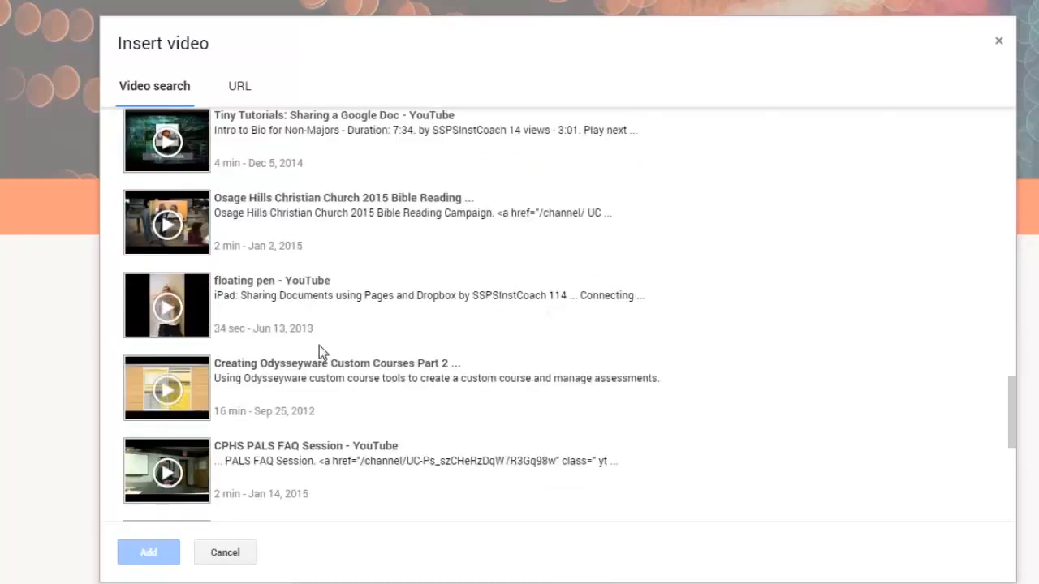
scroll(down, 3)
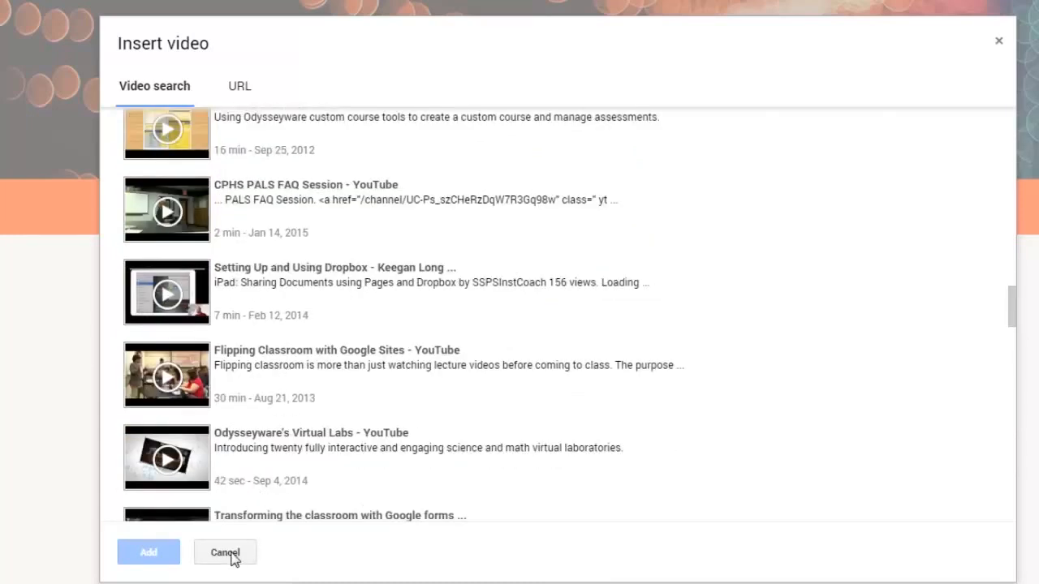
click(224, 551)
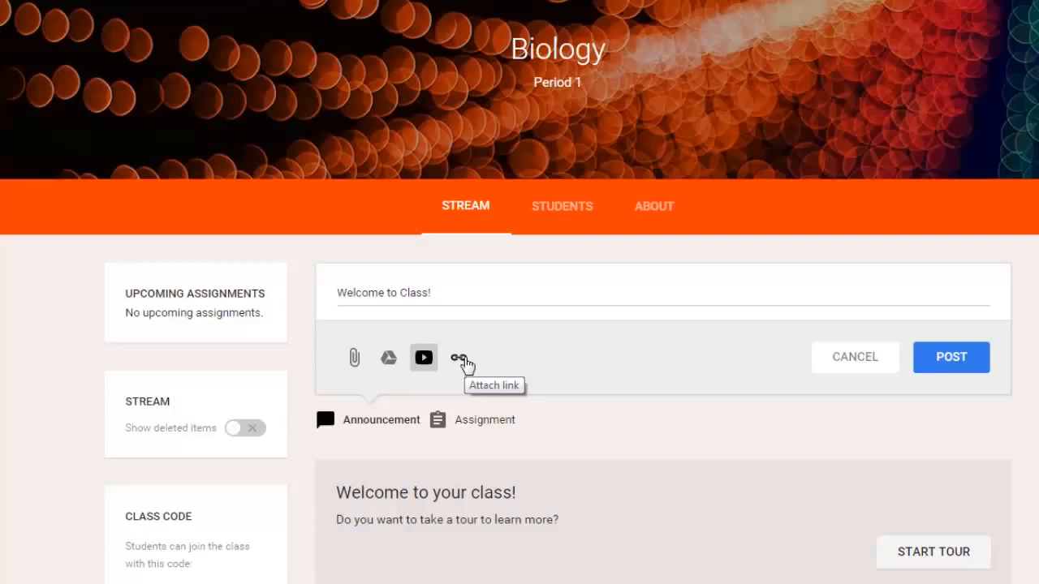
mouse_move(422, 357)
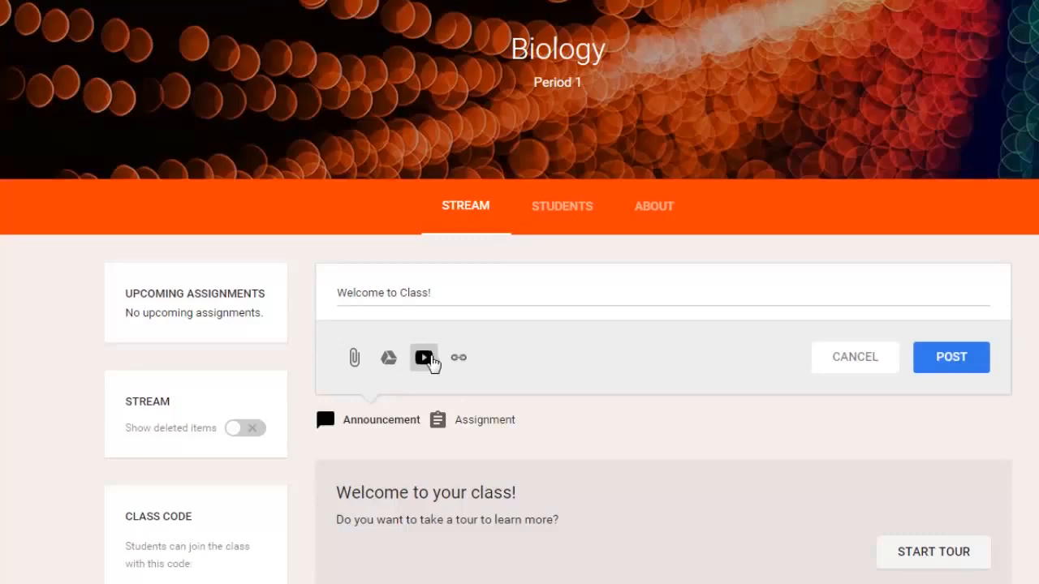
mouse_move(430, 380)
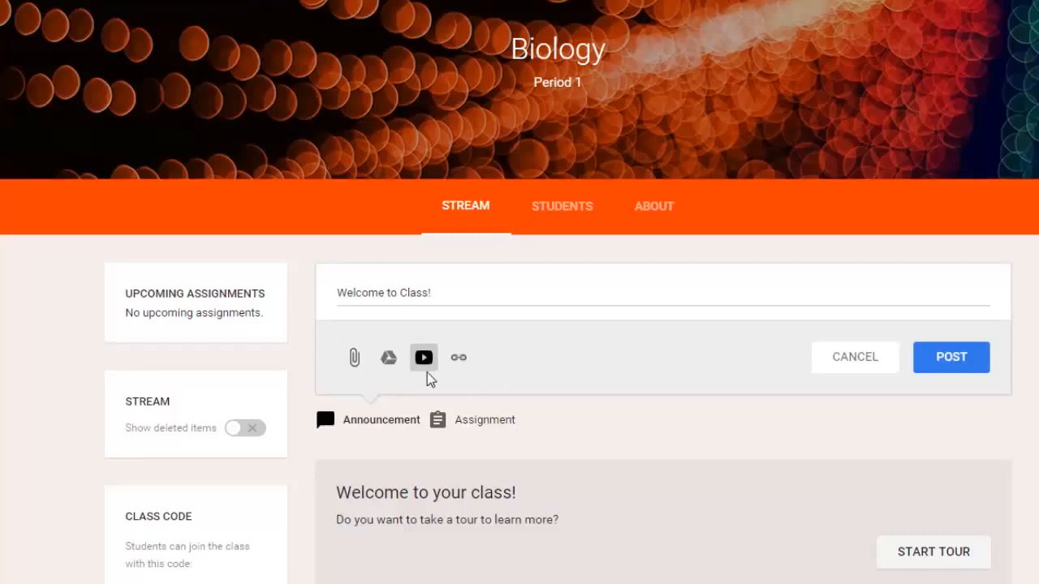
mouse_move(950, 357)
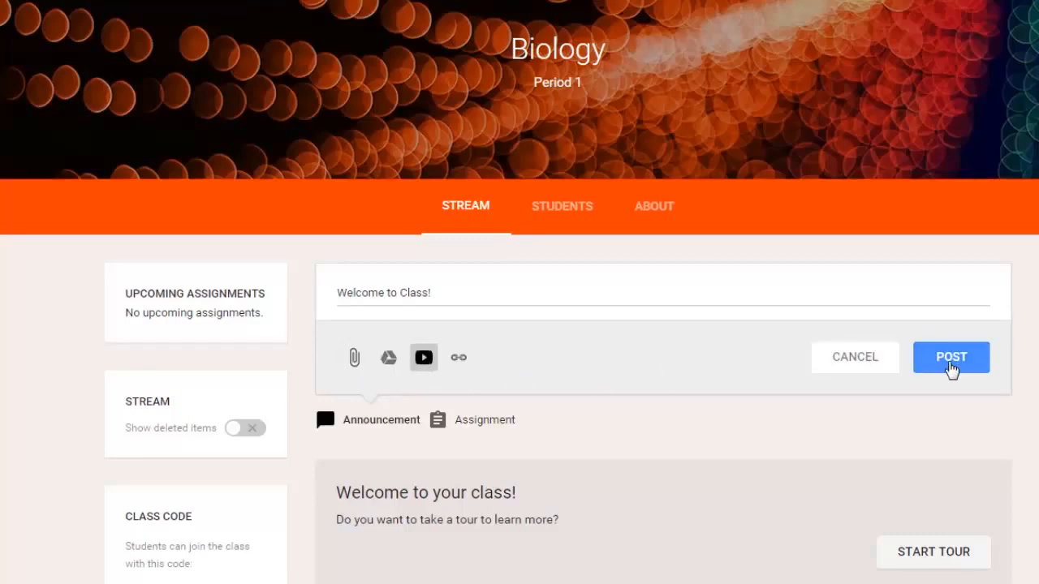
Step: Post the 'Welcome to Class!' announcement to the Biology Period 1 stream
click(951, 357)
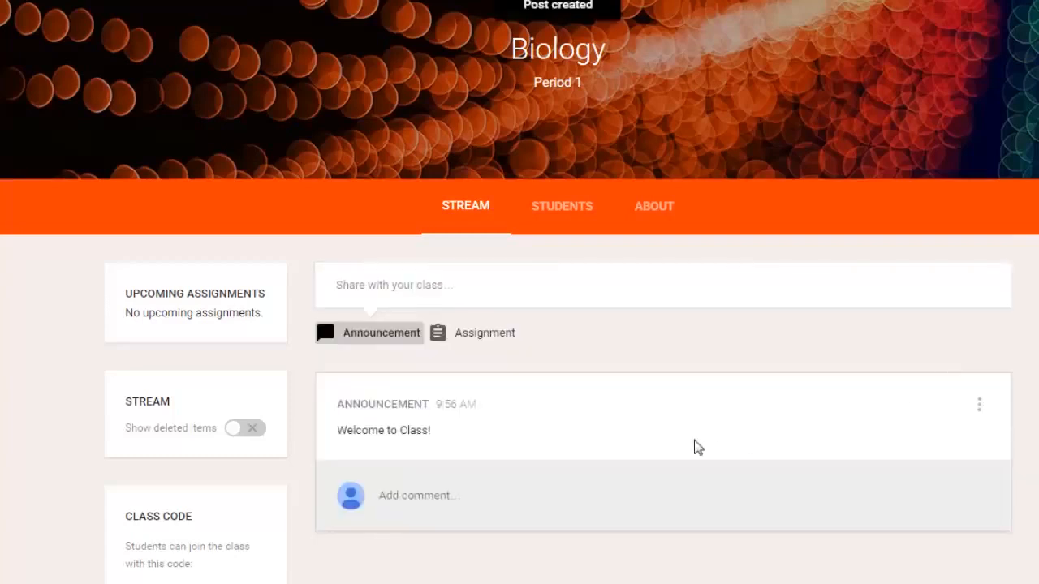
mouse_move(623, 422)
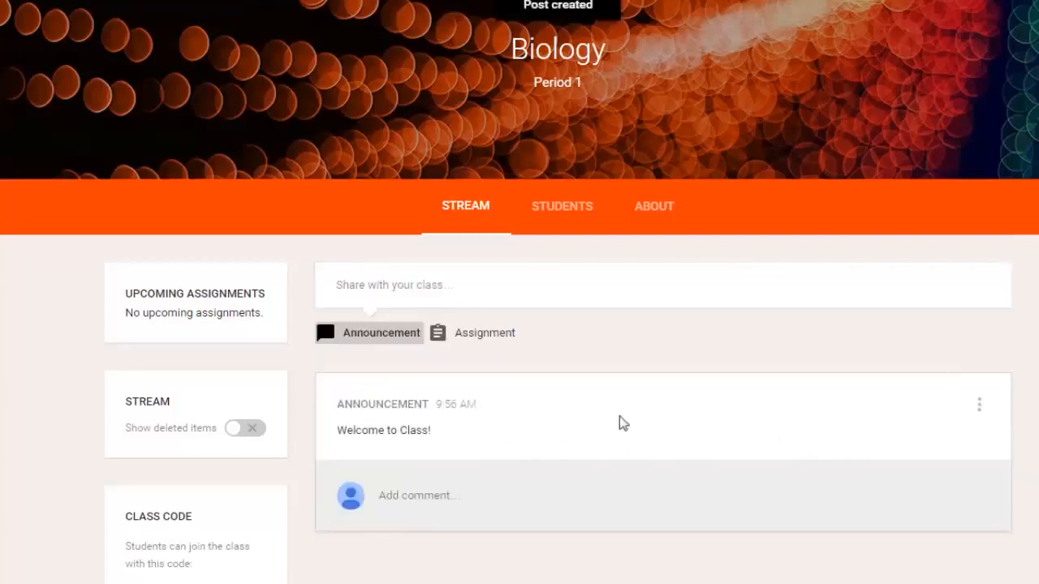
mouse_move(546, 425)
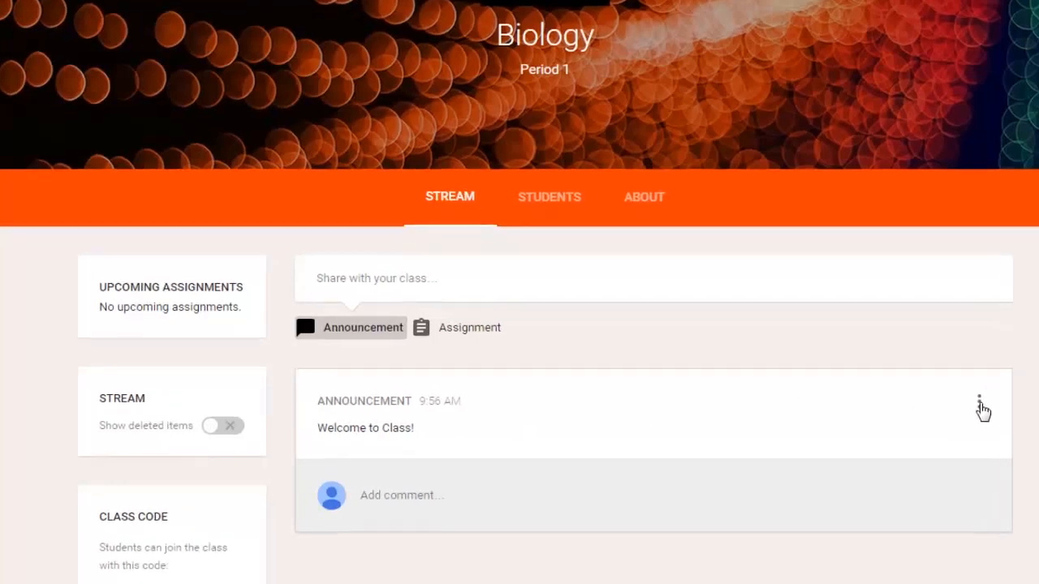
Step: Show the Edit and Delete menu on the posted 'Welcome to Class!' announcement
scroll(down, 3)
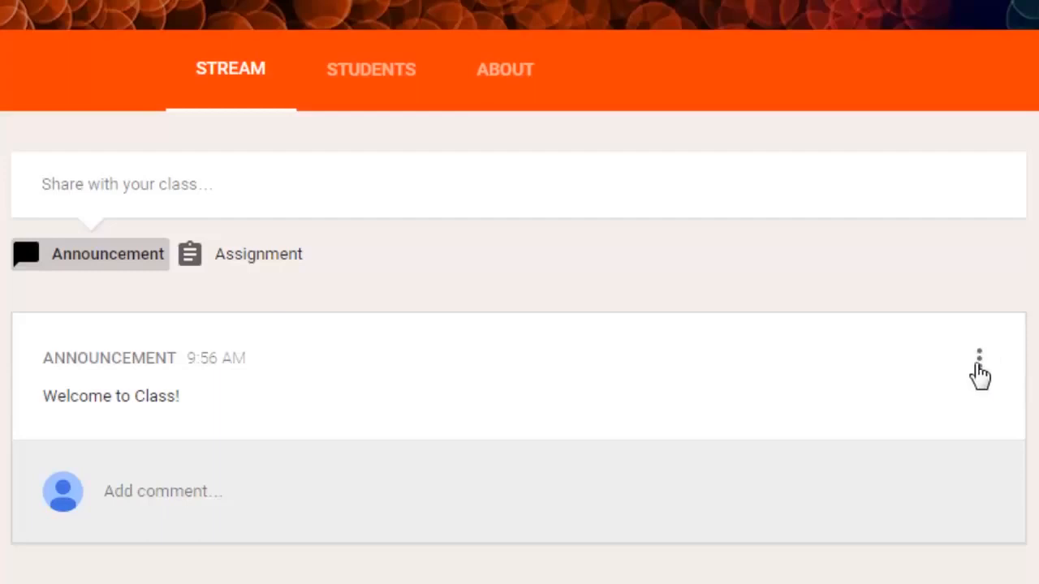
mouse_move(985, 373)
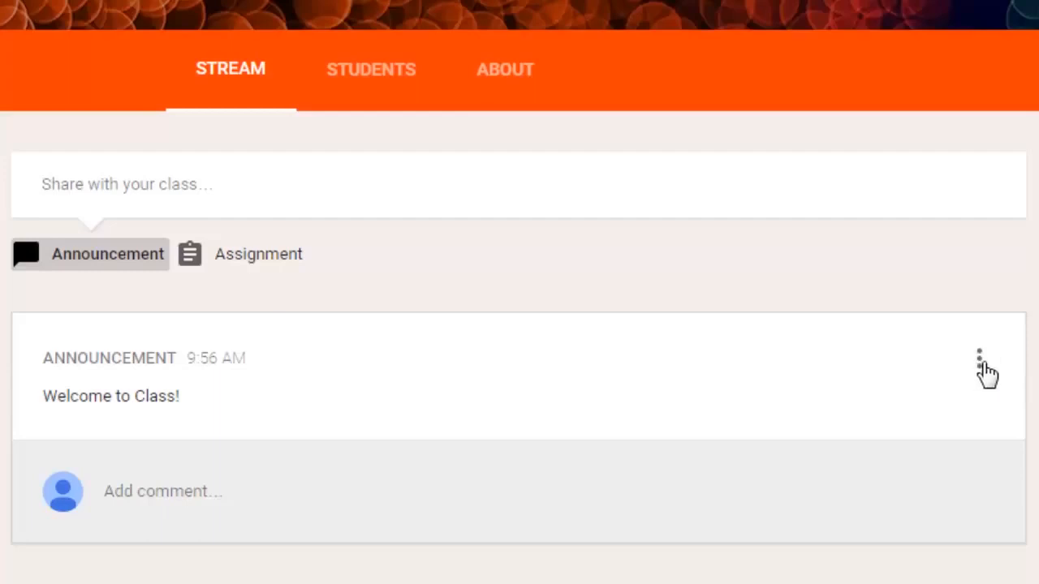
click(979, 358)
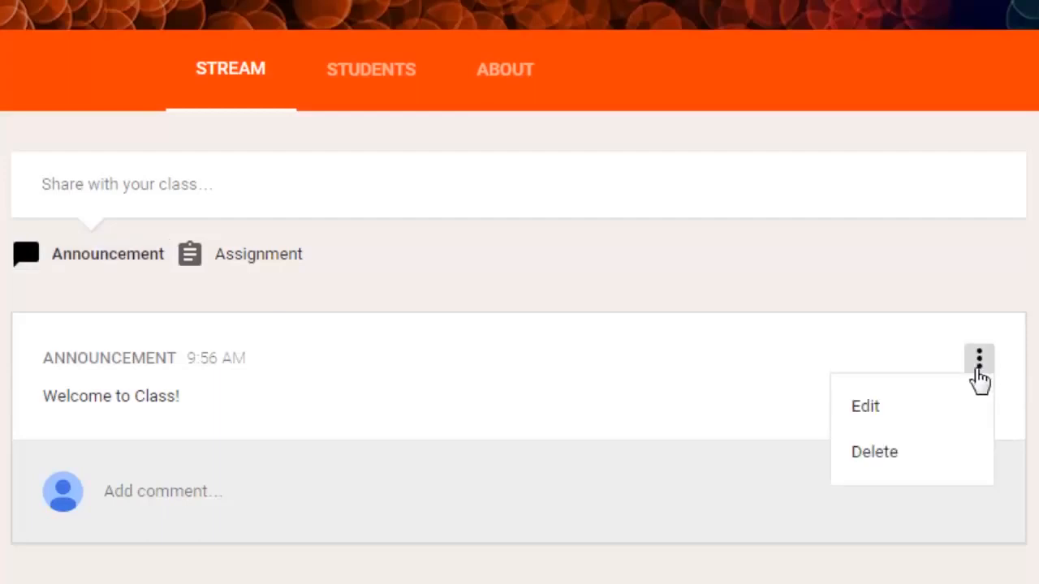
mouse_move(873, 451)
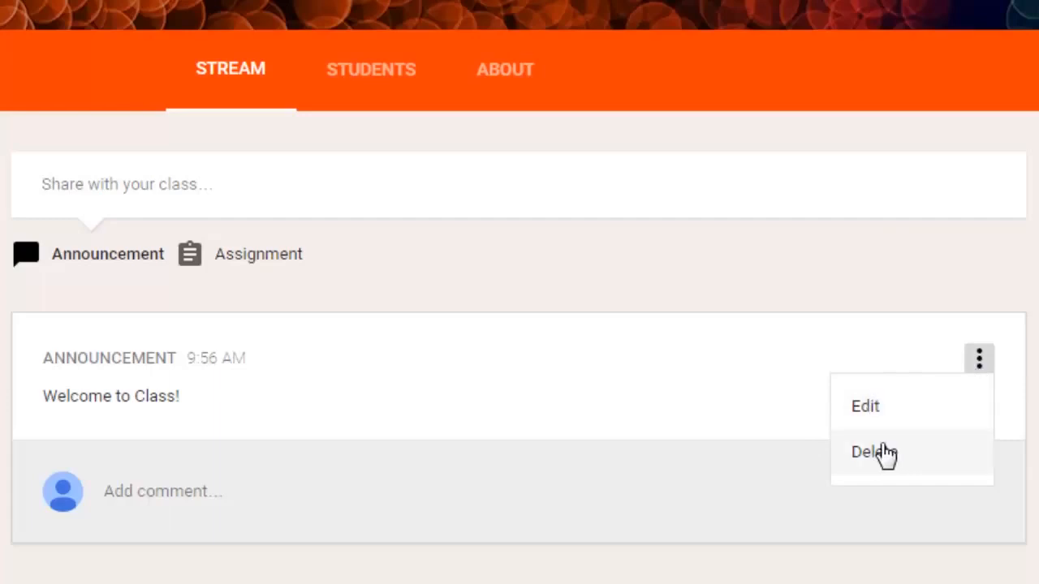
mouse_move(249, 267)
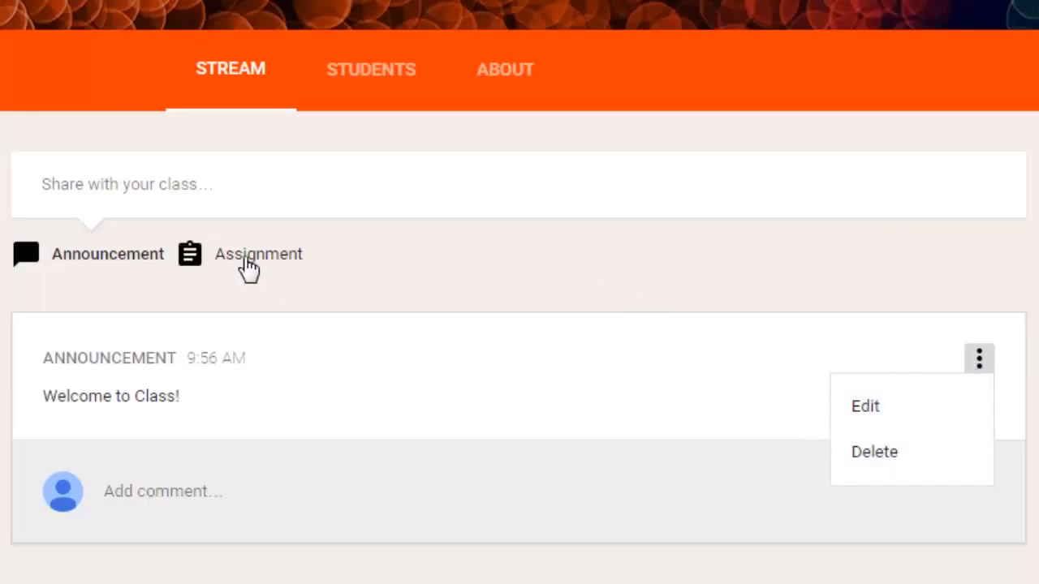
Step: Start a new assignment titled 'Assignment 1' with instructions to open the provided document and turn in work via Add
click(256, 253)
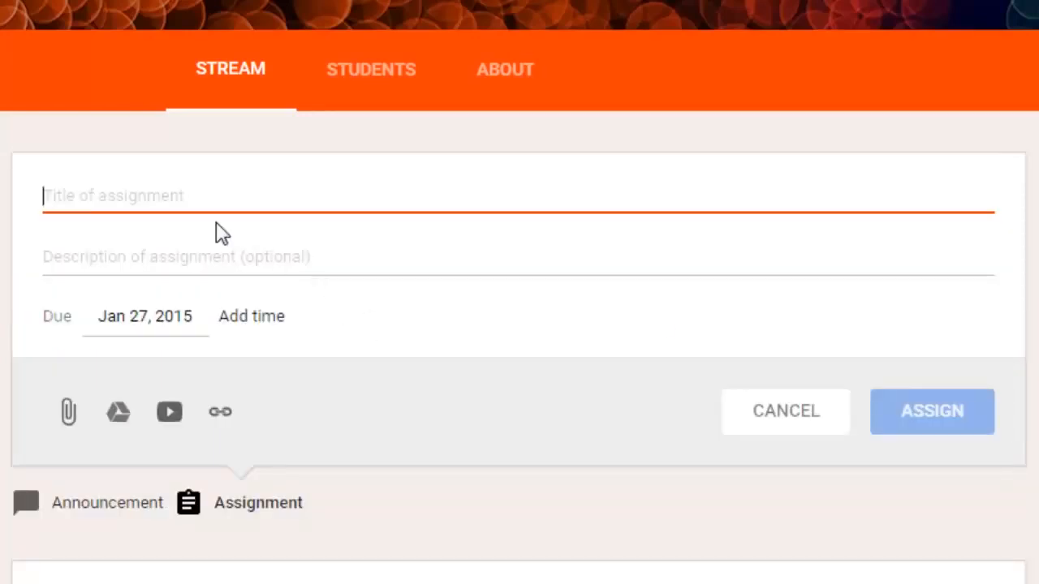
text(Assignment)
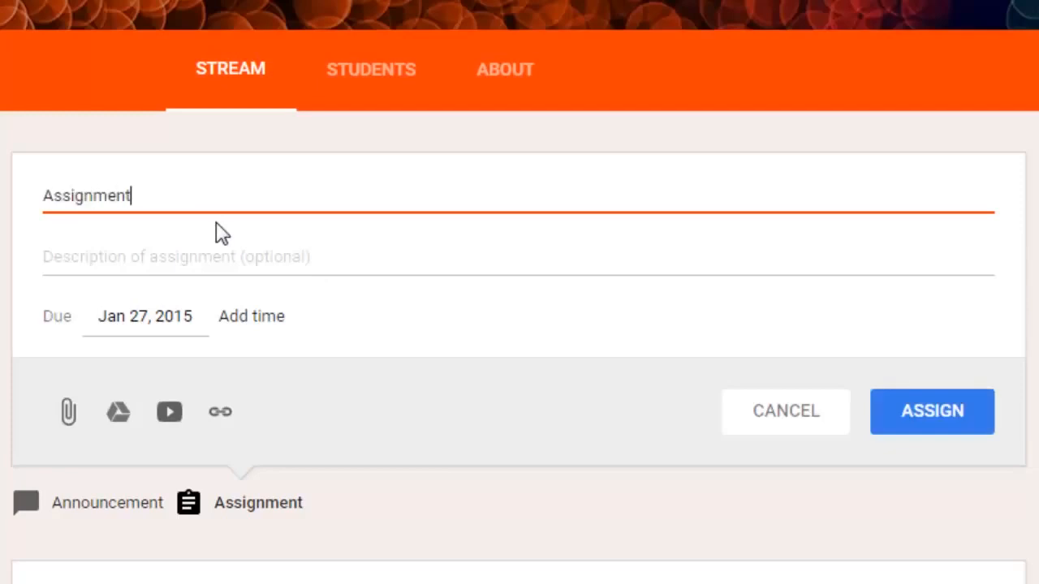
text(1)
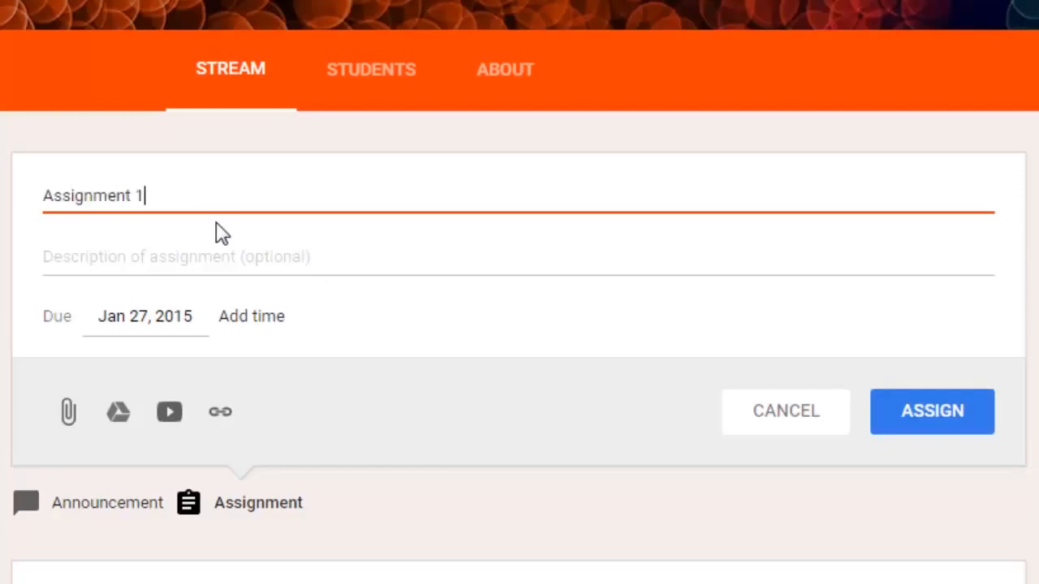
click(176, 257)
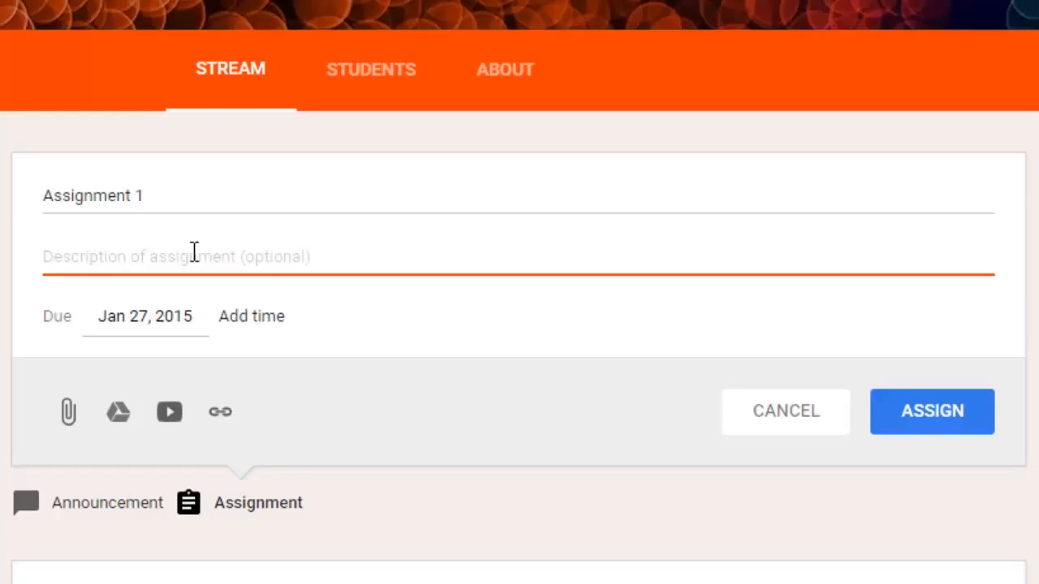
click(175, 257)
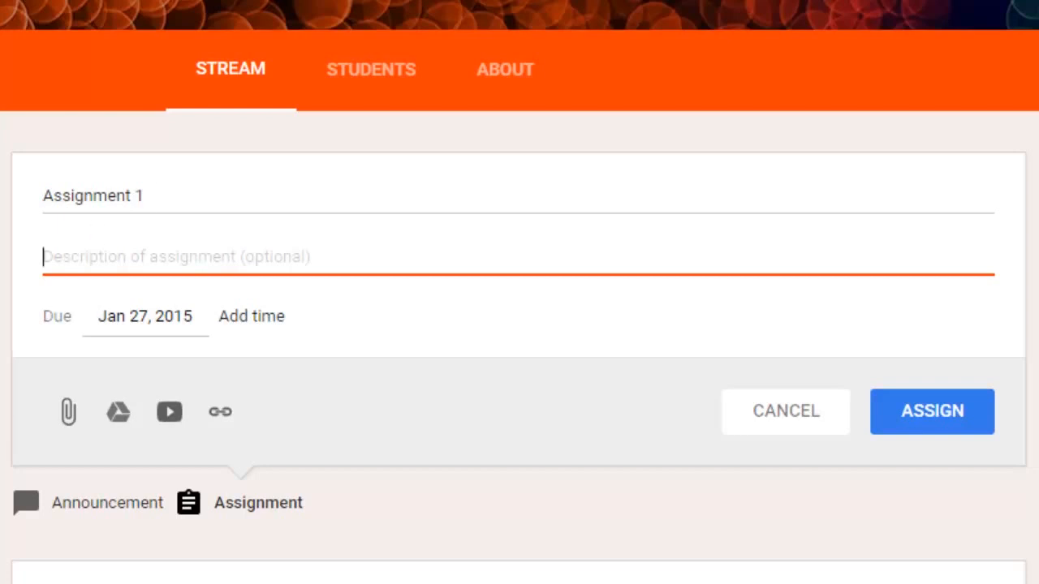
text(Click the link below to open the document provided.  To turn in your work, click Add to upload your work, or click Create to open a Google Doc which you can Turn In.)
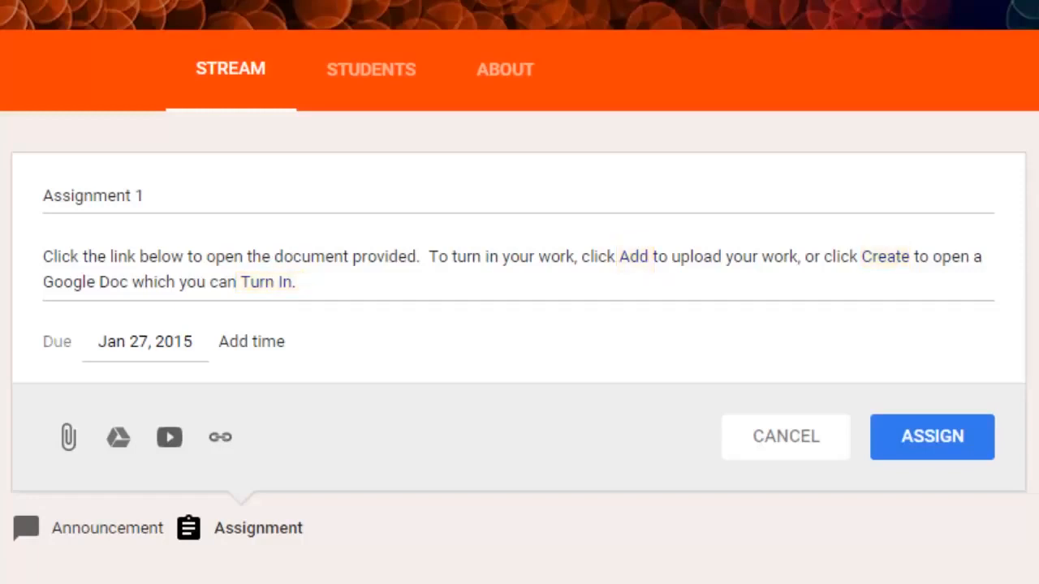
click(144, 341)
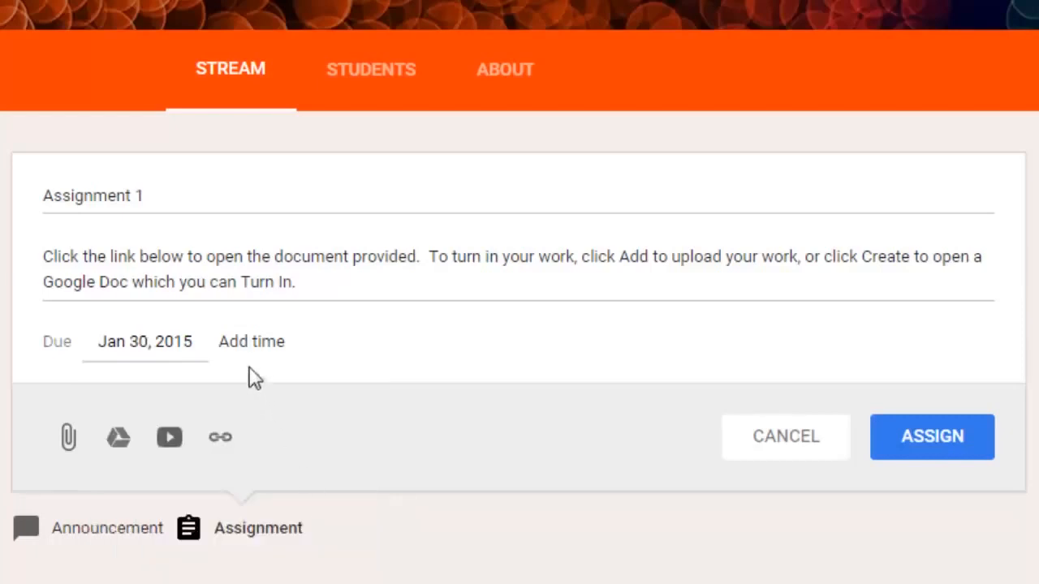
mouse_move(270, 357)
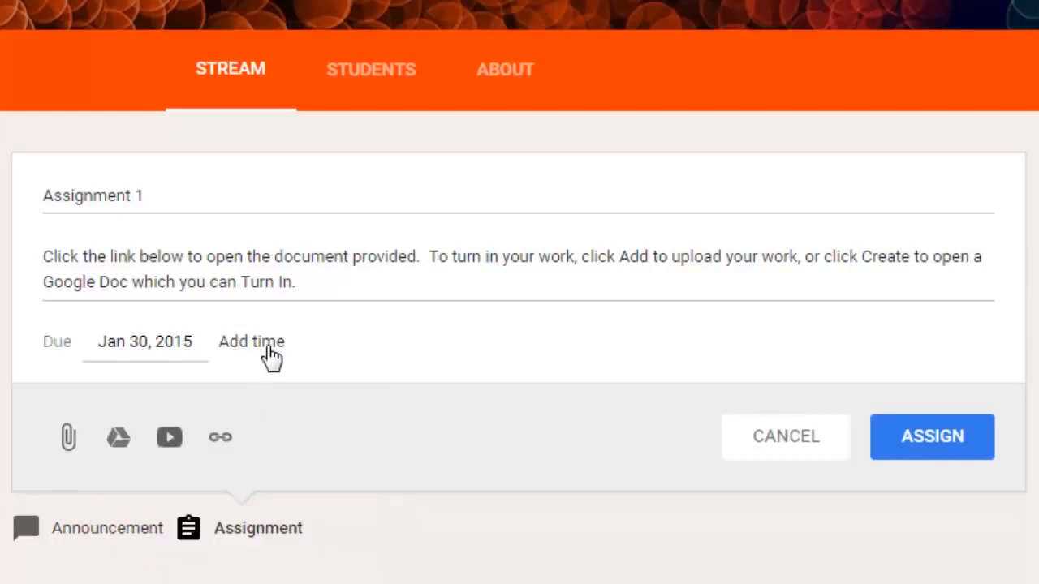
mouse_move(71, 445)
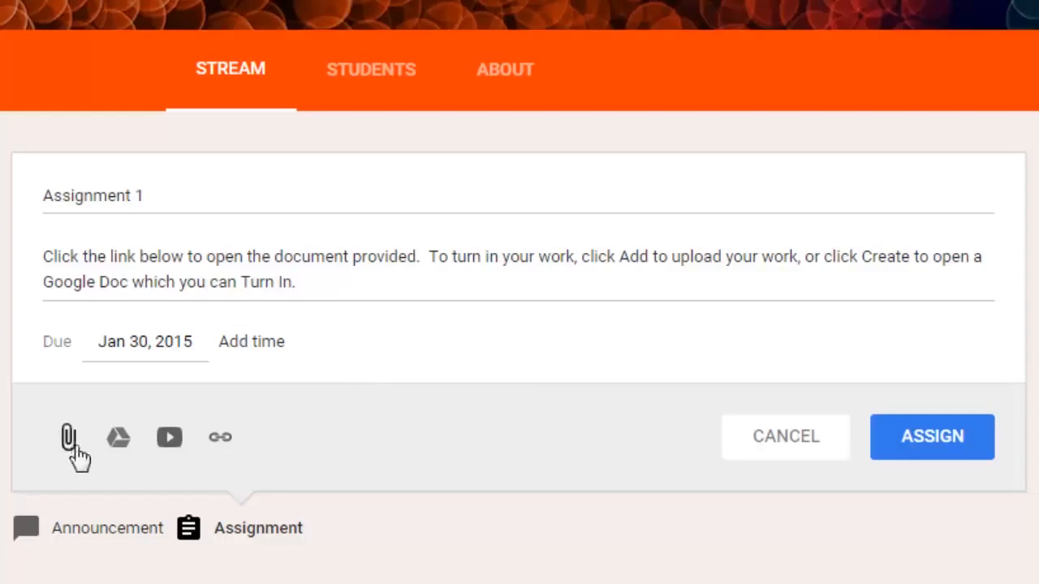
mouse_move(118, 436)
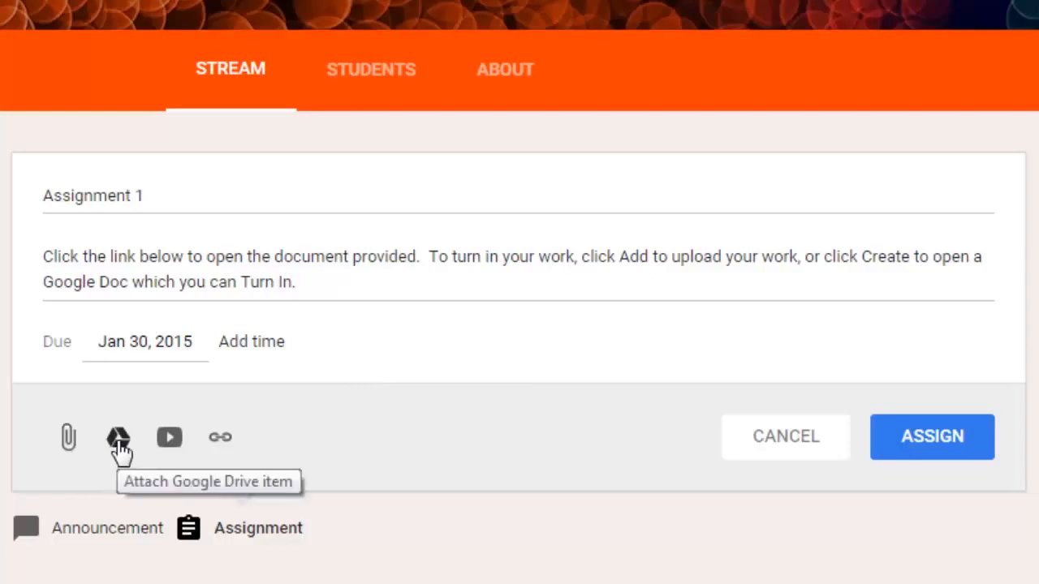
mouse_move(150, 458)
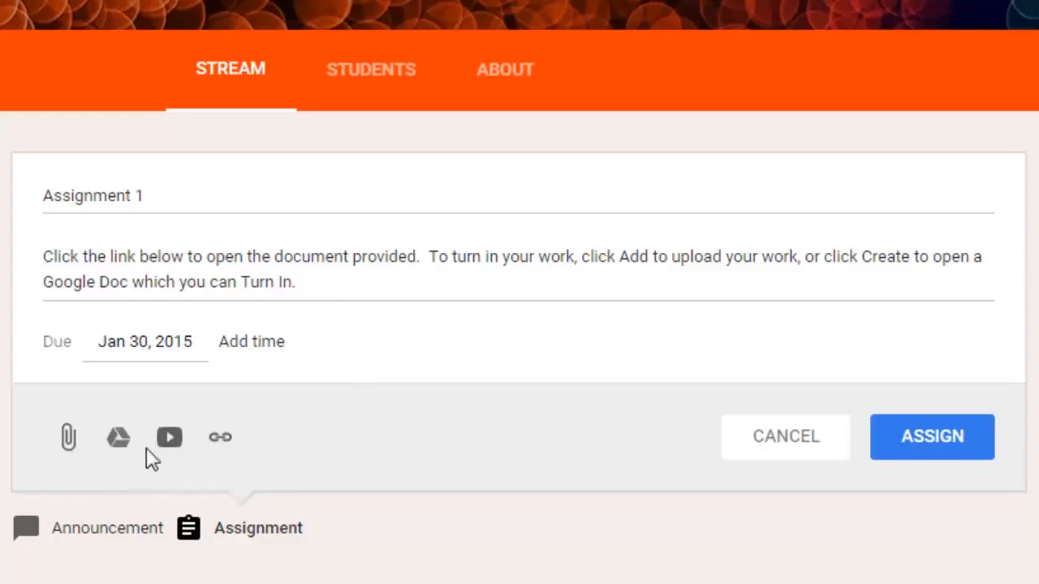
mouse_move(119, 438)
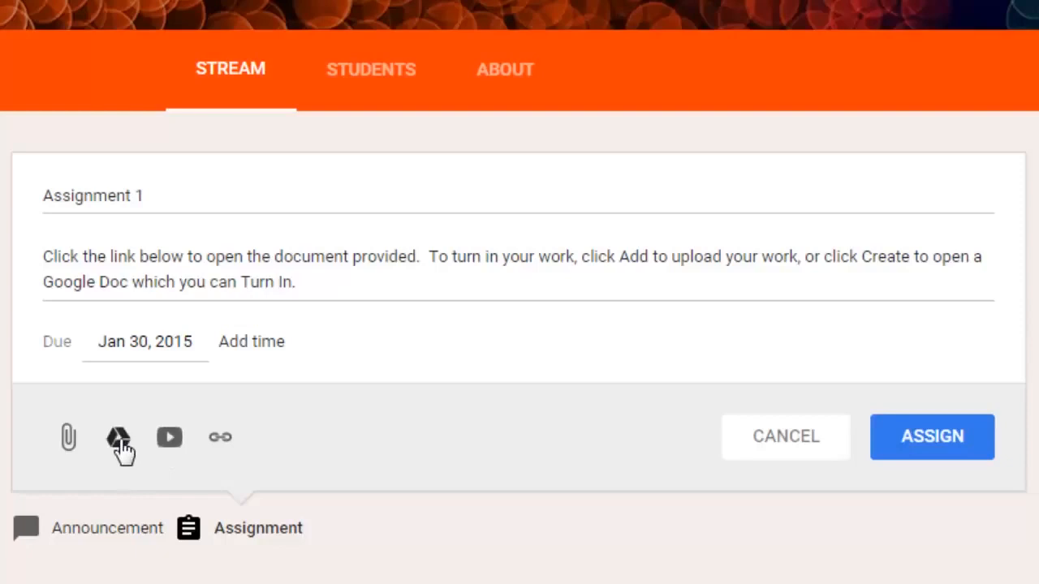
mouse_move(120, 438)
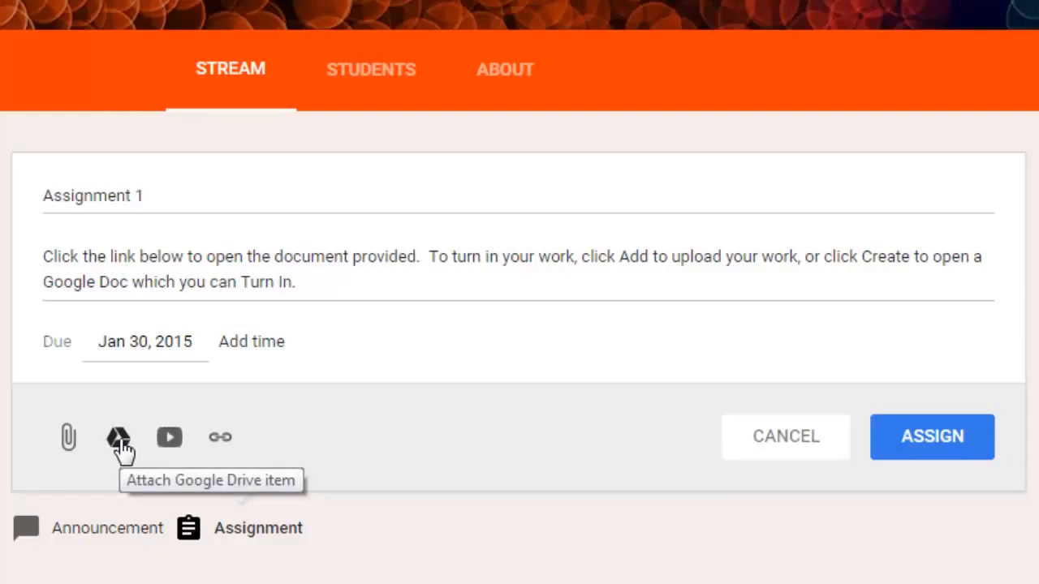
Step: Attach the '2013-14 computer technology standards grades k-6' PDF from the Computer Technology Curriculum Drive folder
click(119, 437)
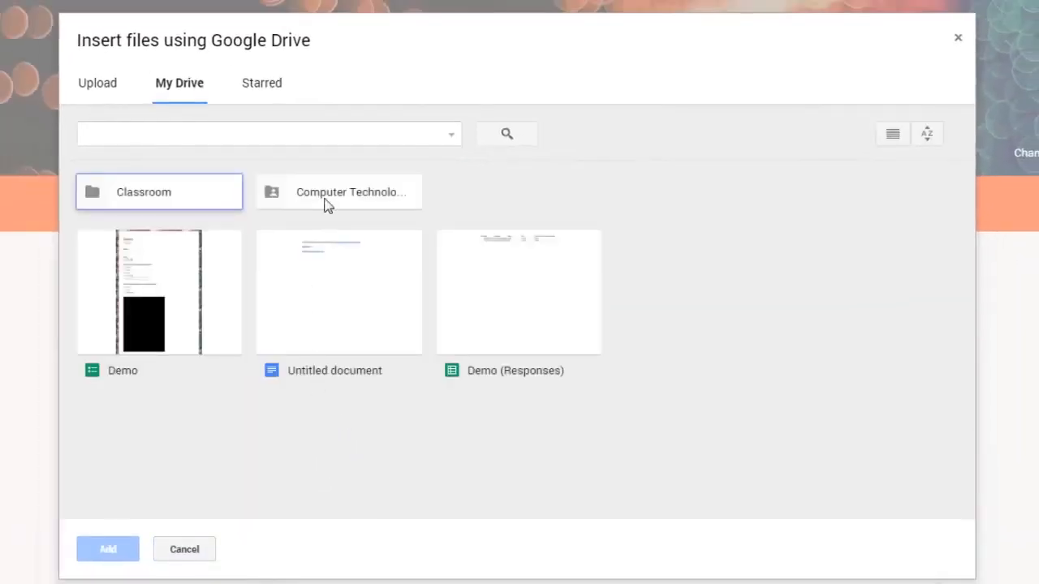
double_click(338, 191)
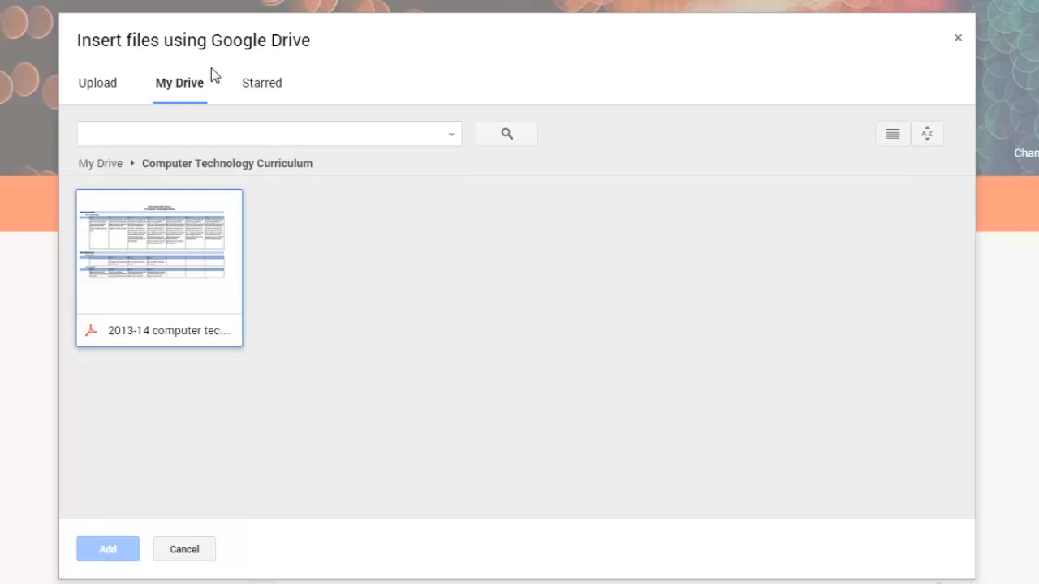
mouse_move(133, 307)
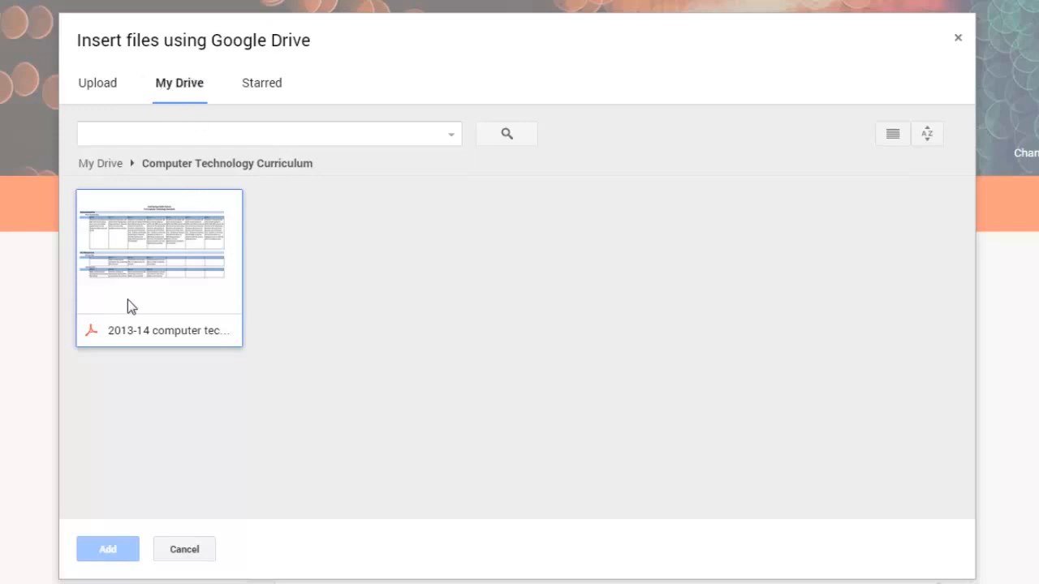
mouse_move(97, 83)
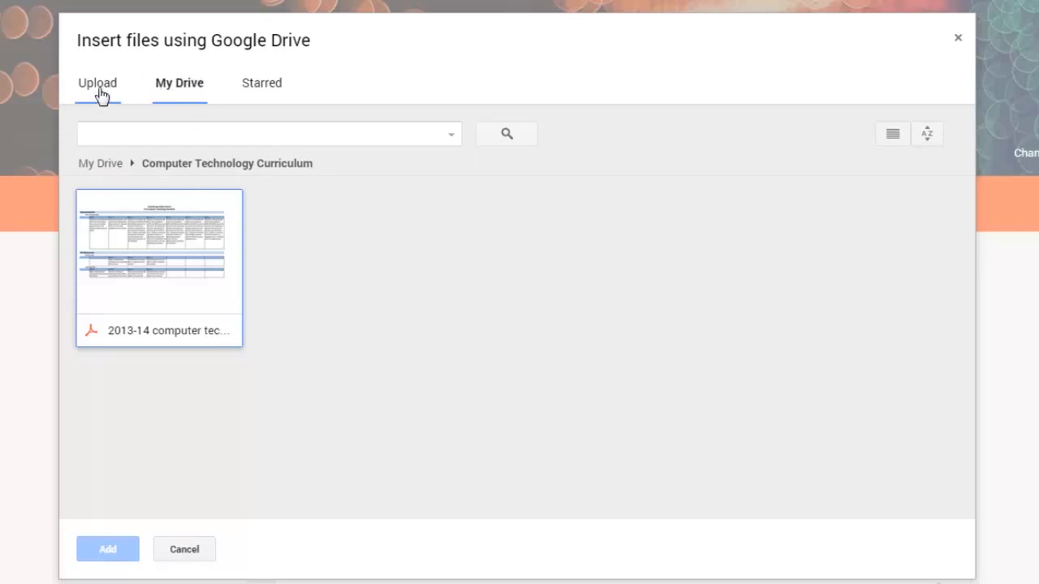
mouse_move(261, 83)
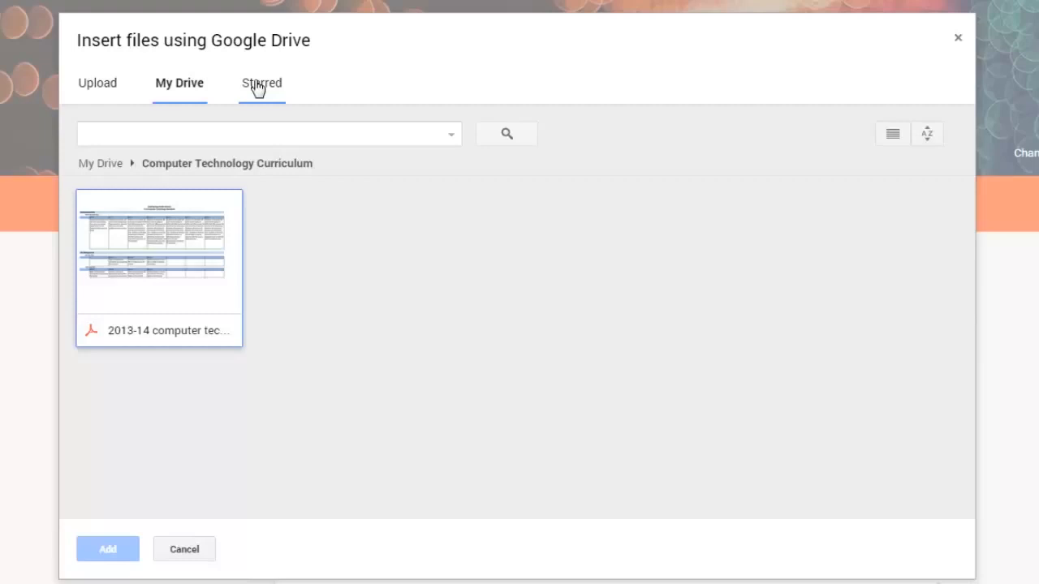
click(159, 251)
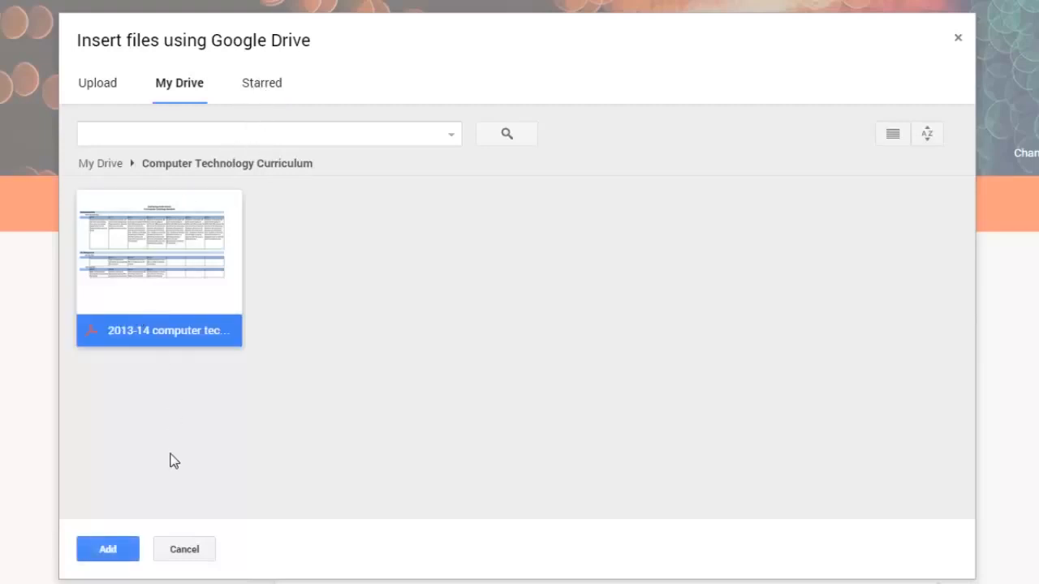
click(108, 549)
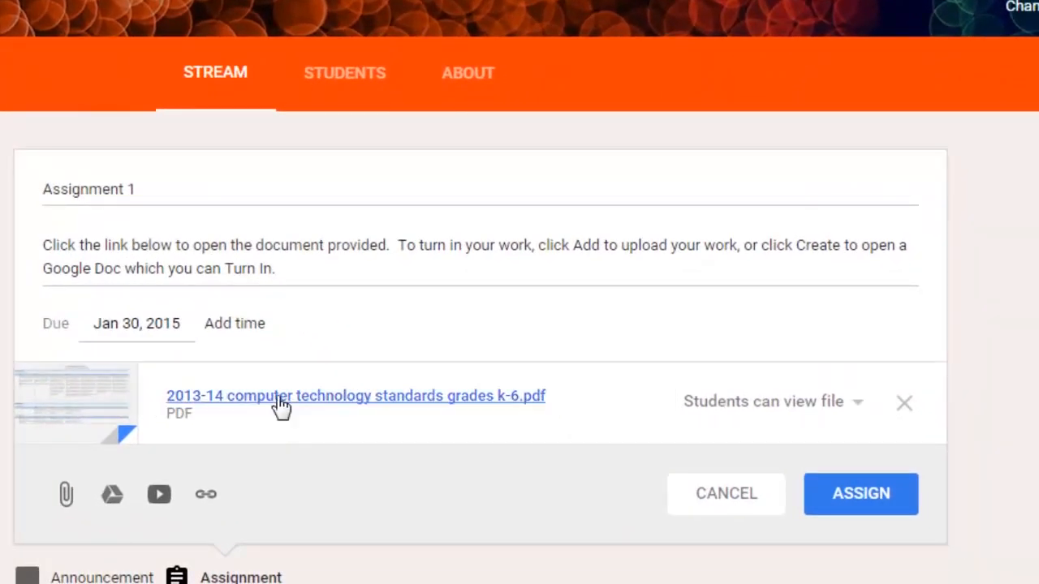
mouse_move(647, 394)
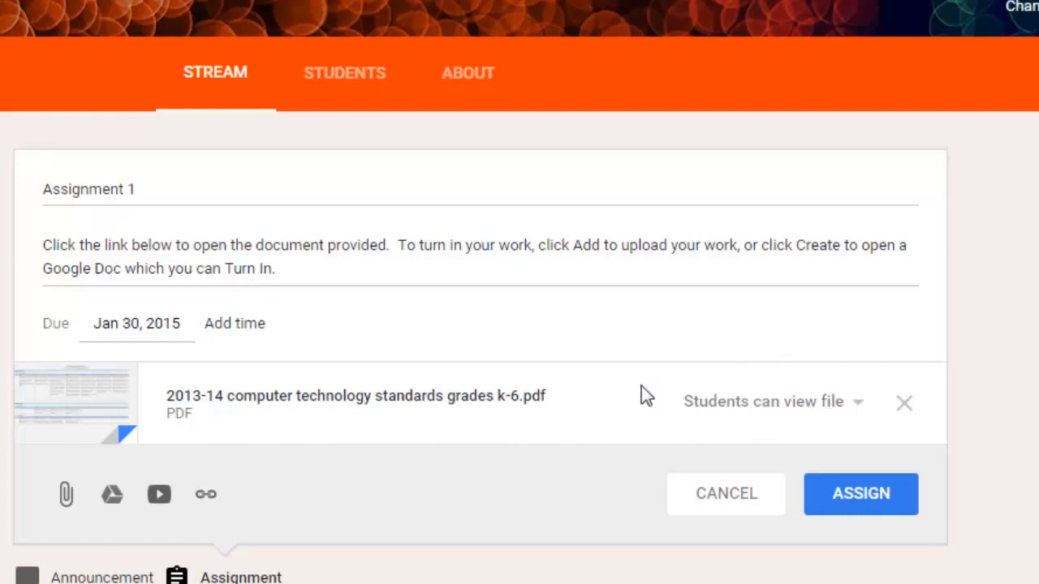
mouse_move(771, 425)
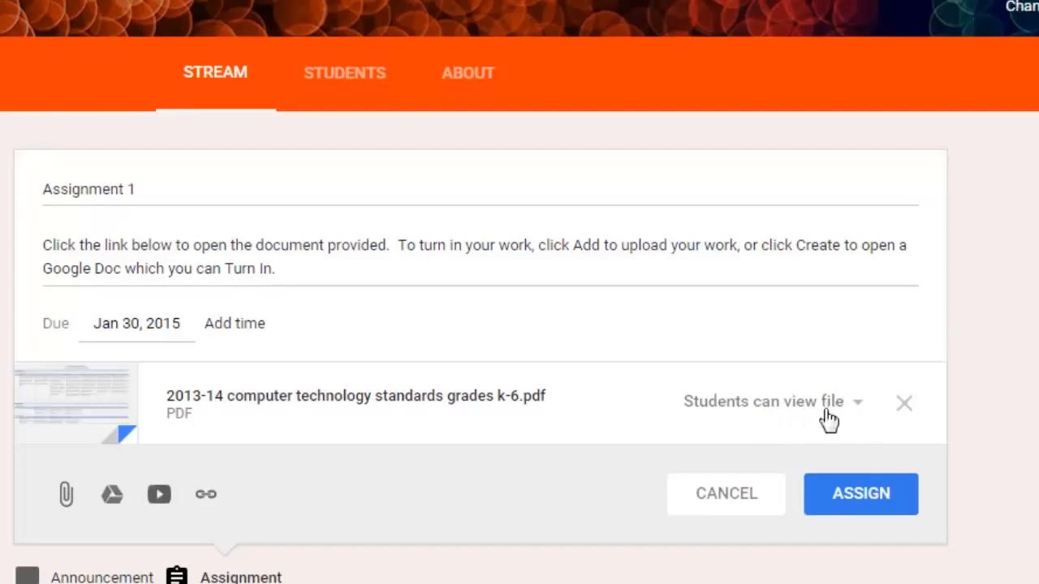
Step: Show the view/edit/copy sharing choices for the attached standards PDF
click(857, 402)
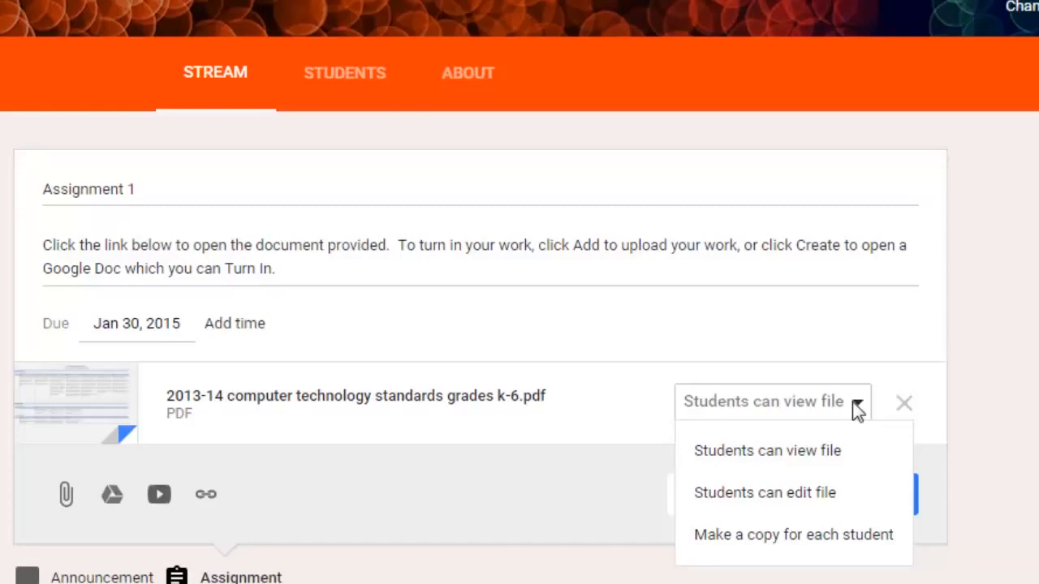
mouse_move(844, 551)
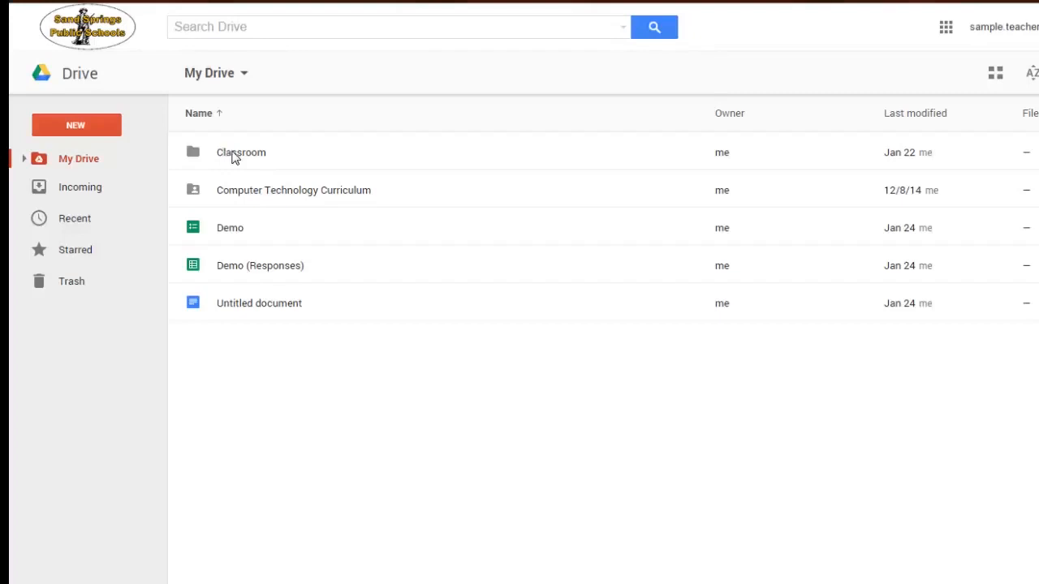
mouse_move(234, 157)
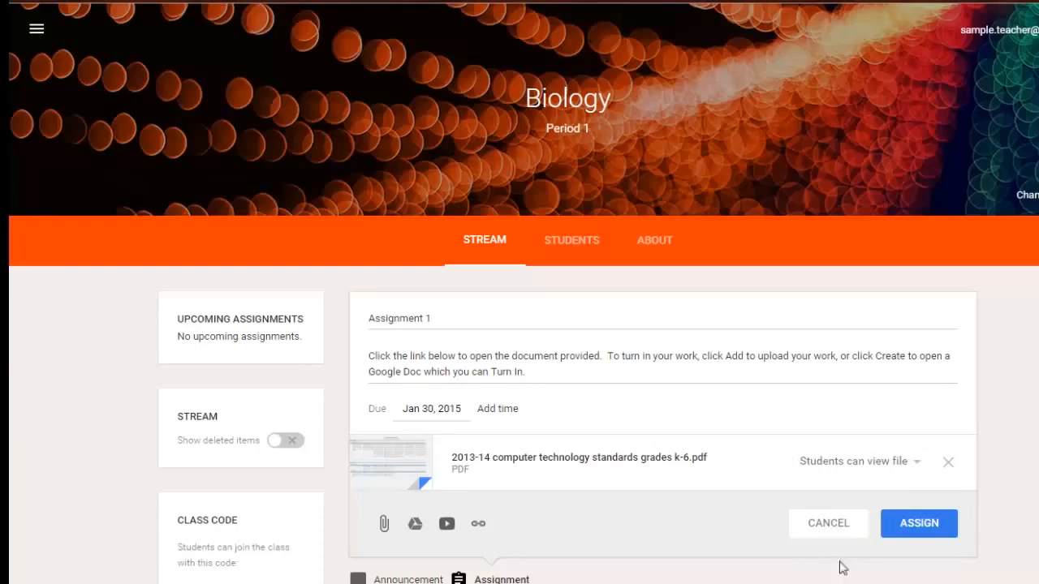
mouse_move(950, 464)
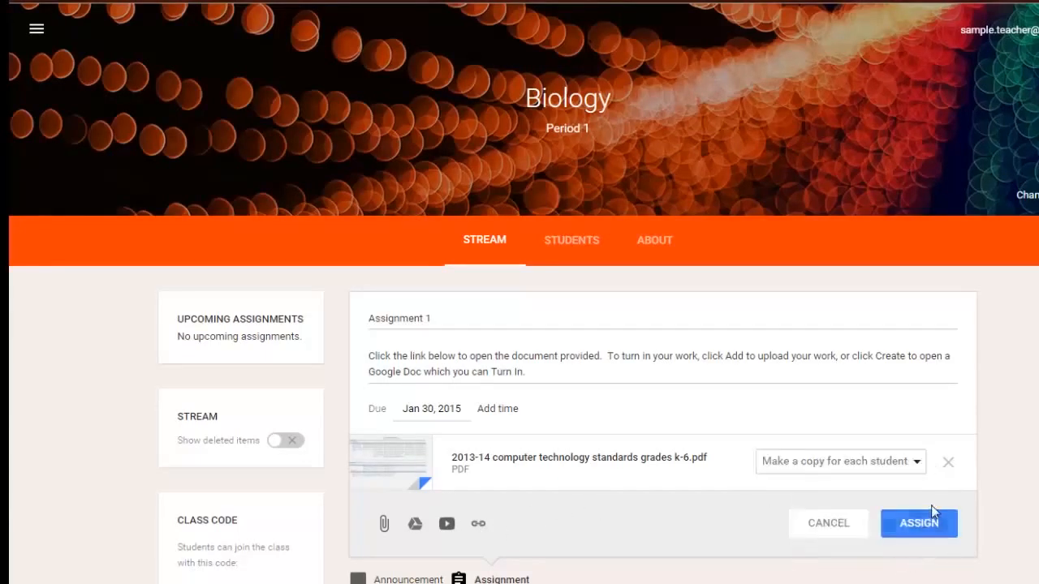
mouse_move(414, 522)
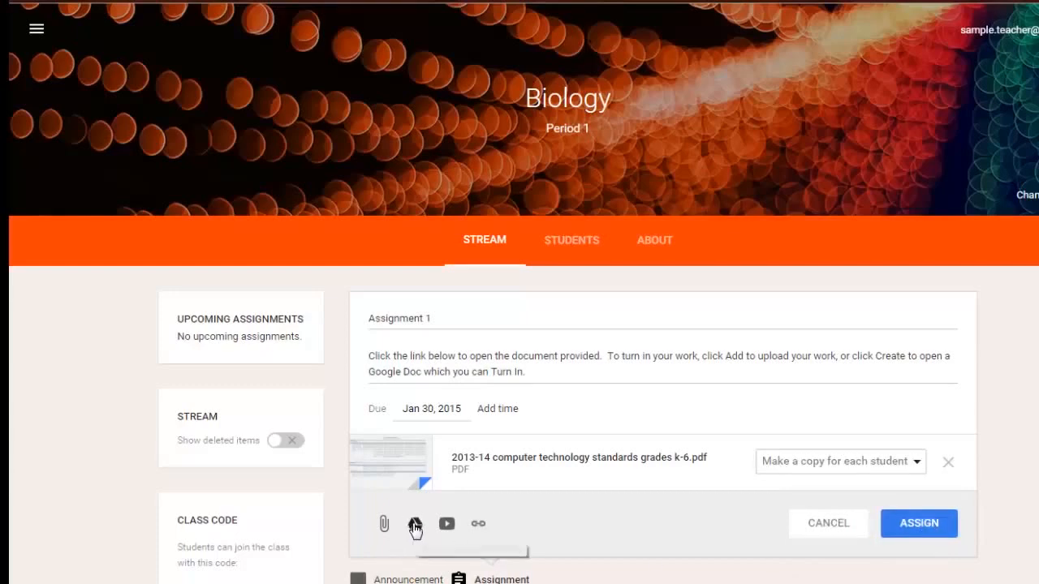
Step: Attach the 'Google Forms and Youtube' video found by searching 'sspsins' on YouTube
click(415, 523)
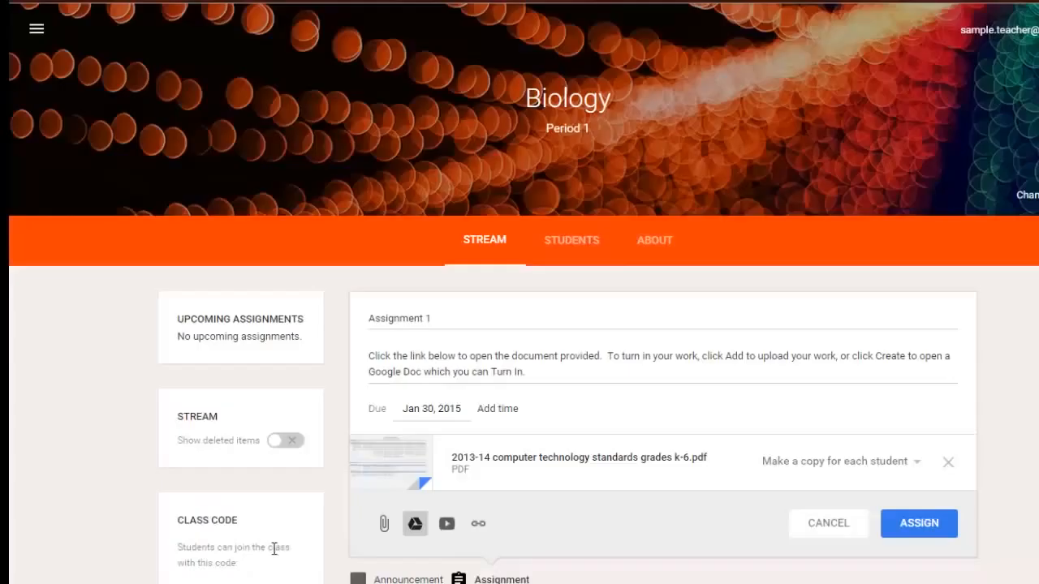
click(445, 522)
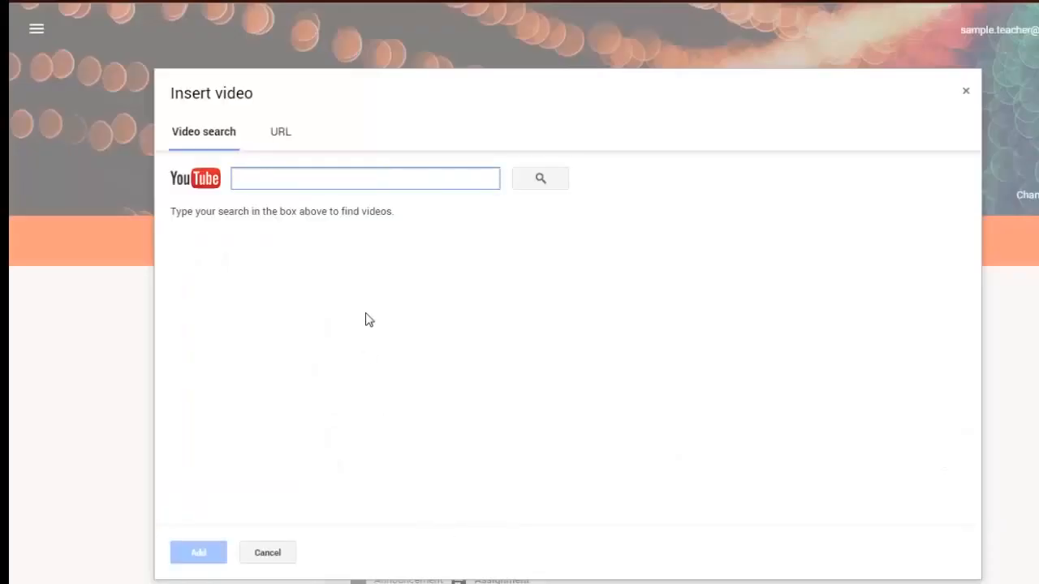
text(sspsinstcoach)
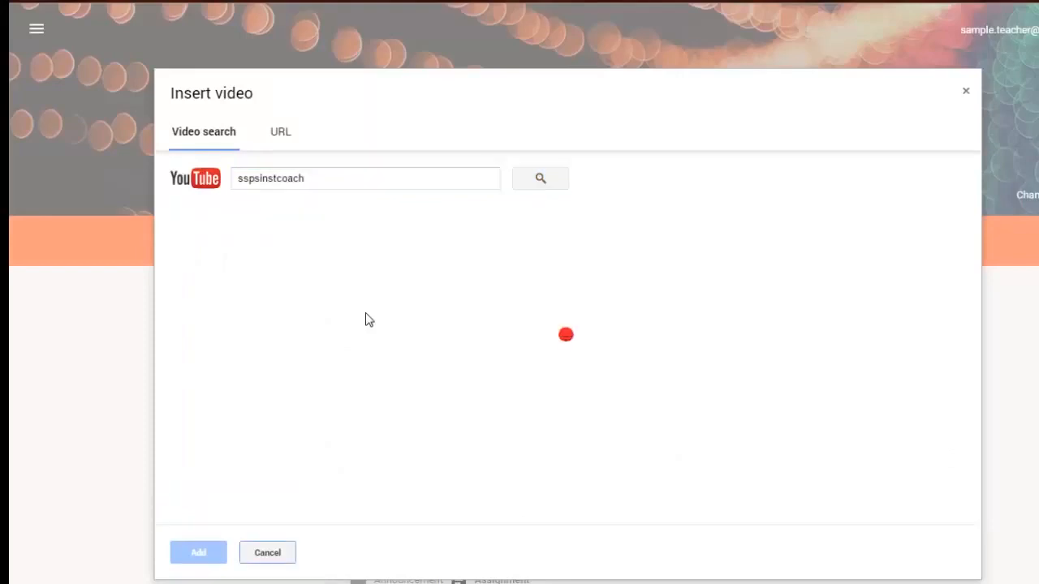
click(538, 177)
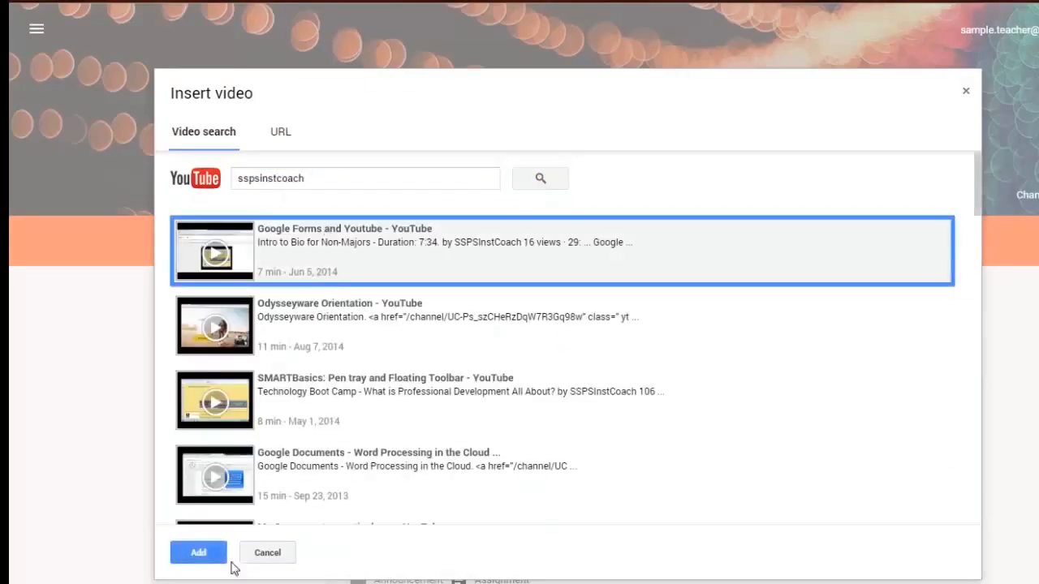
click(198, 552)
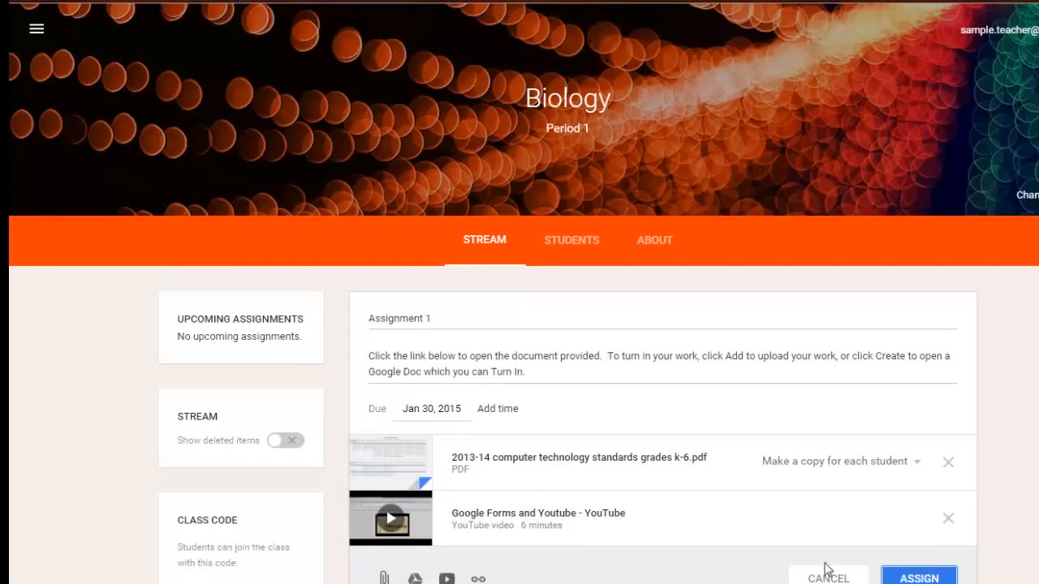
click(918, 576)
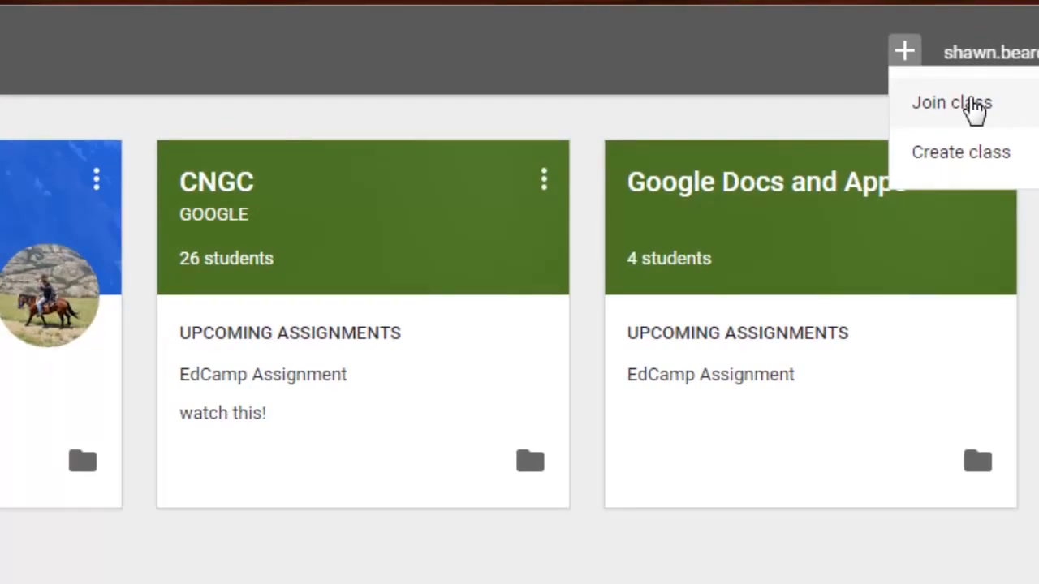
click(951, 103)
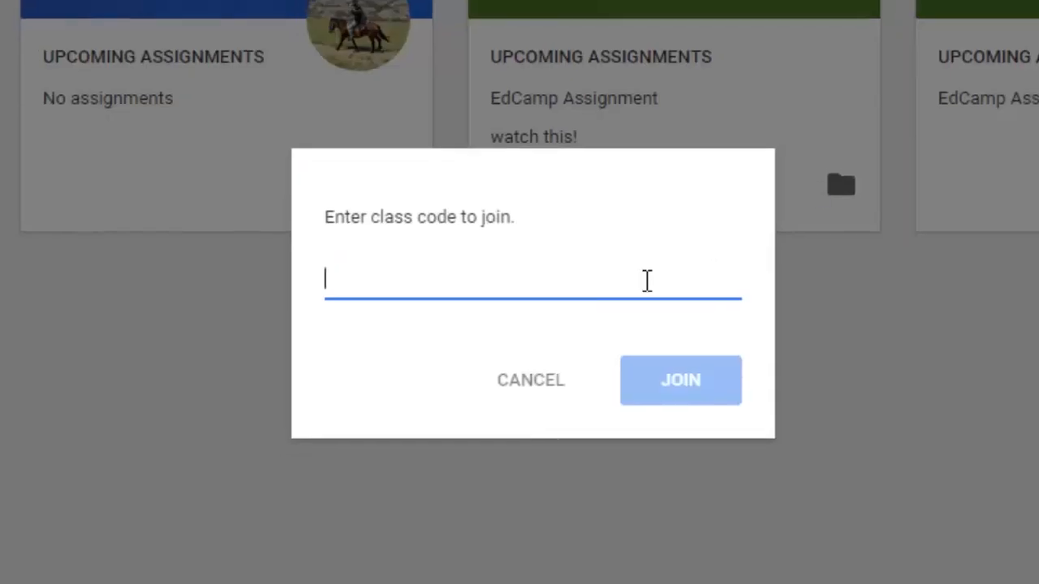
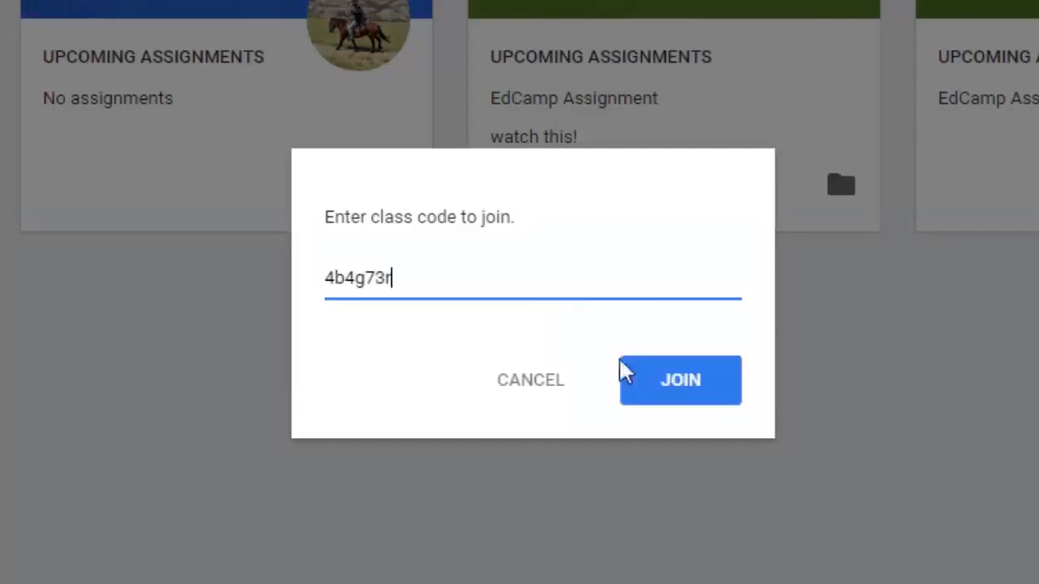
click(680, 380)
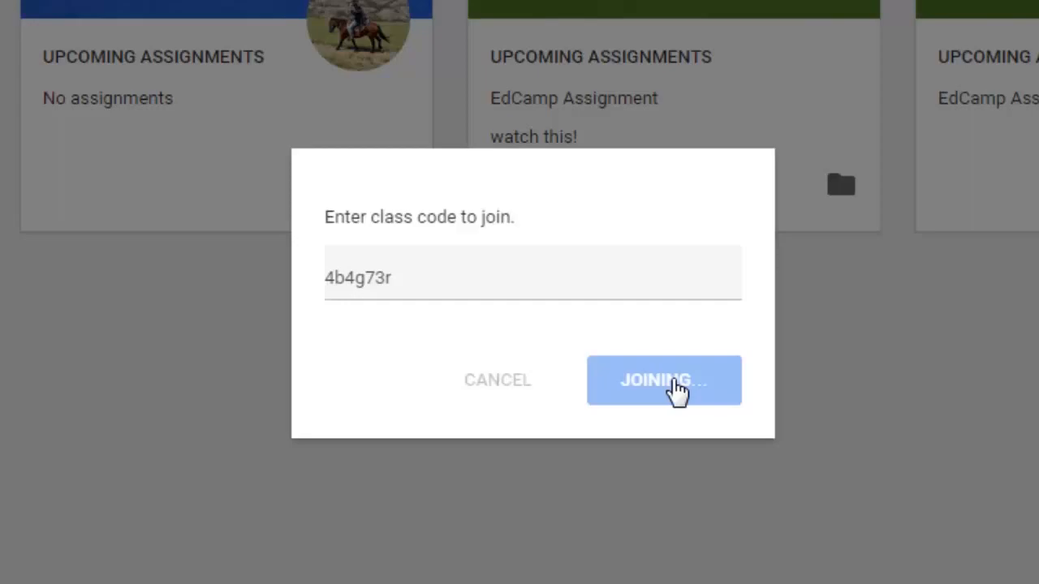
click(664, 380)
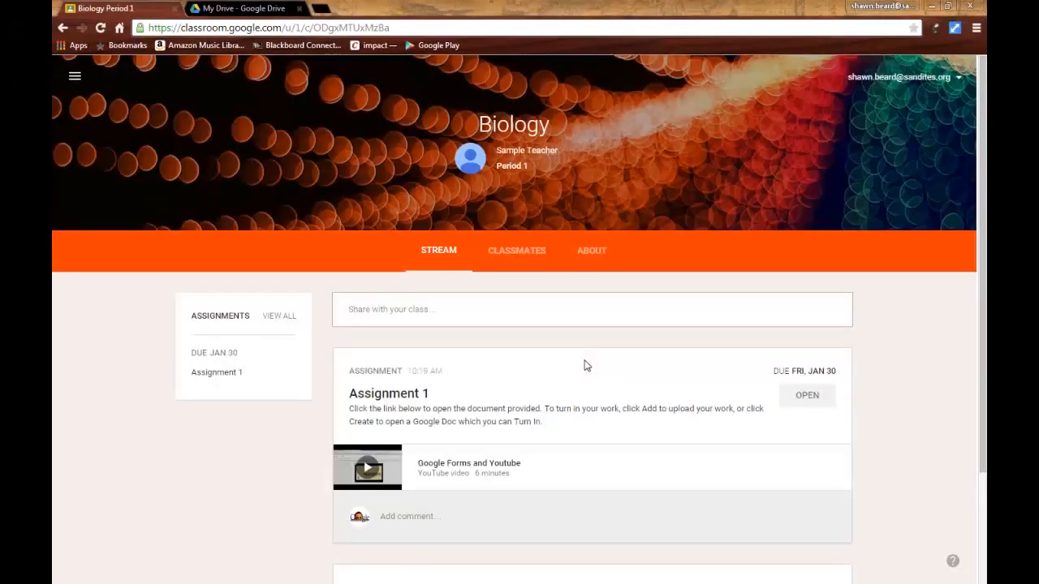
mouse_move(536, 376)
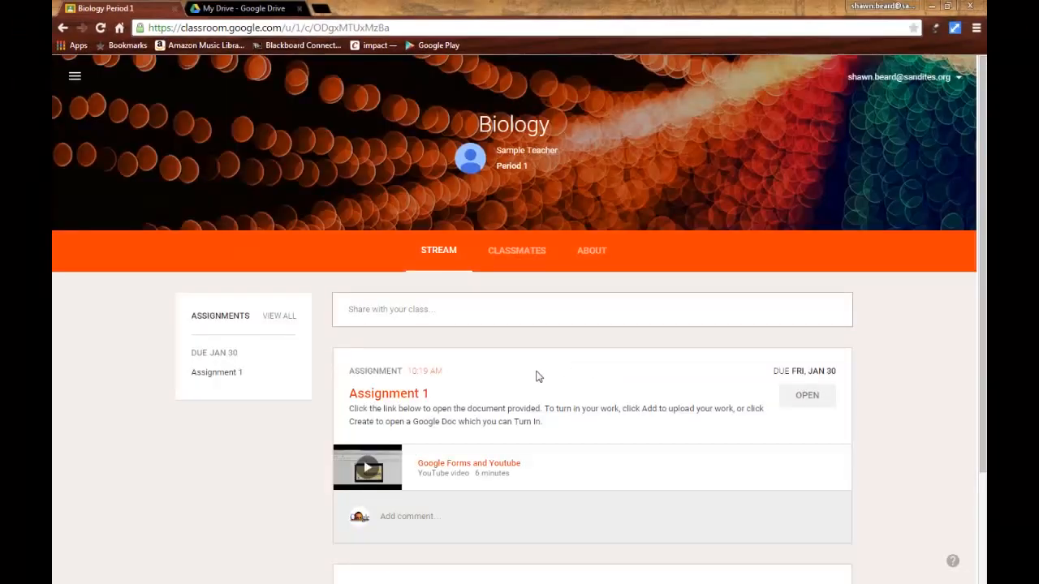
Step: Open Assignment 1's detail page from the student's class stream
scroll(down, 3)
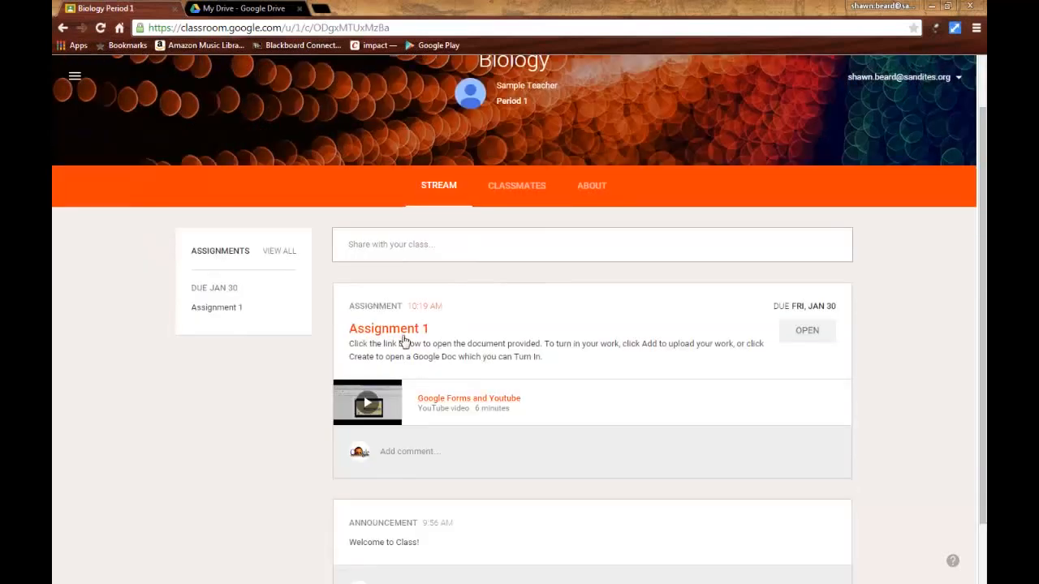
mouse_move(388, 328)
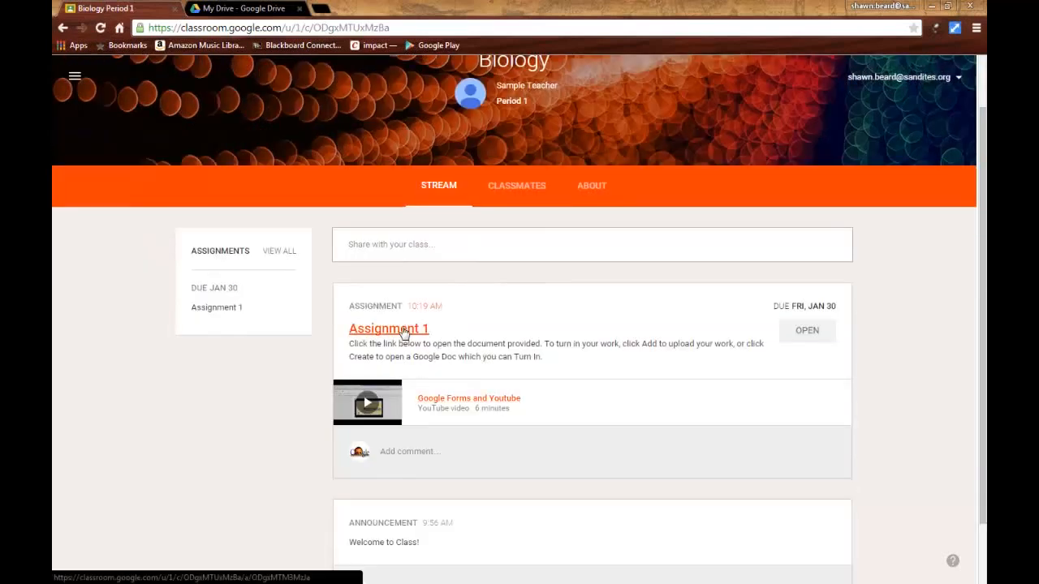
mouse_move(463, 400)
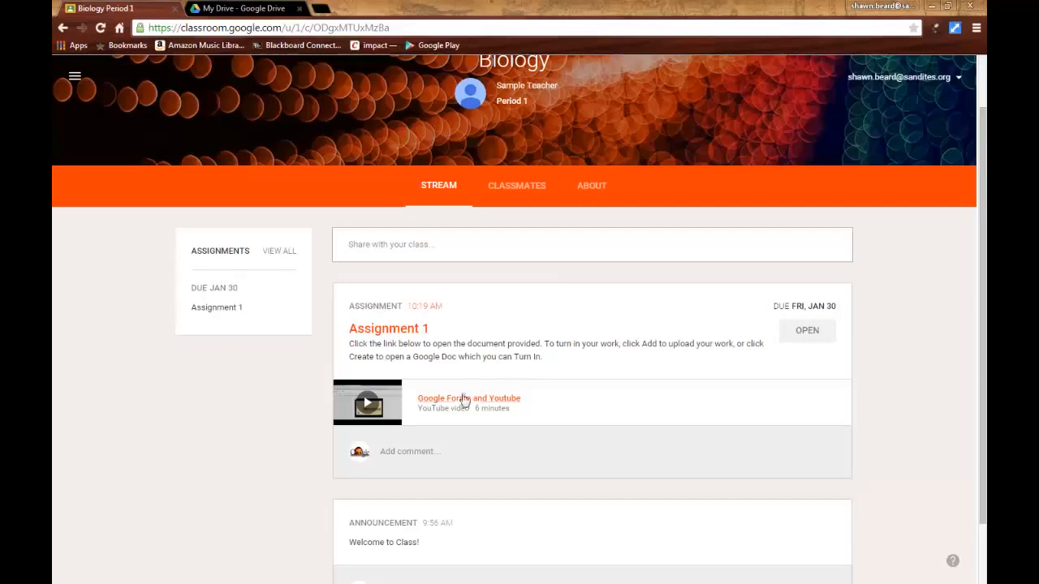
mouse_move(441, 412)
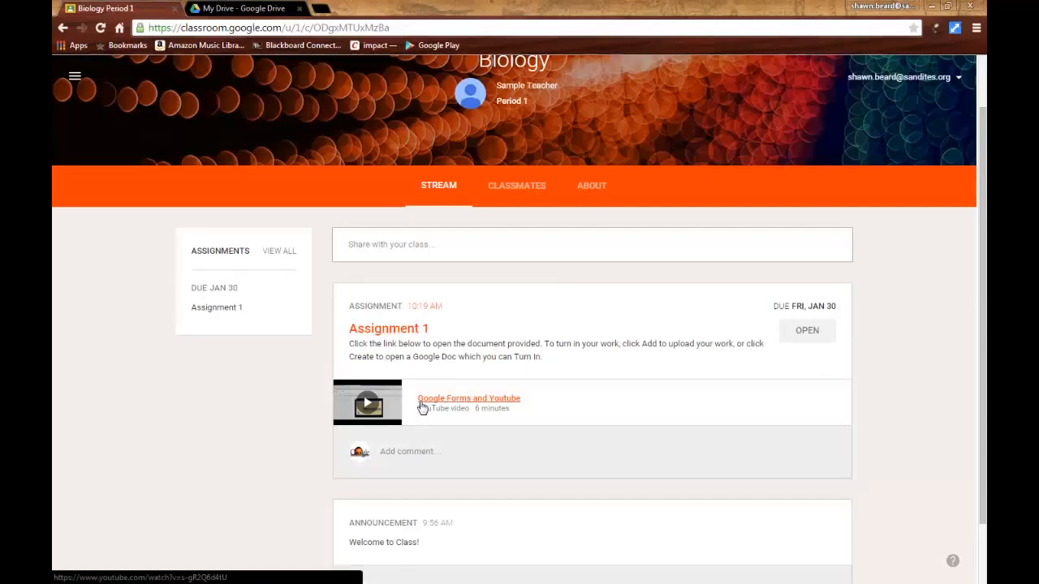
mouse_move(568, 422)
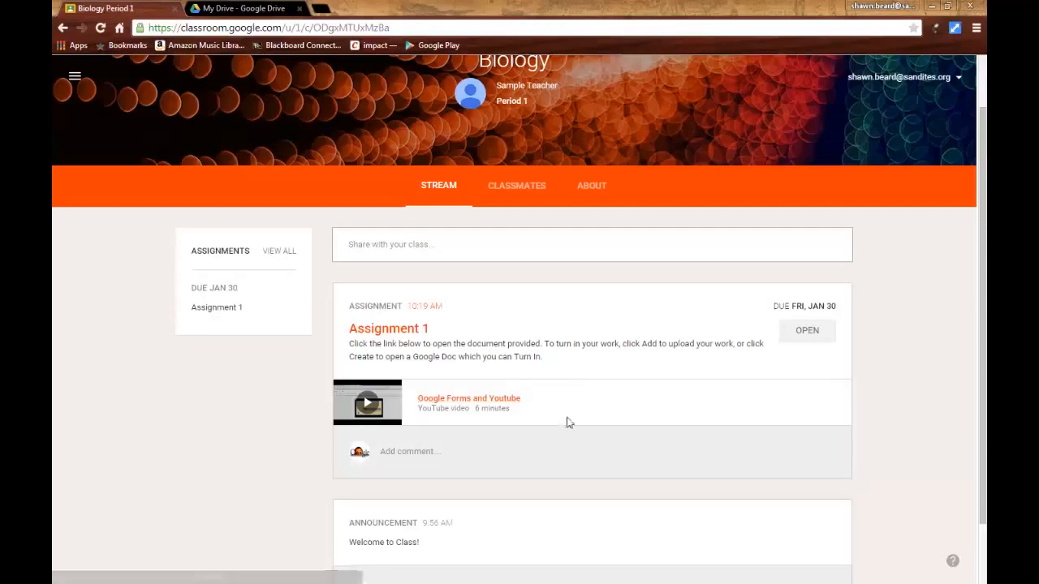
mouse_move(387, 327)
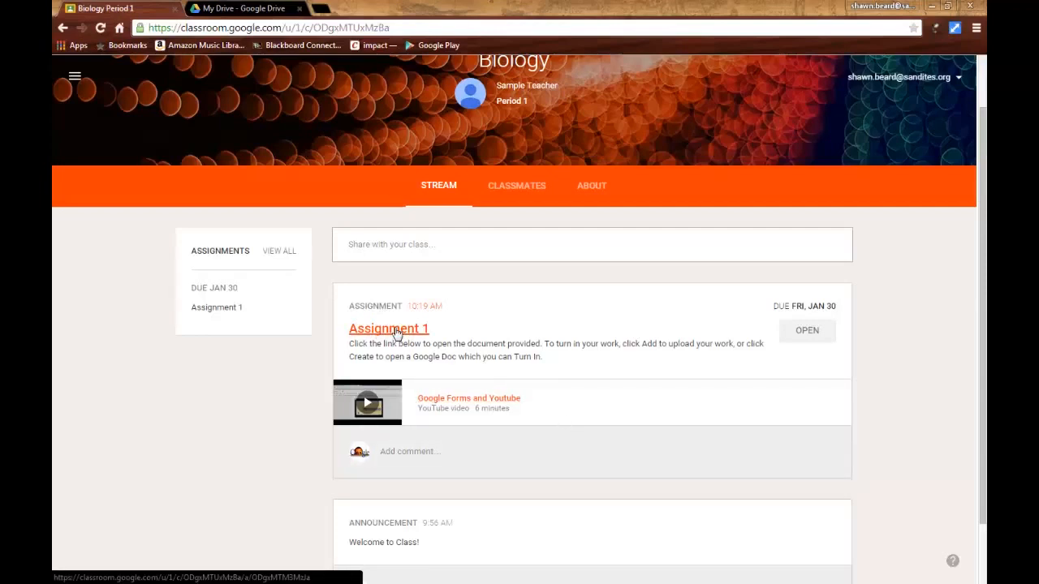
click(388, 328)
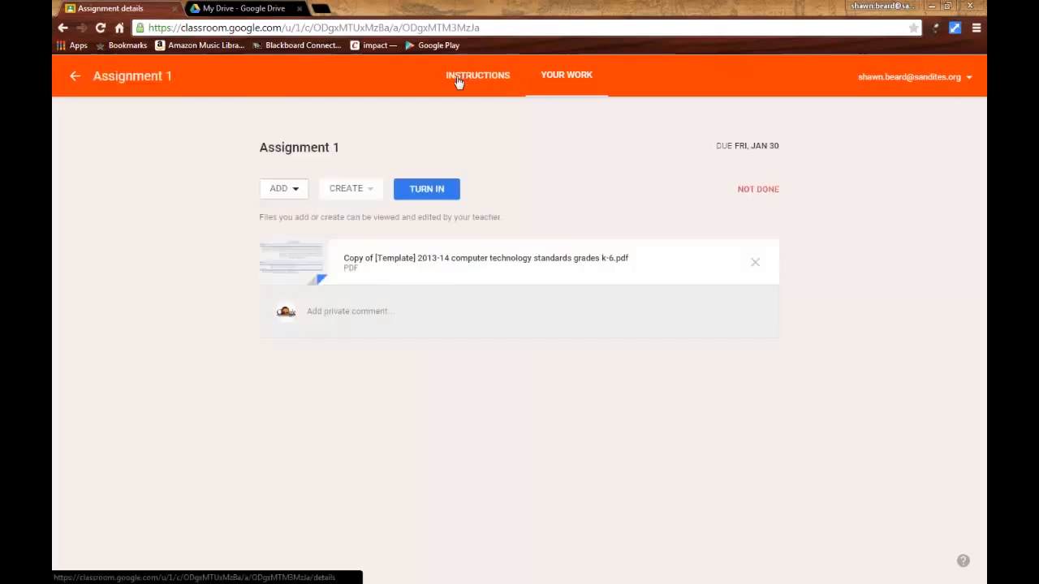
Step: Review the Instructions and Your Work tabs and the Add options for attaching existing work
click(477, 74)
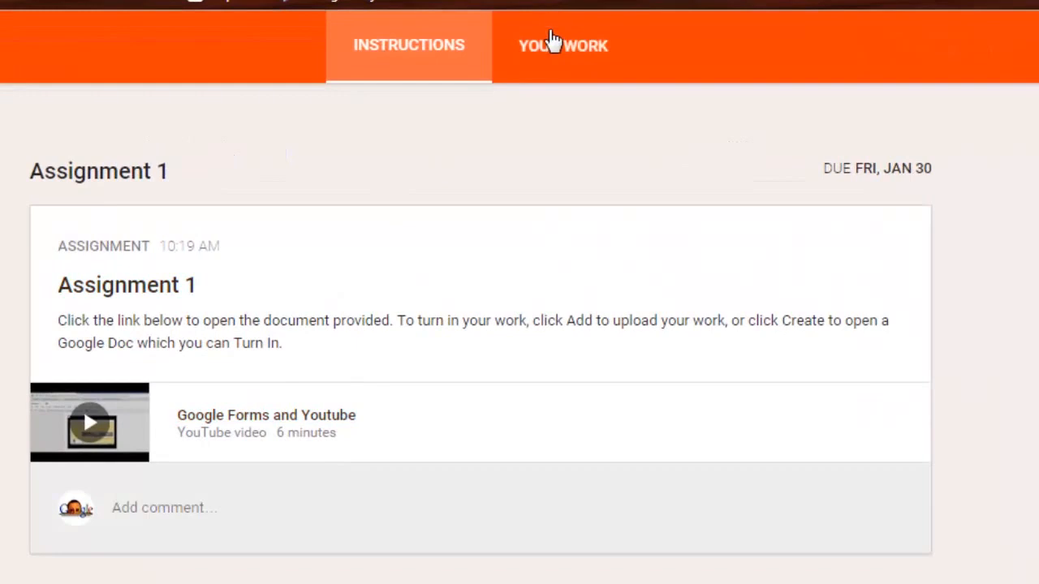
click(563, 46)
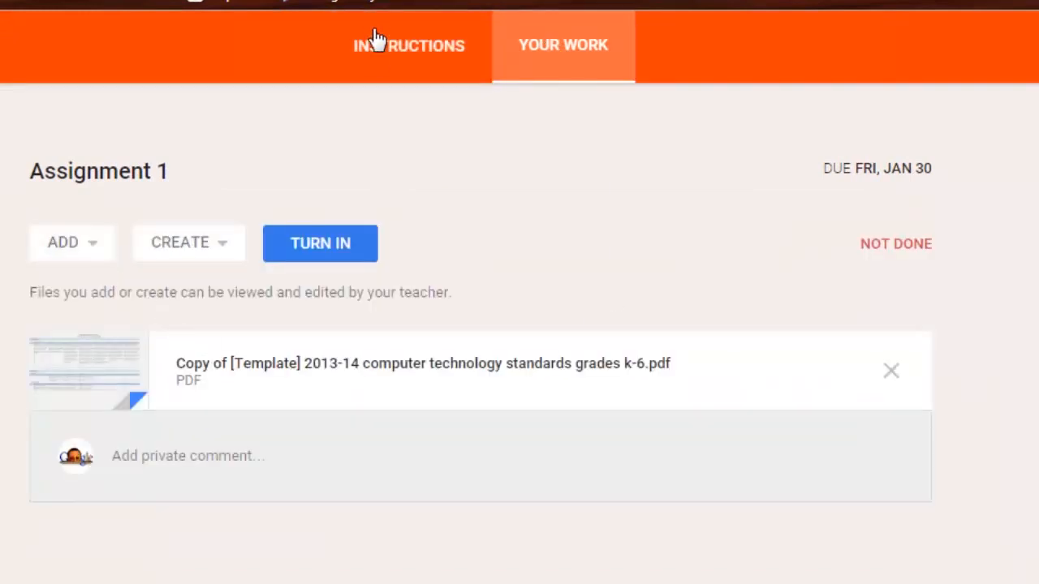
click(409, 46)
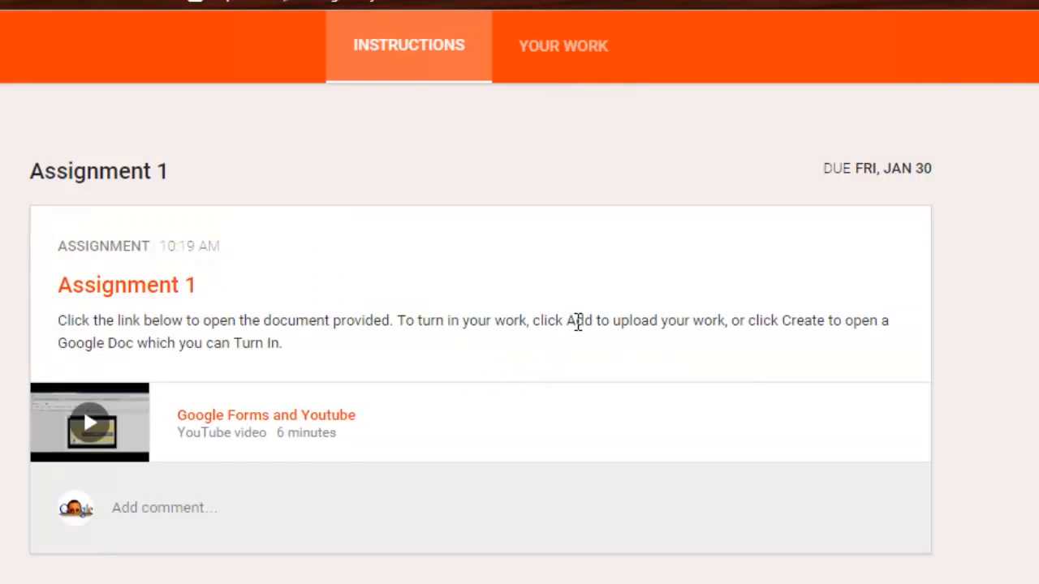
click(563, 46)
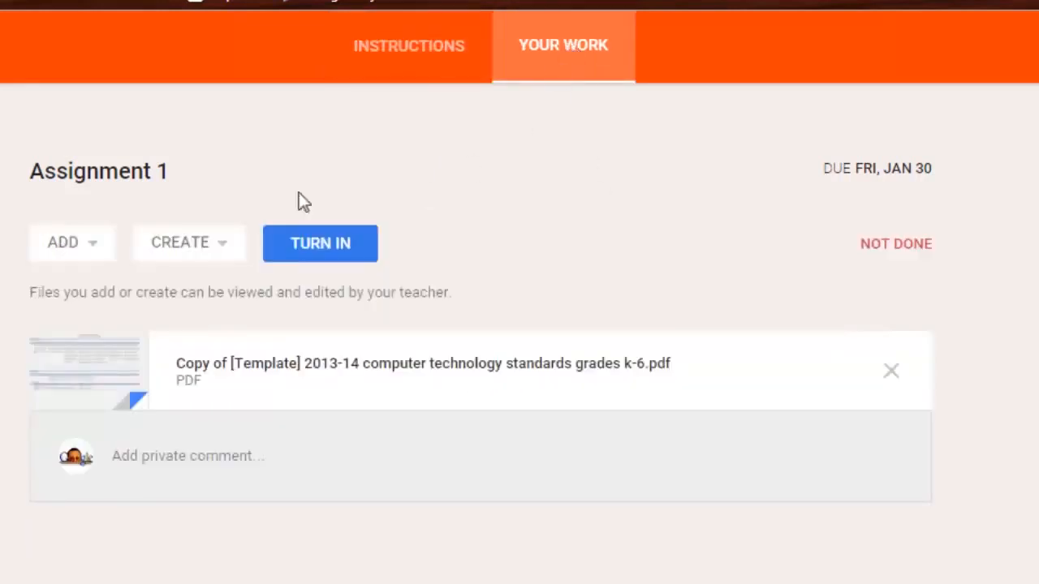
click(62, 243)
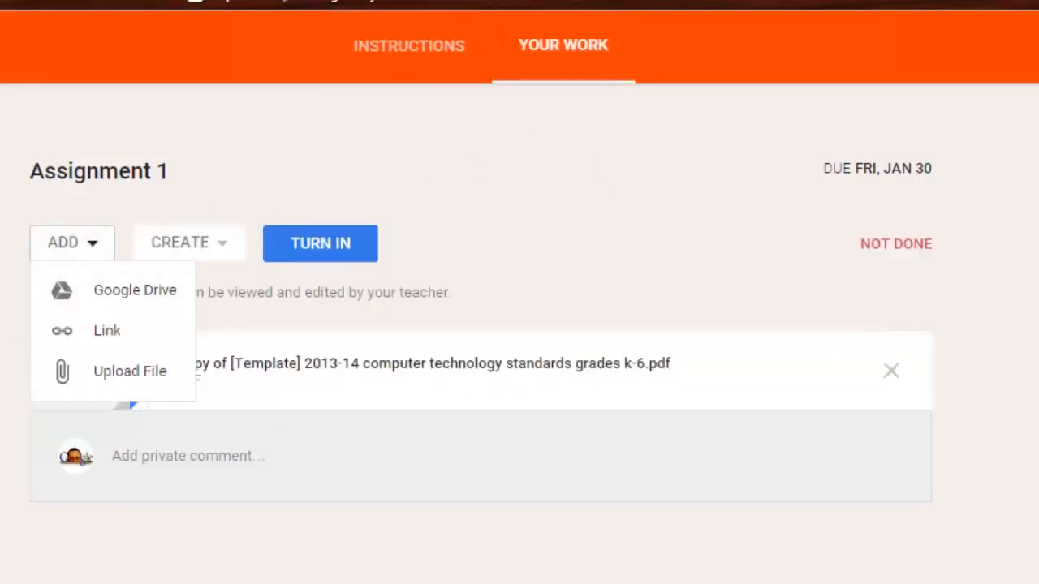
mouse_move(108, 331)
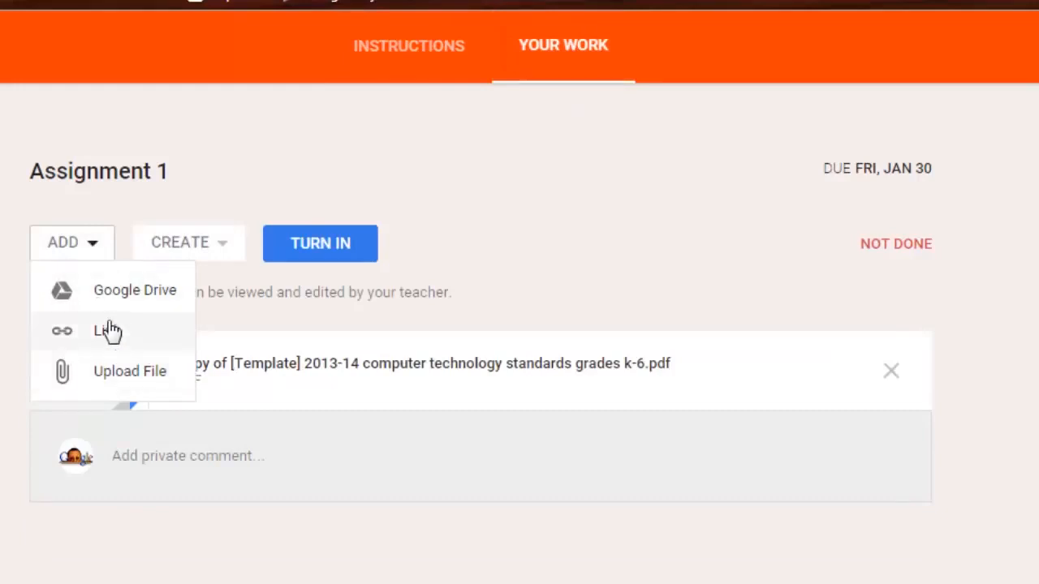
mouse_move(122, 336)
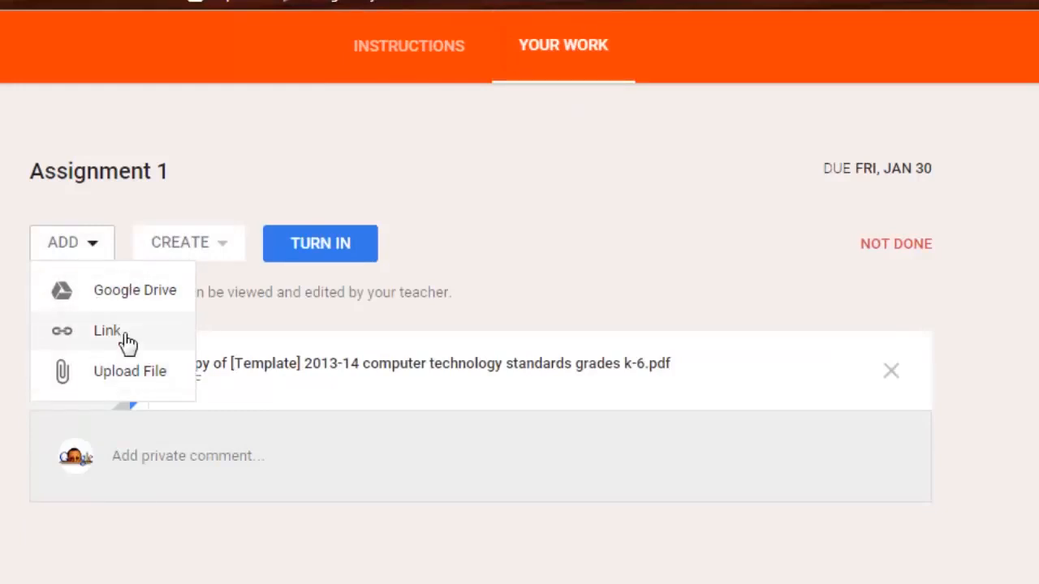
click(409, 46)
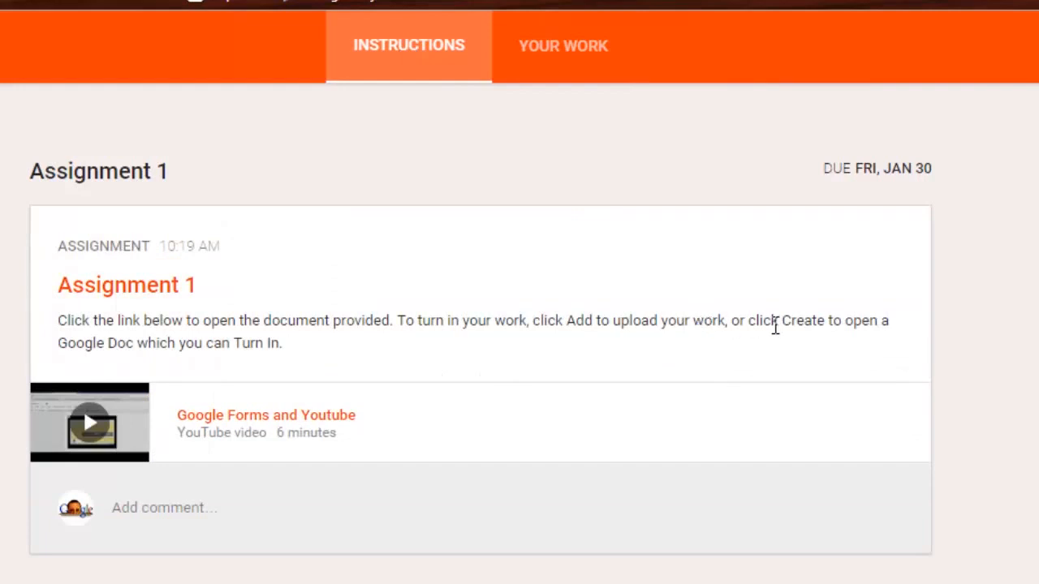
click(561, 46)
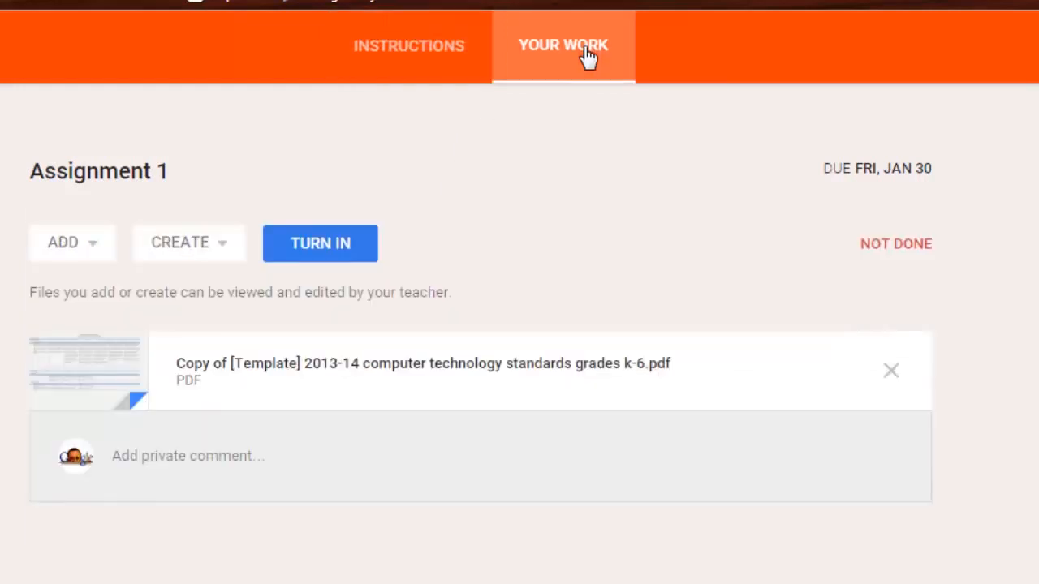
mouse_move(454, 364)
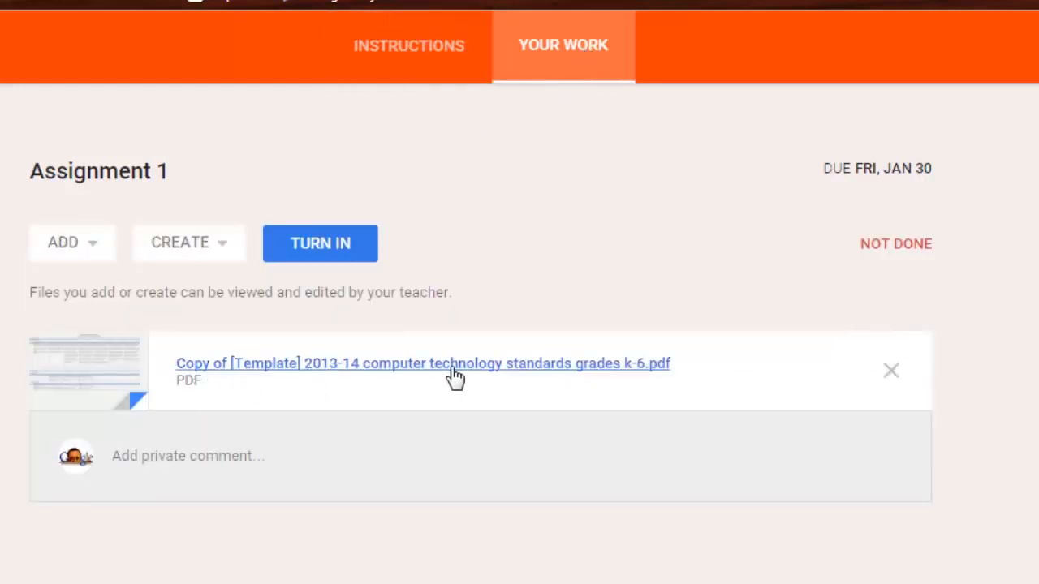
mouse_move(250, 258)
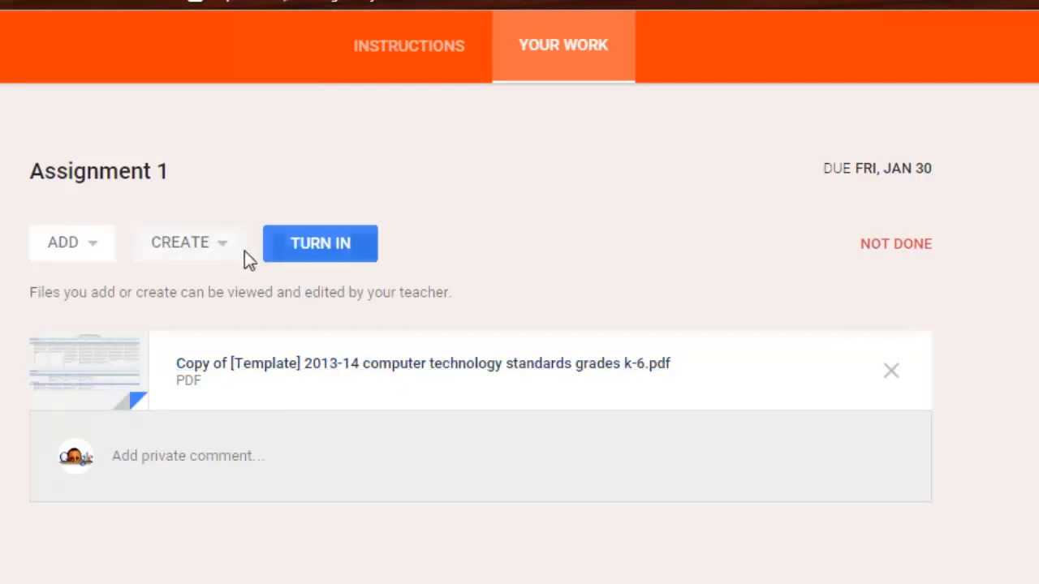
mouse_move(226, 254)
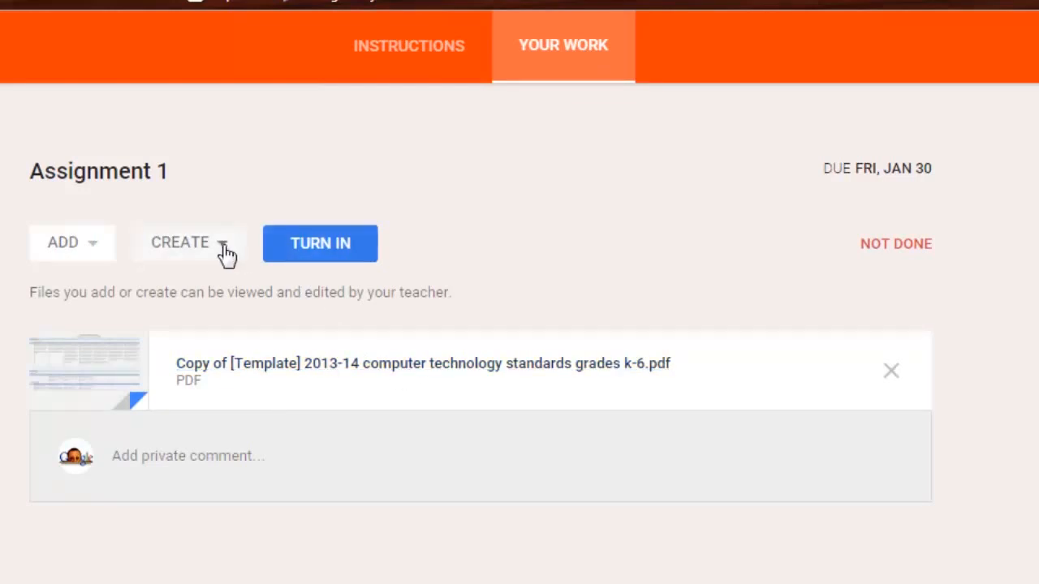
Step: Create a new Google Doc for the student's work on Assignment 1
click(180, 243)
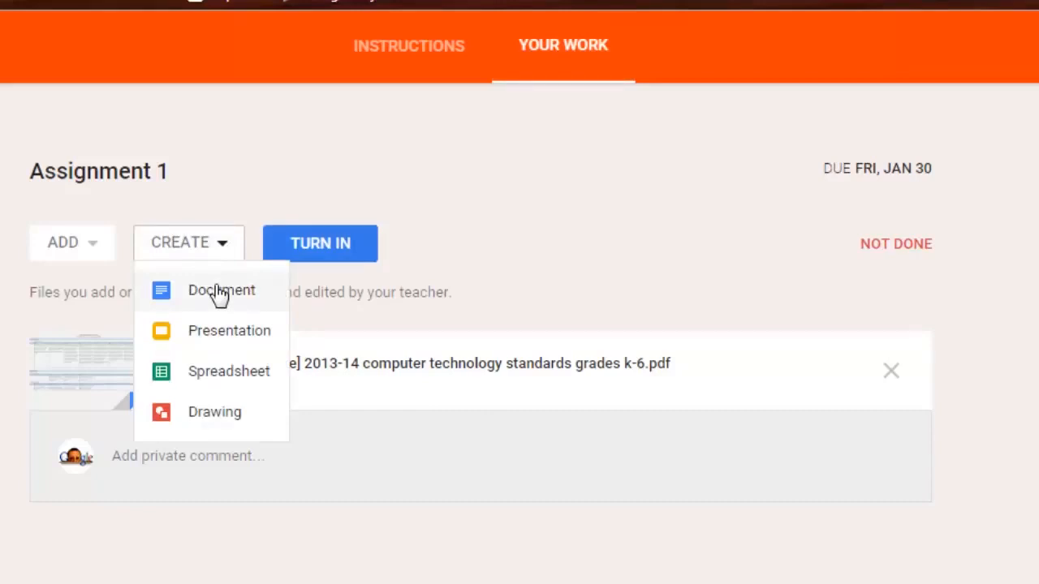
click(221, 289)
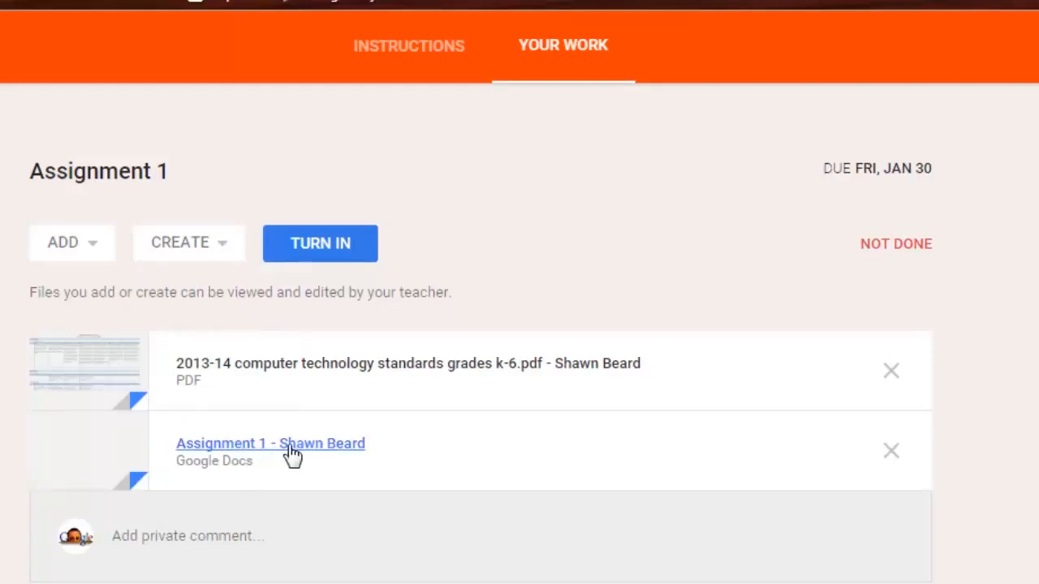
Step: Open the new Assignment 1 Google Doc and write 'Finished' in it
click(270, 443)
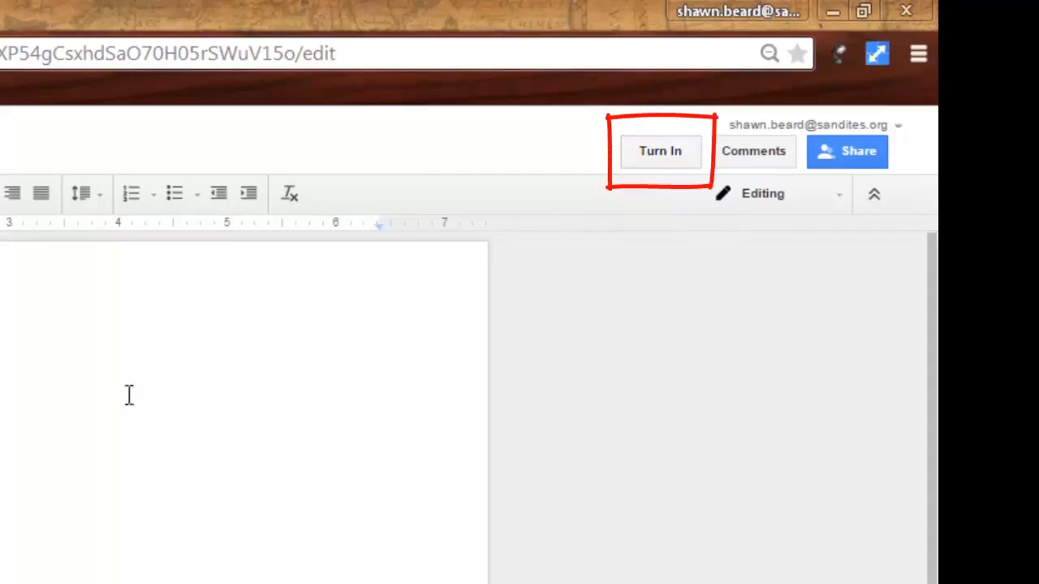
mouse_move(663, 154)
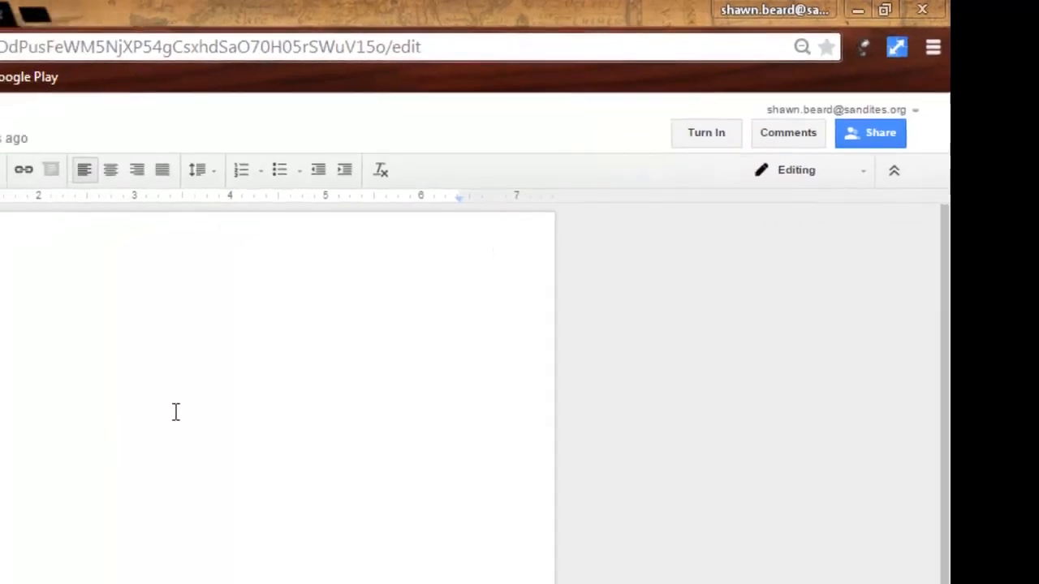
text(Finished)
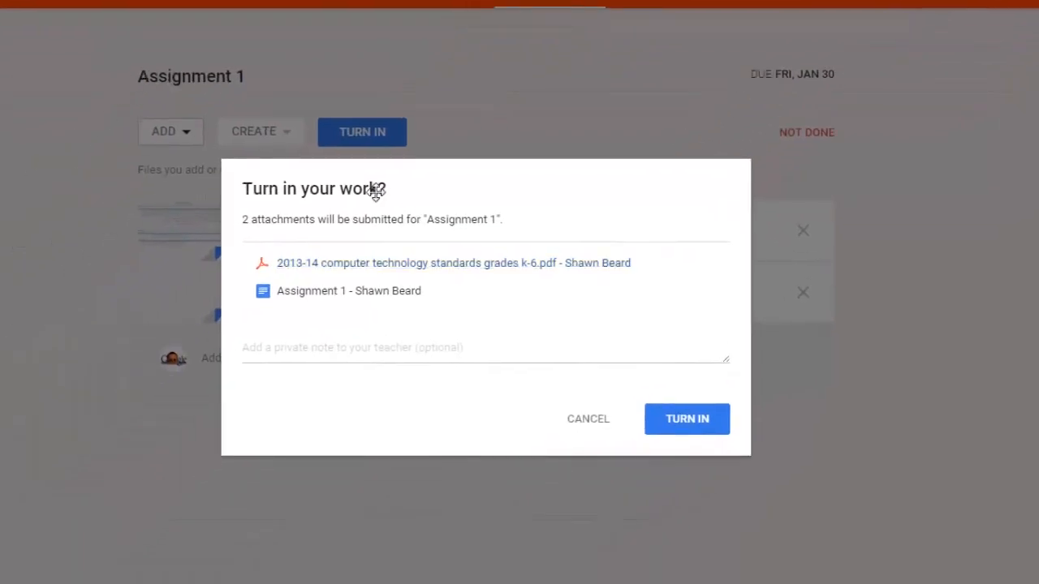
mouse_move(406, 291)
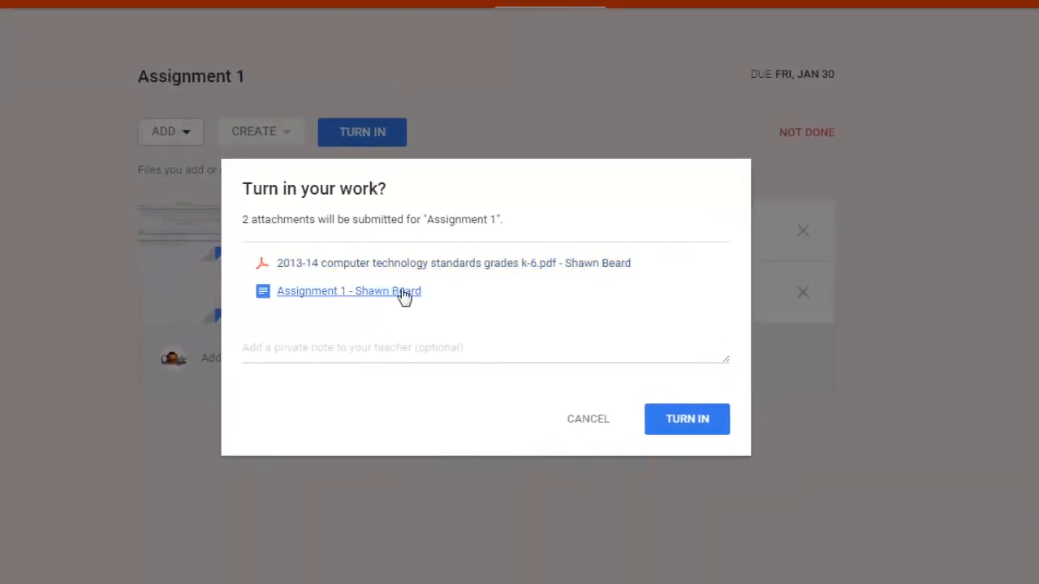
mouse_move(496, 299)
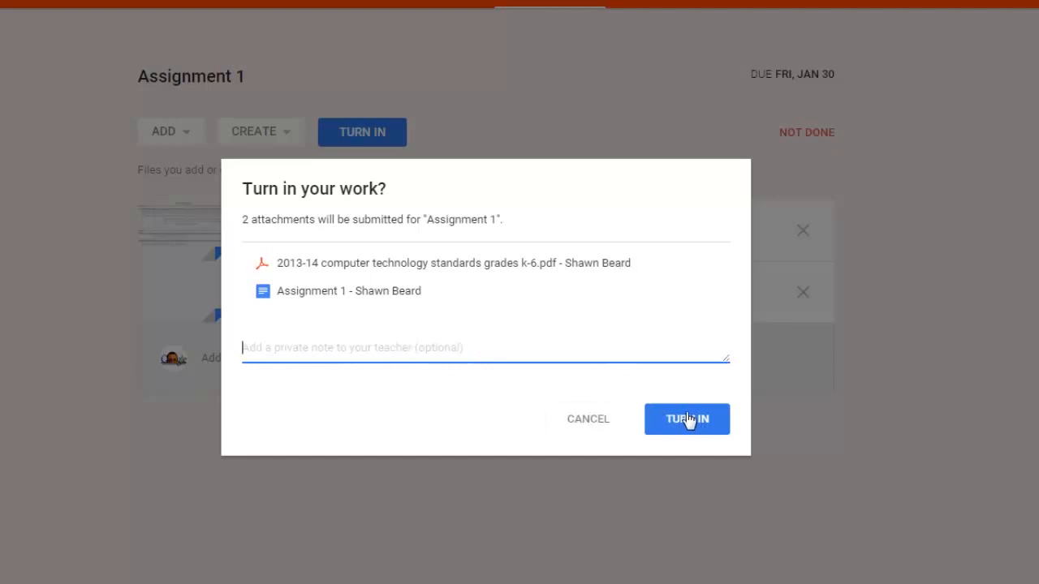
Step: Turn in Assignment 1 with the standards PDF and Assignment 1 Google Doc attached, marking it Done
click(687, 418)
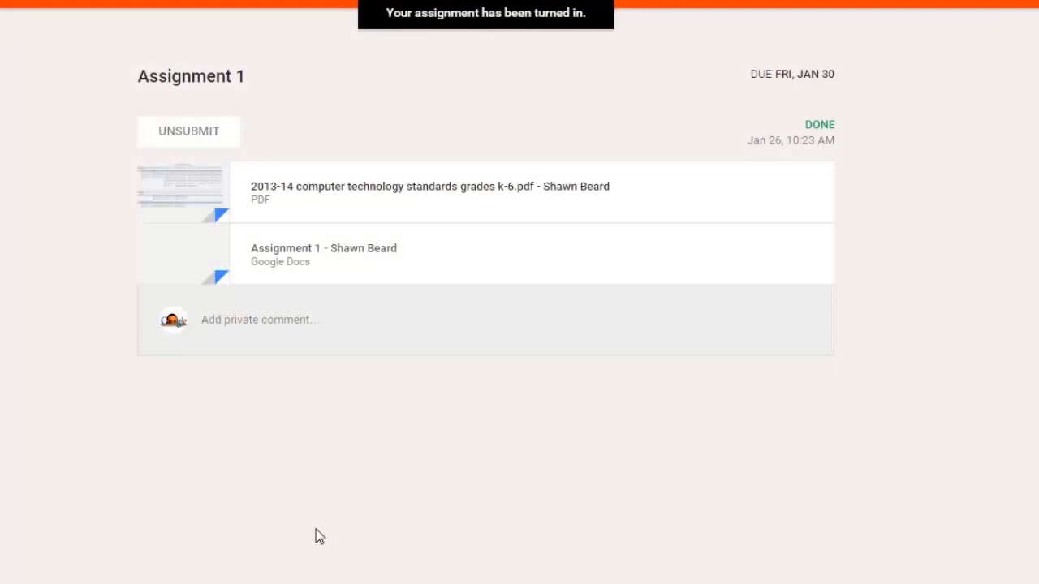
mouse_move(497, 52)
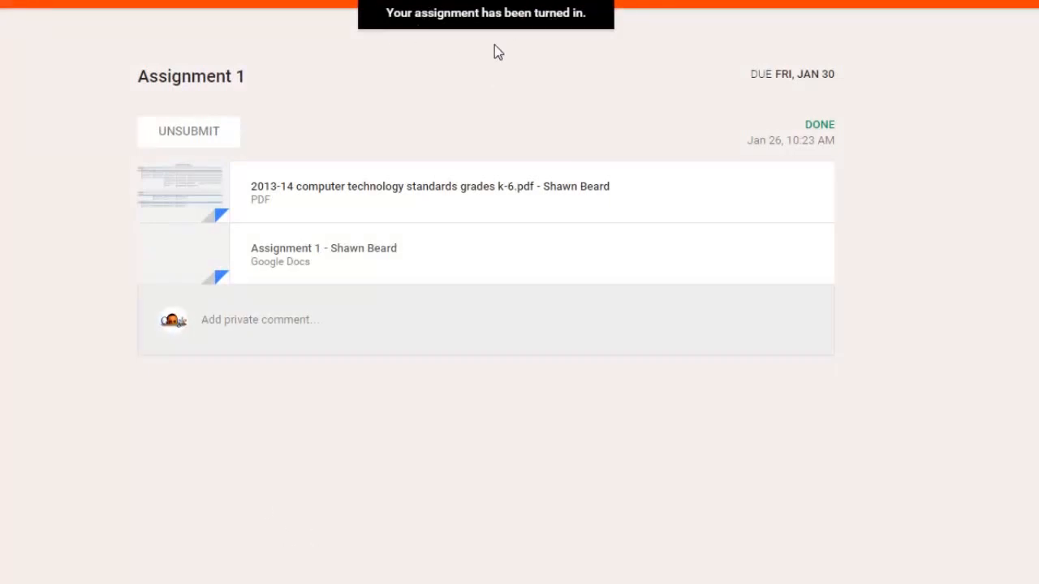
mouse_move(377, 415)
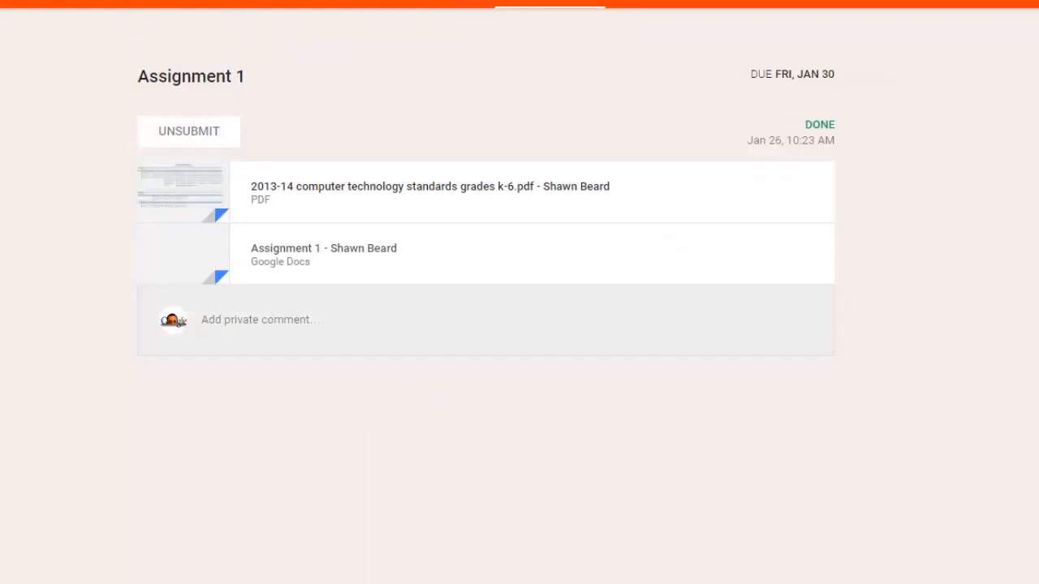
mouse_move(65, 84)
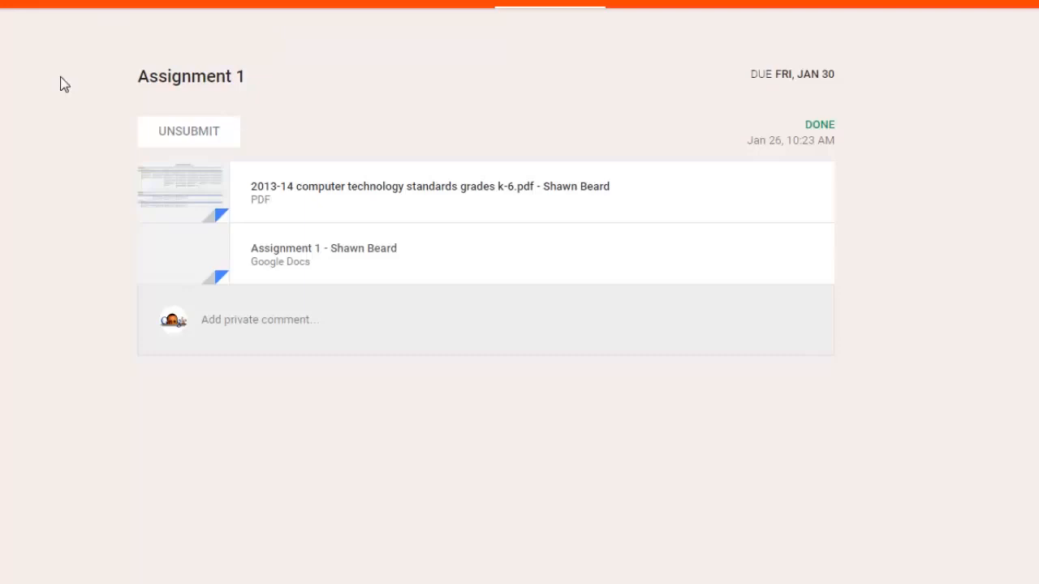
mouse_move(23, 356)
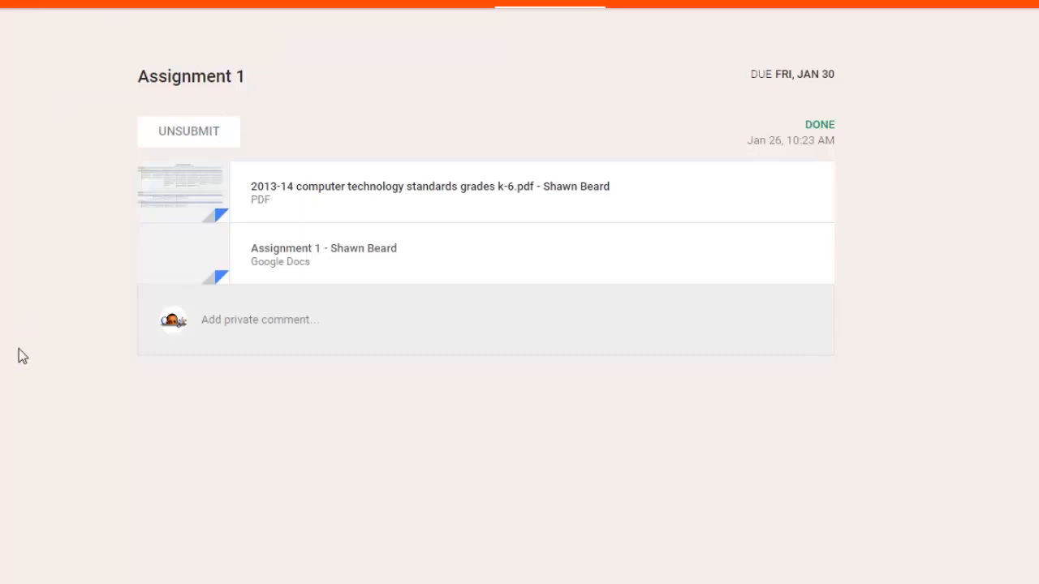
mouse_move(198, 140)
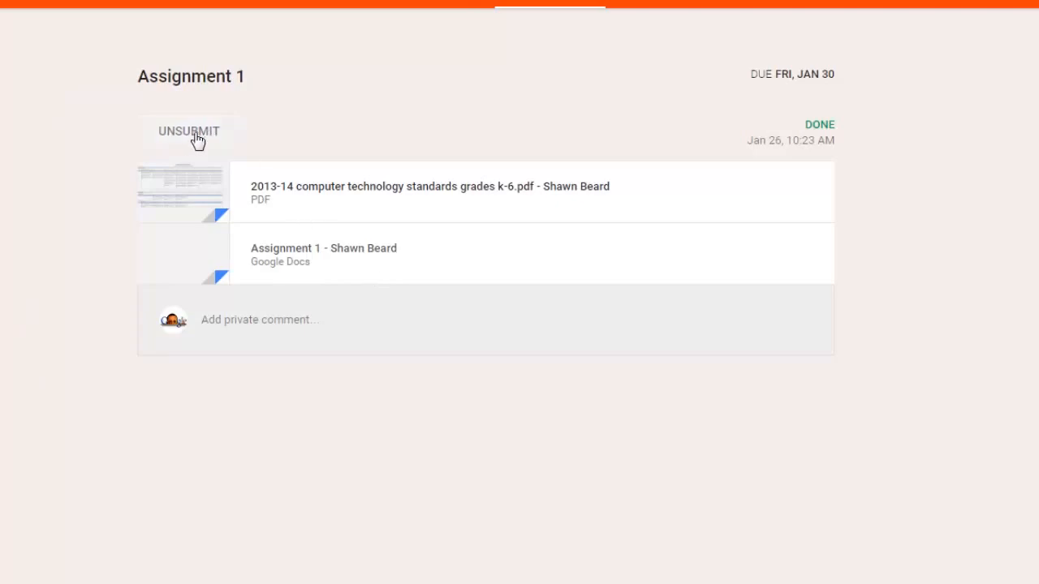
click(188, 130)
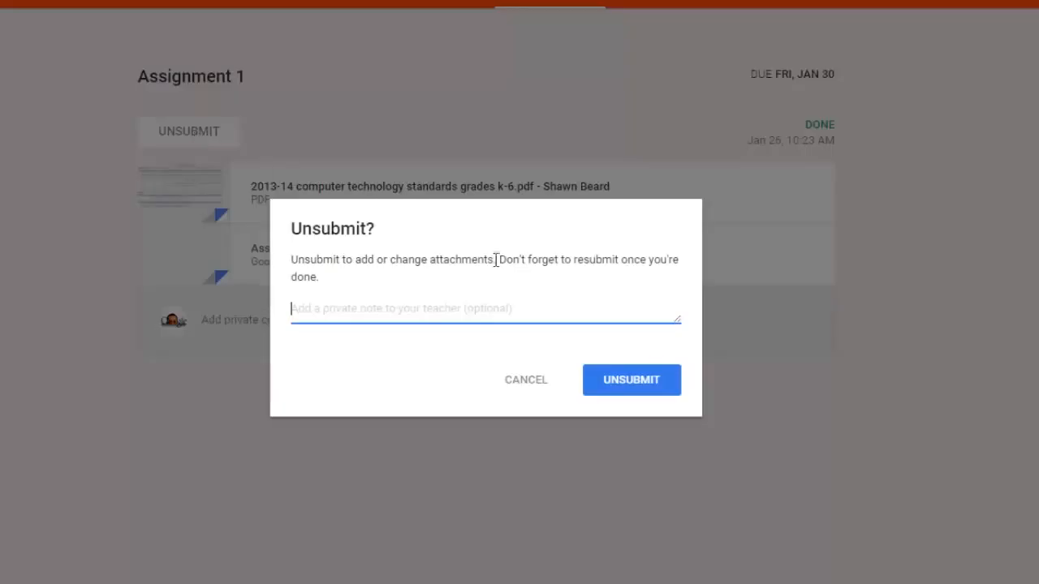
mouse_move(525, 380)
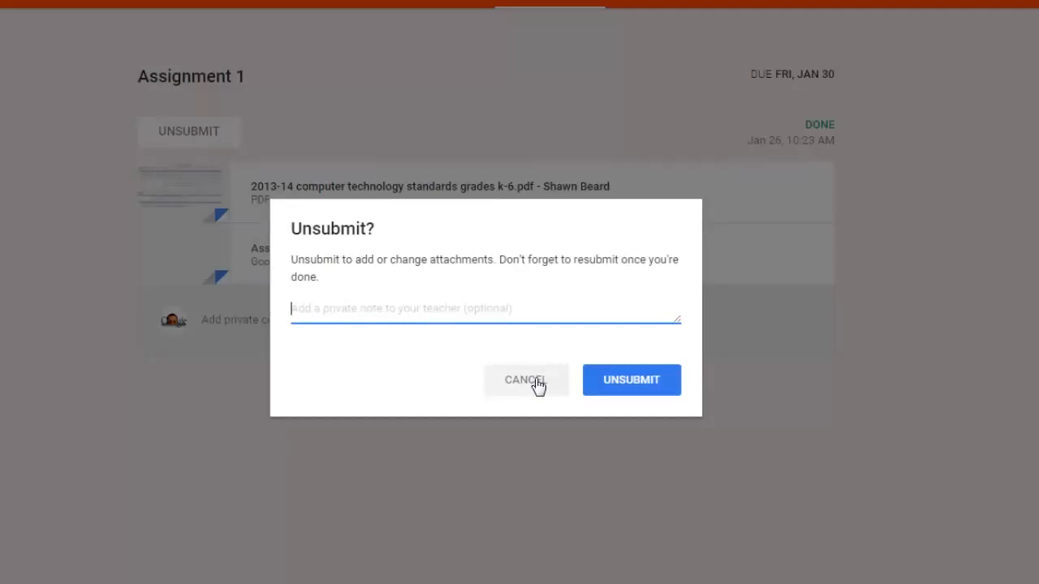
click(526, 379)
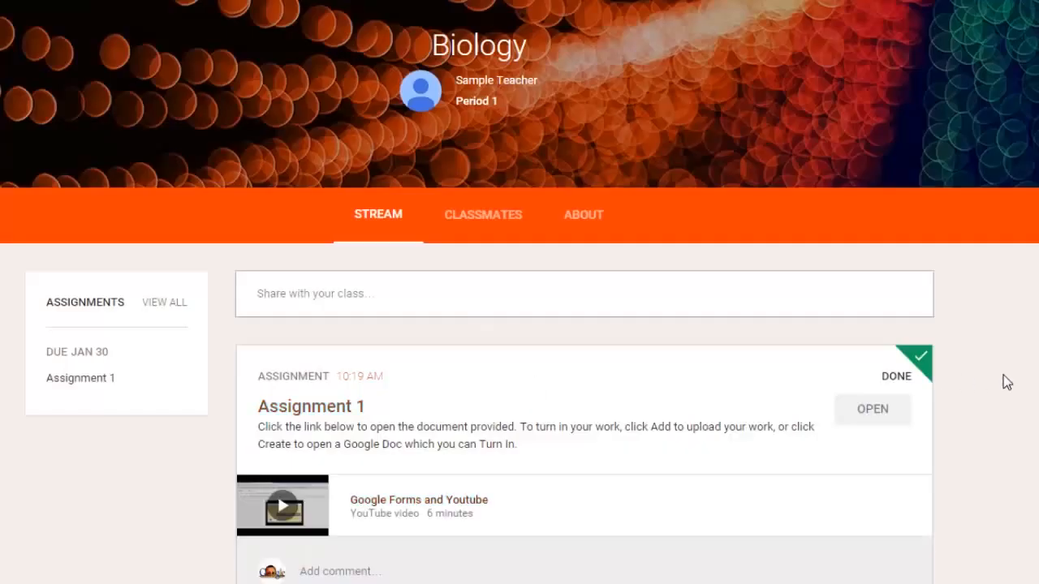
scroll(down, 3)
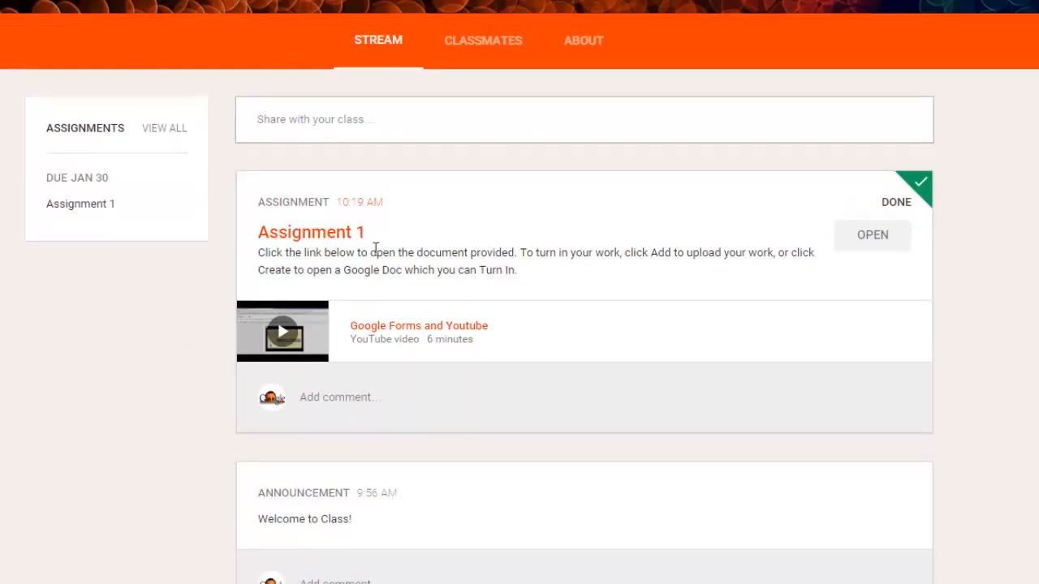
mouse_move(928, 198)
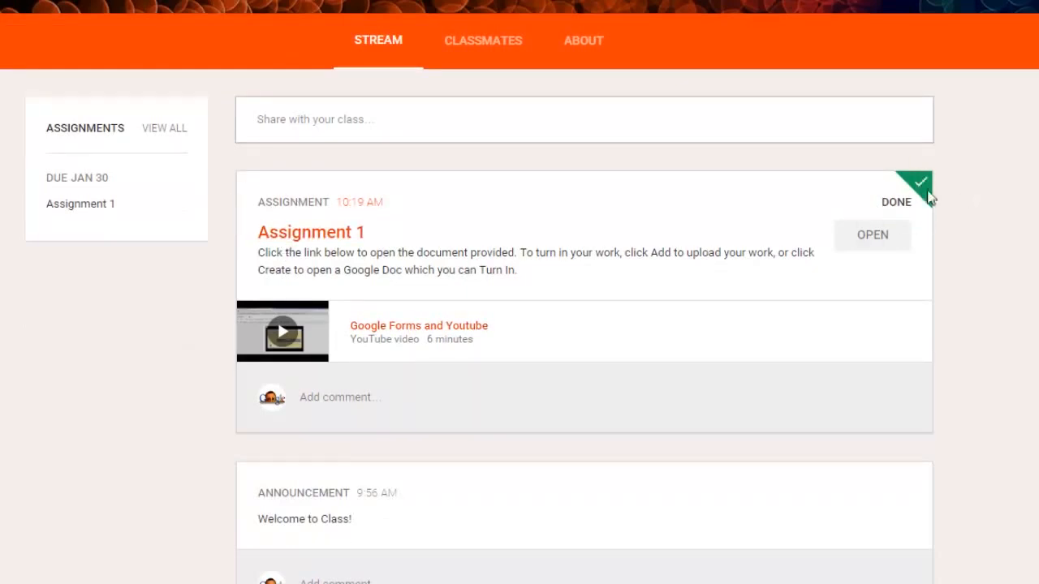
mouse_move(802, 355)
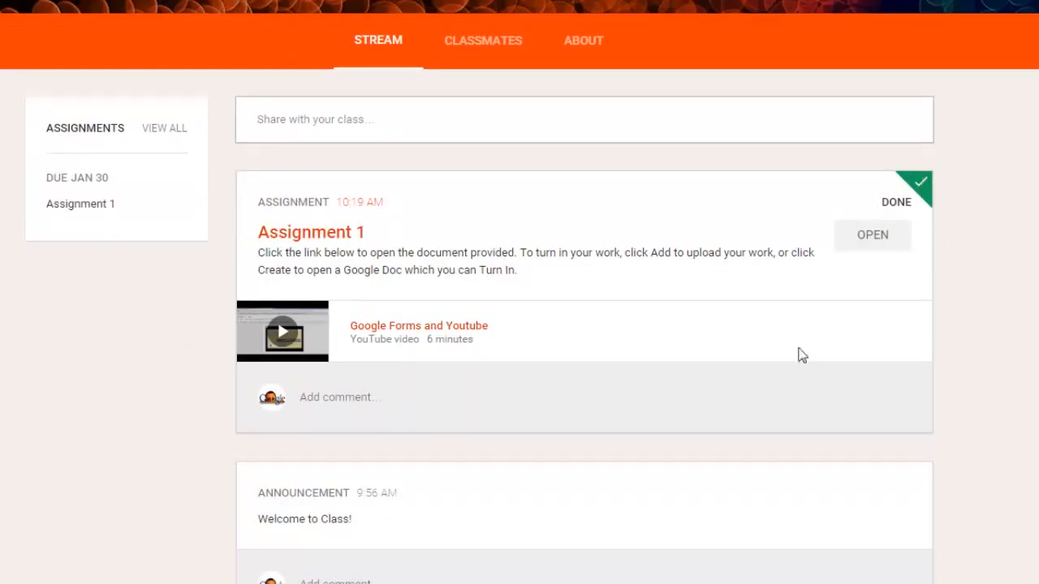
mouse_move(22, 258)
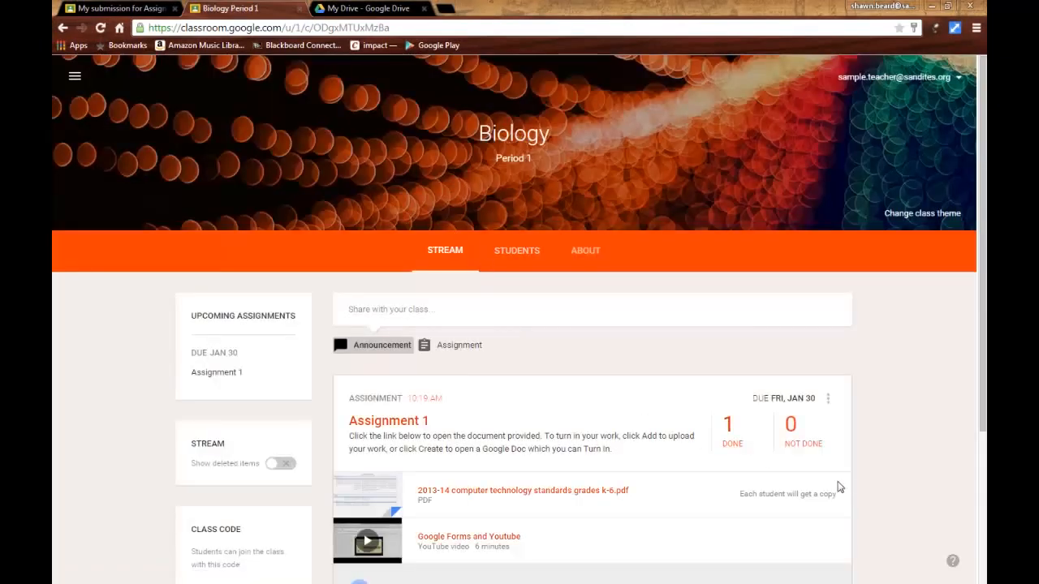
scroll(down, 3)
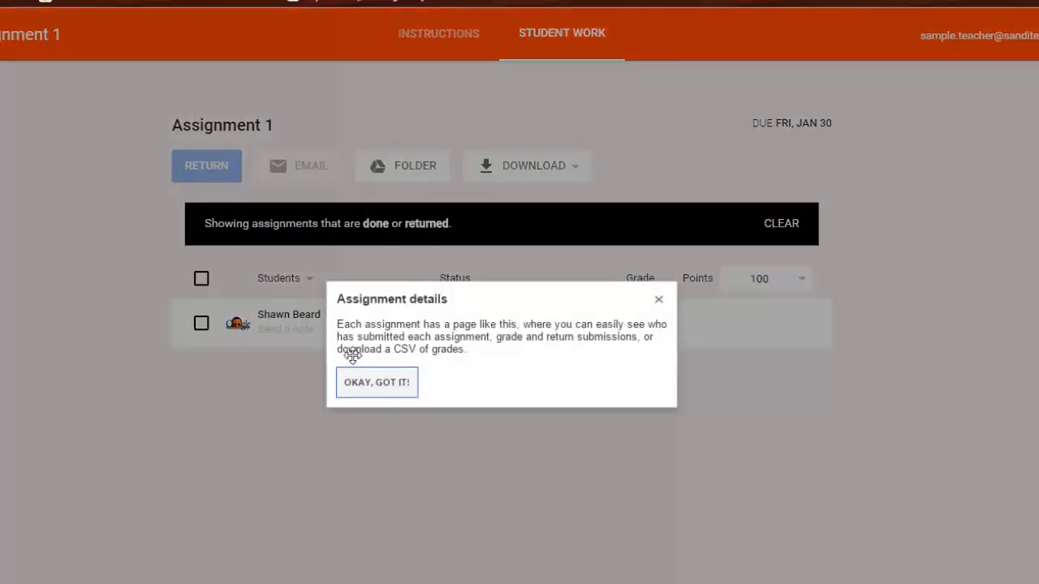
mouse_move(389, 388)
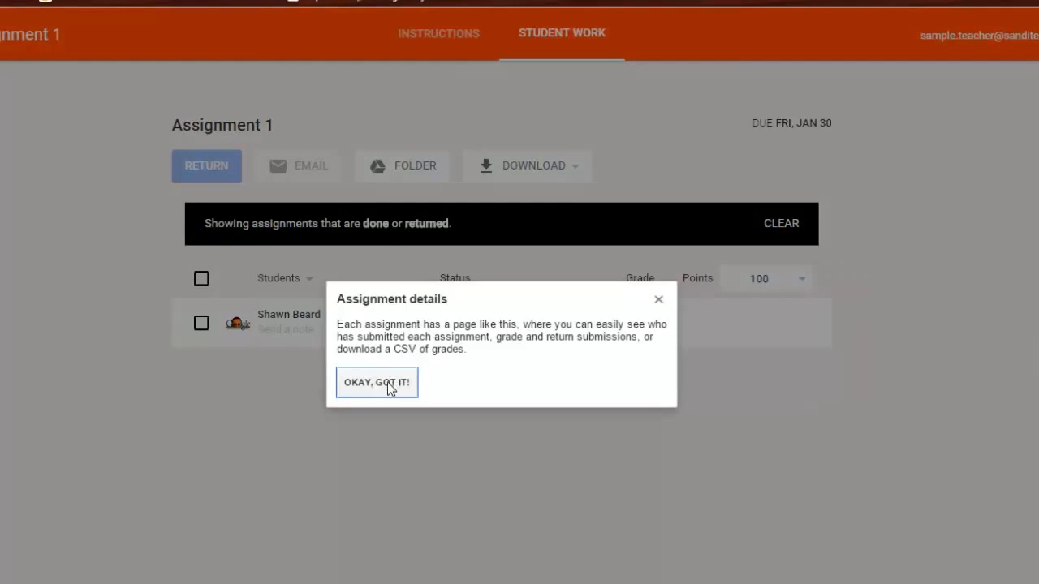
click(377, 383)
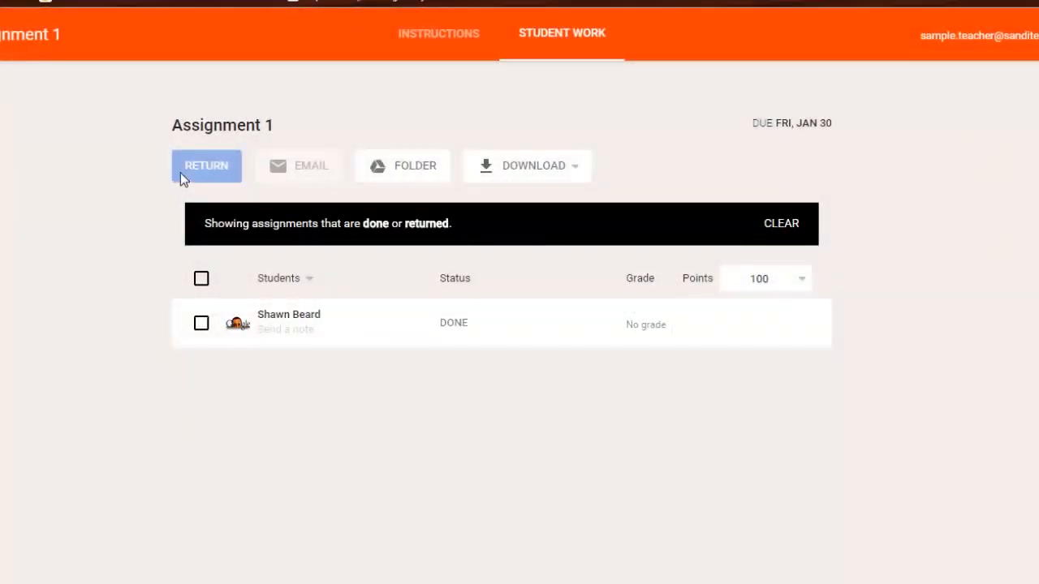
mouse_move(288, 315)
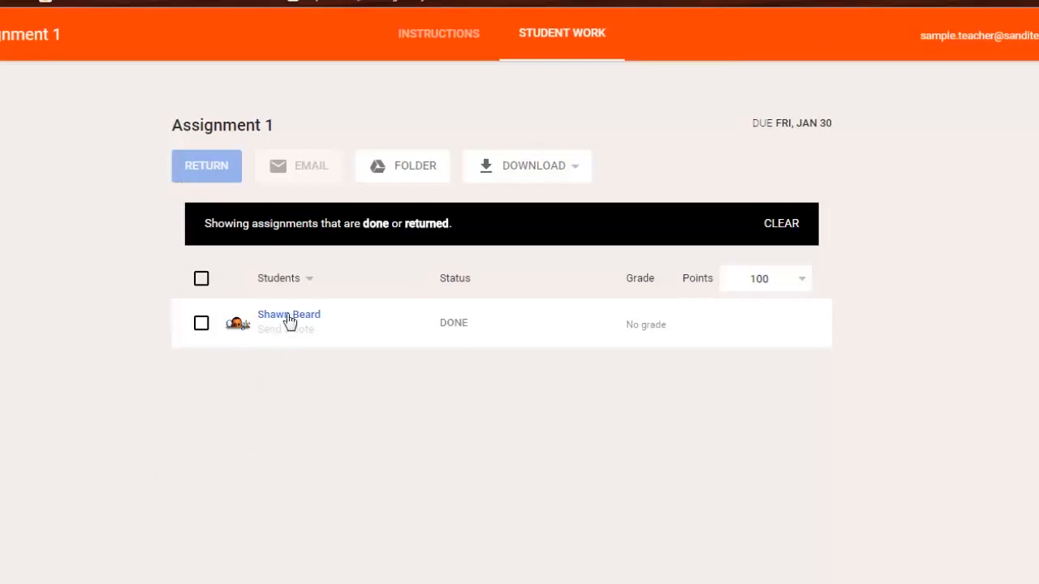
click(289, 315)
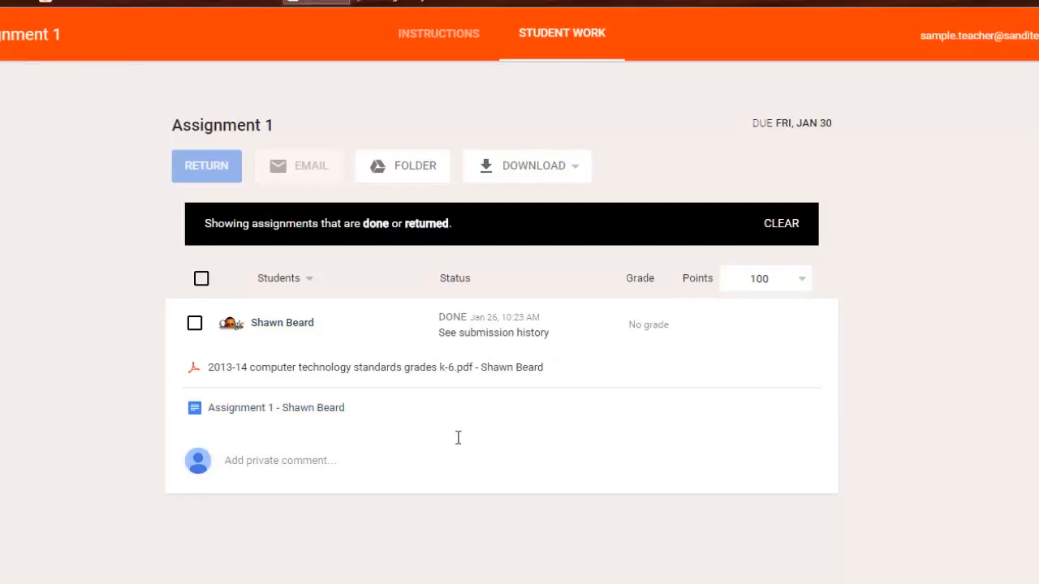
mouse_move(283, 459)
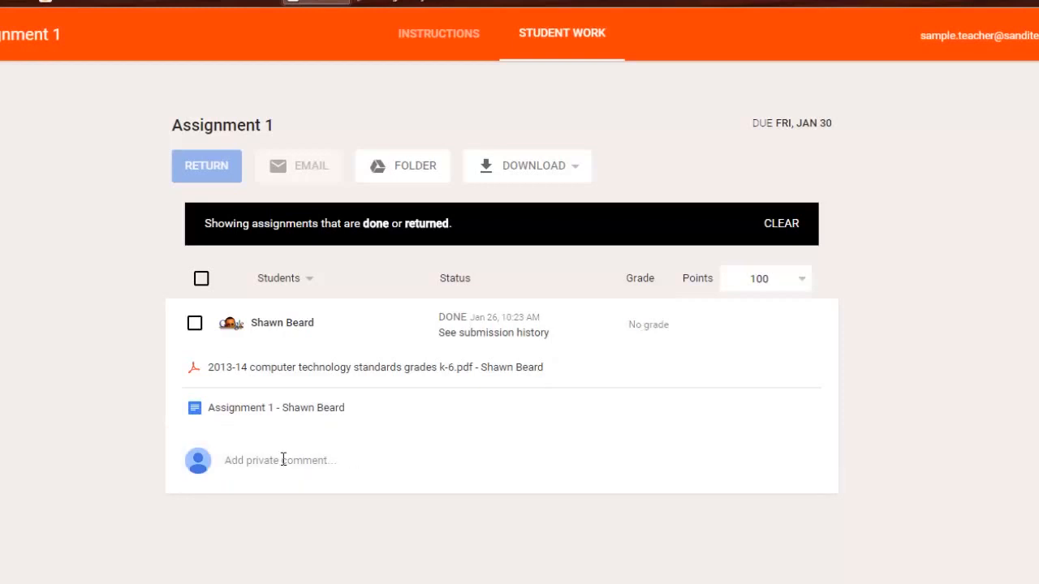
click(284, 461)
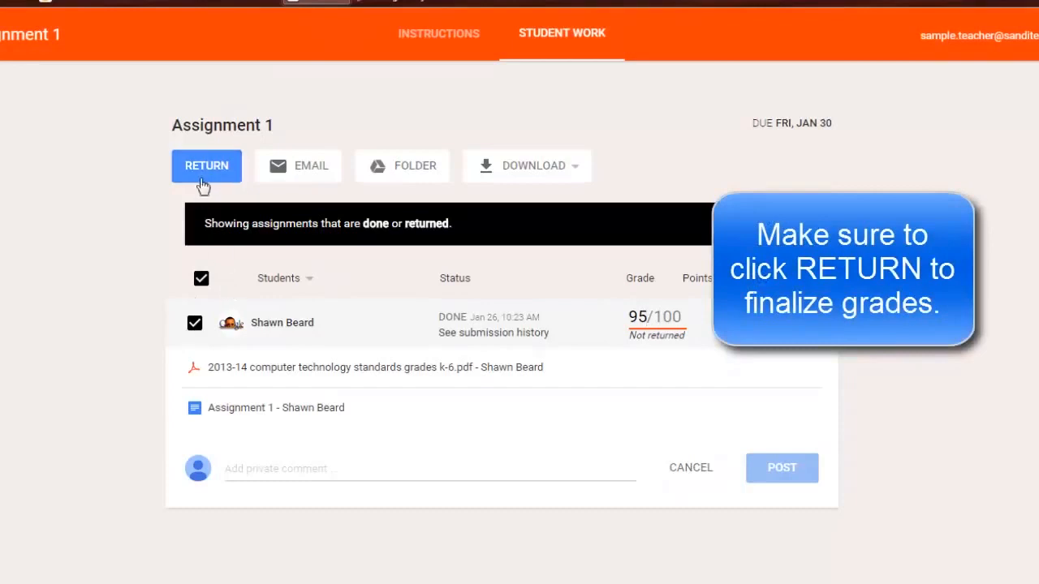
click(207, 166)
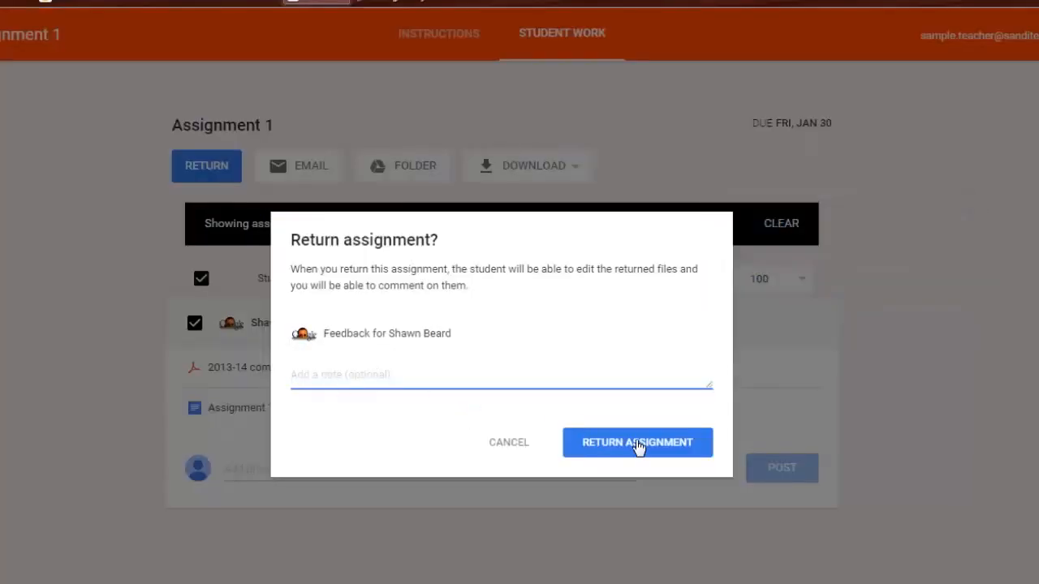
click(636, 441)
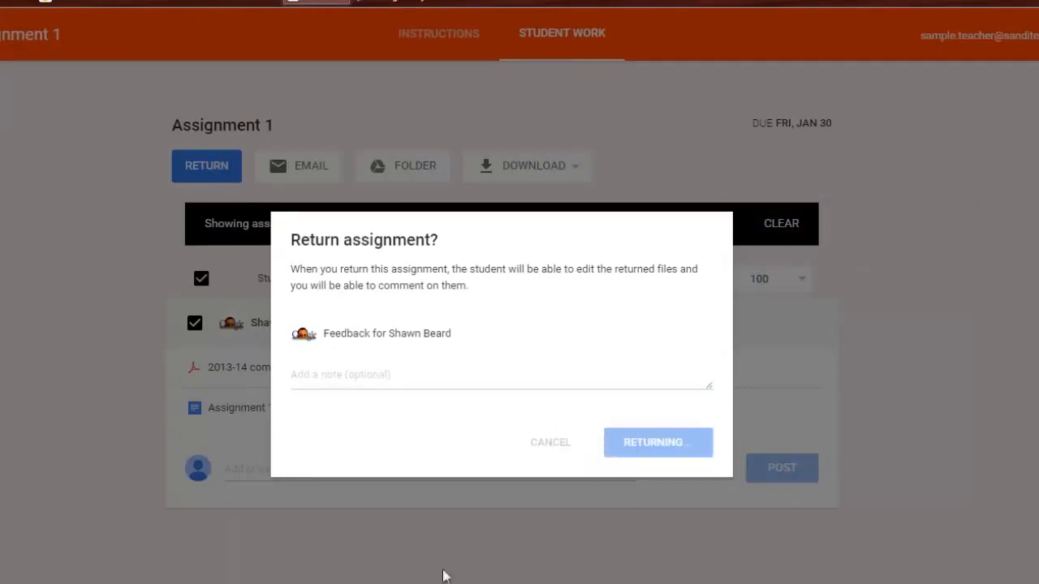
click(657, 442)
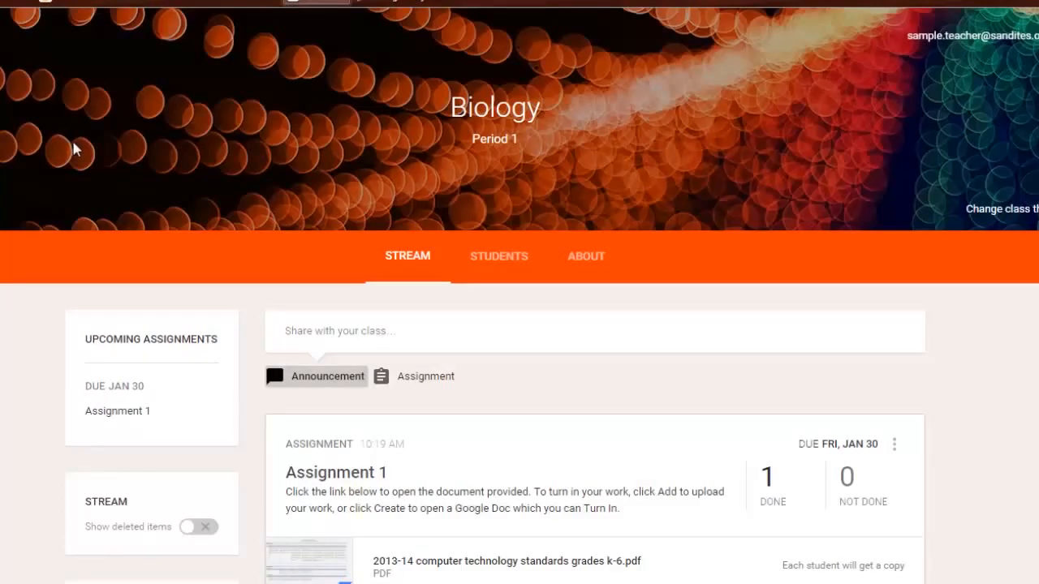
mouse_move(827, 387)
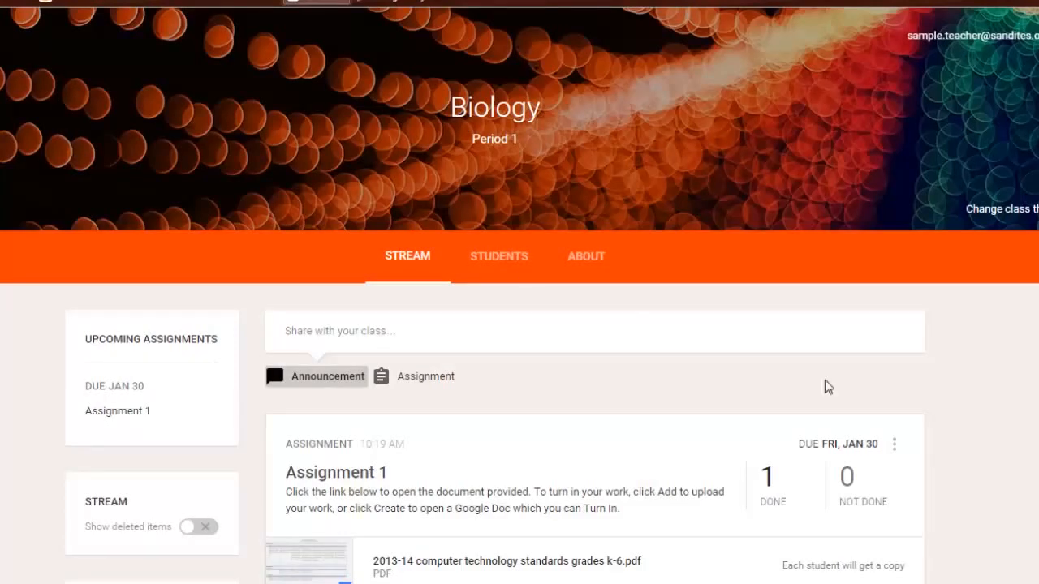
mouse_move(873, 445)
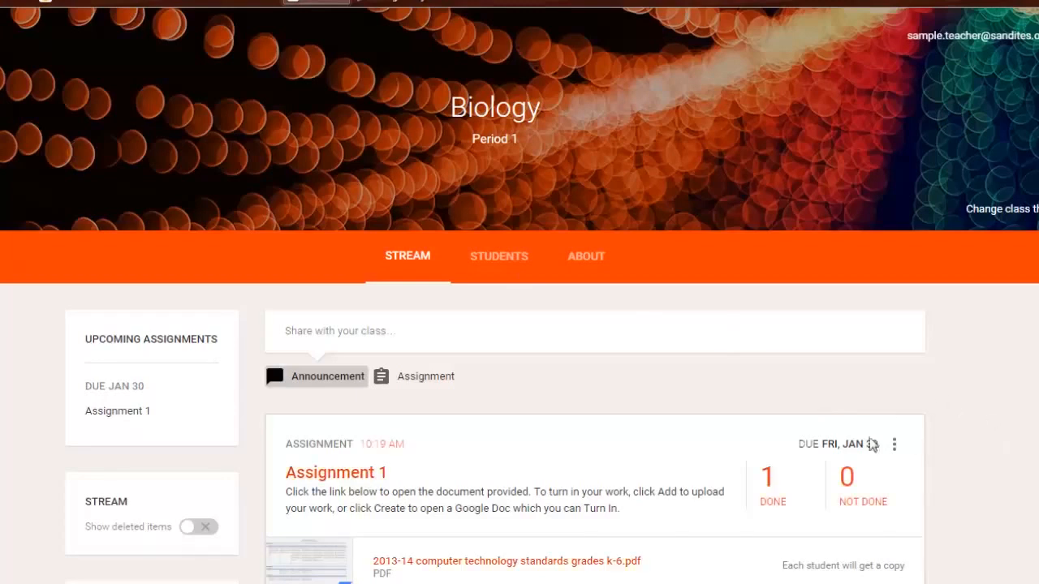